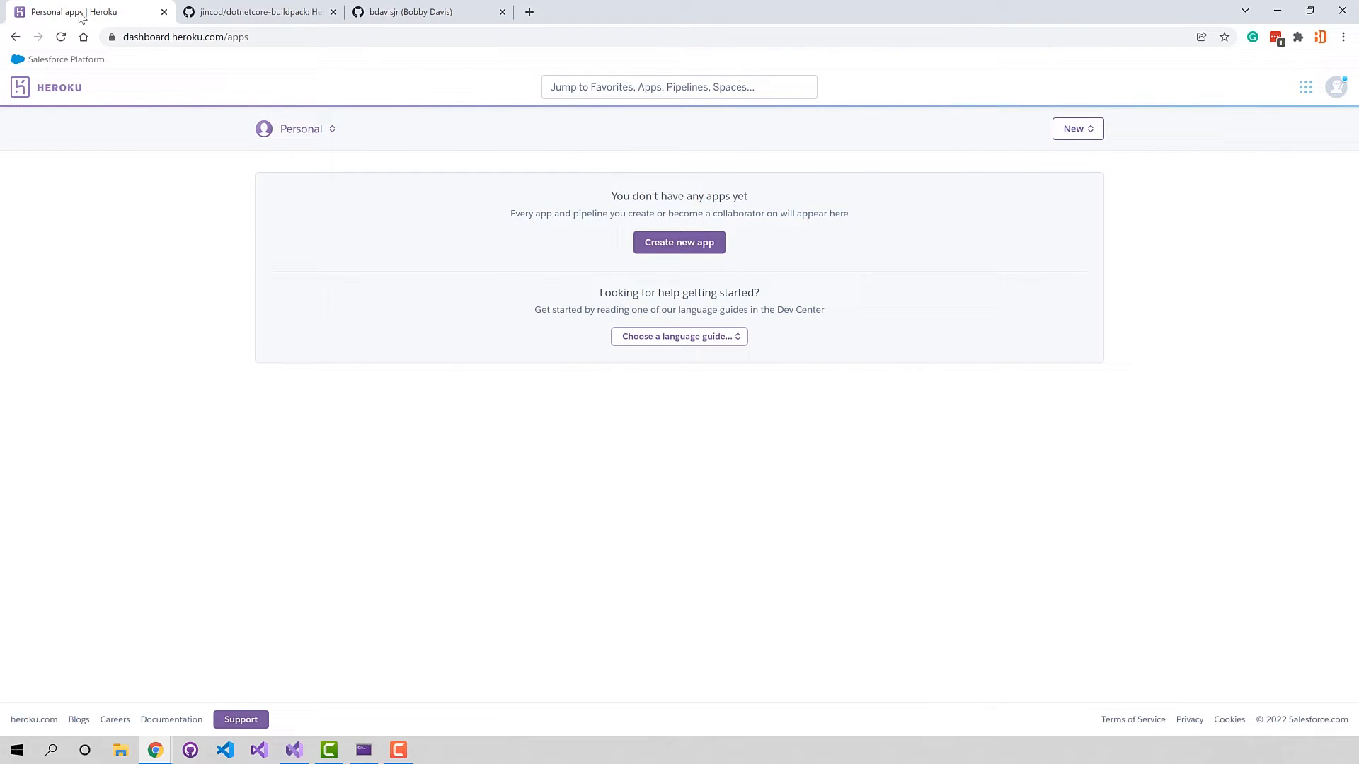
{"action": "mouse_move", "coordinate": [1337, 108]}
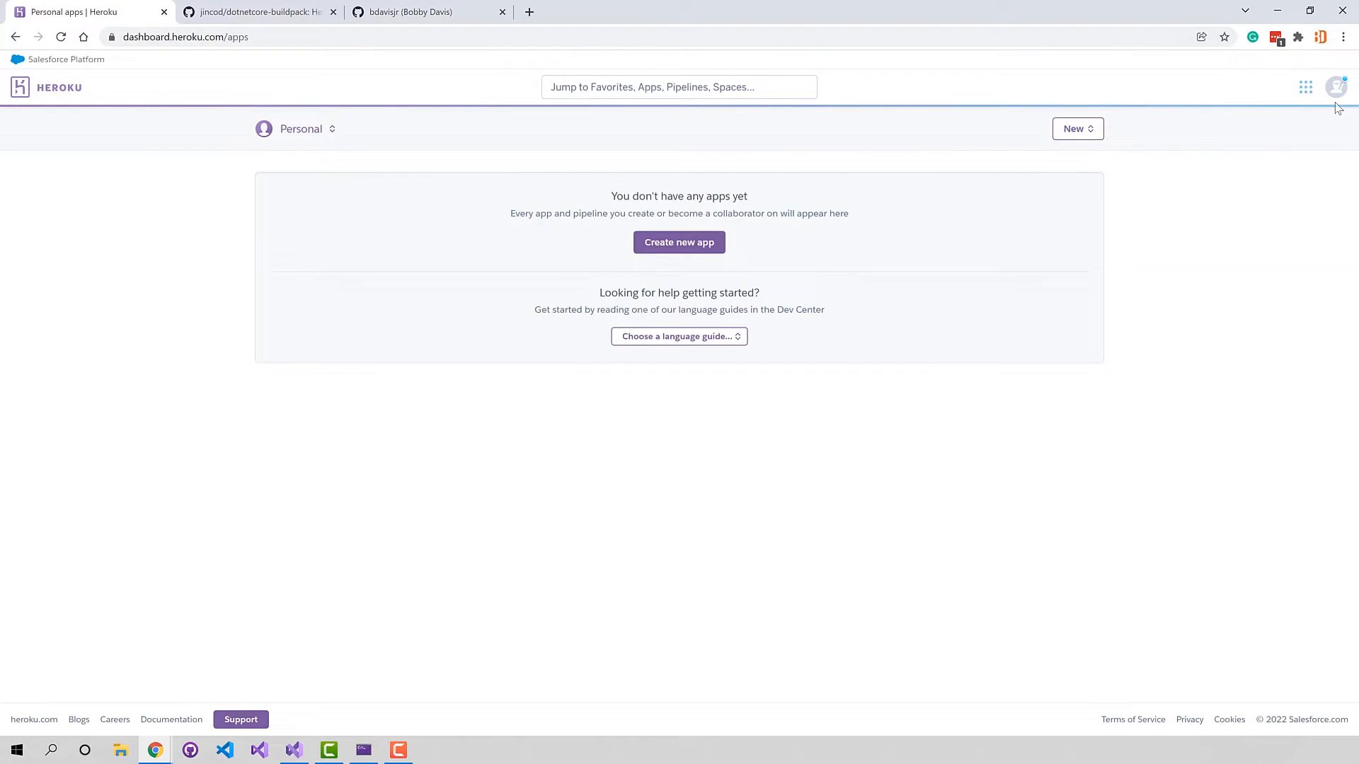
Step: Sign out and log back into Heroku, confirming with the verification code
{"action": "left_click", "coordinate": [1234, 279]}
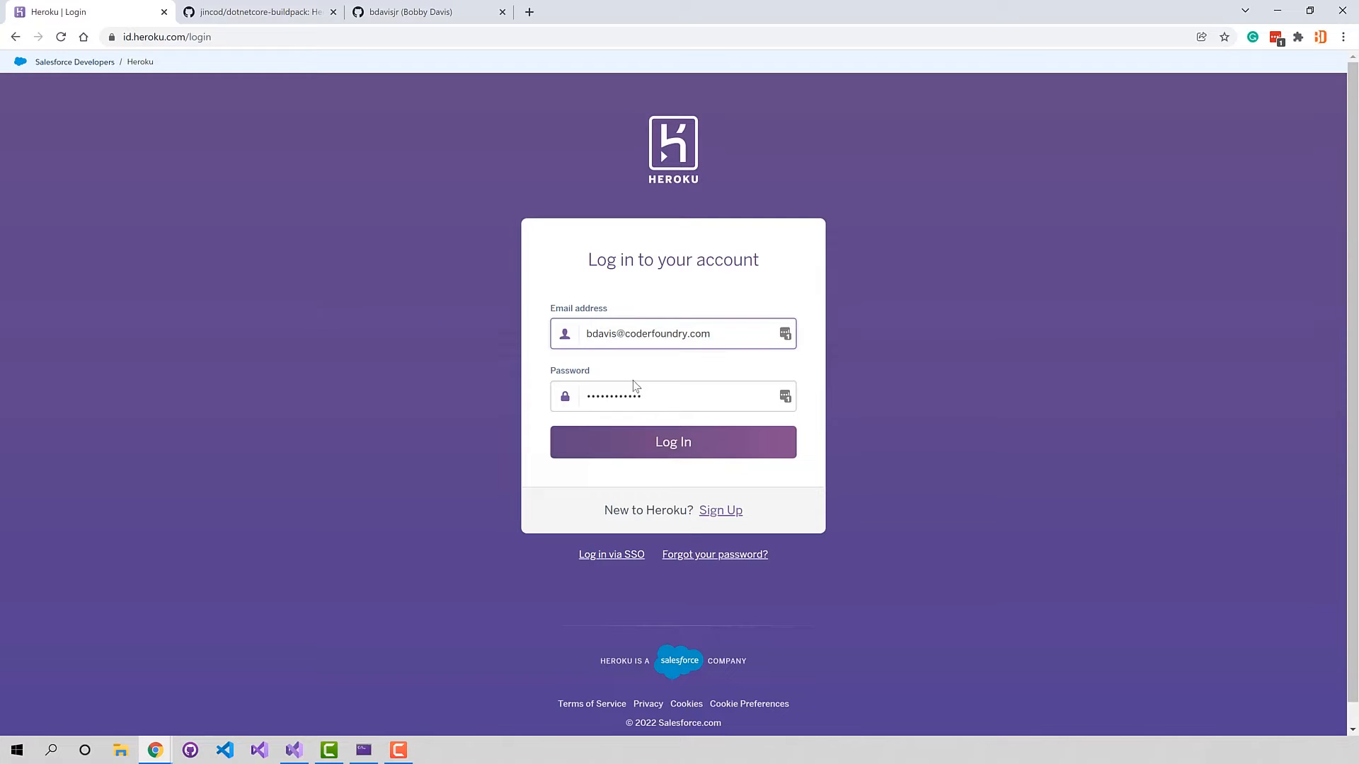
{"action": "left_click", "coordinate": [672, 442]}
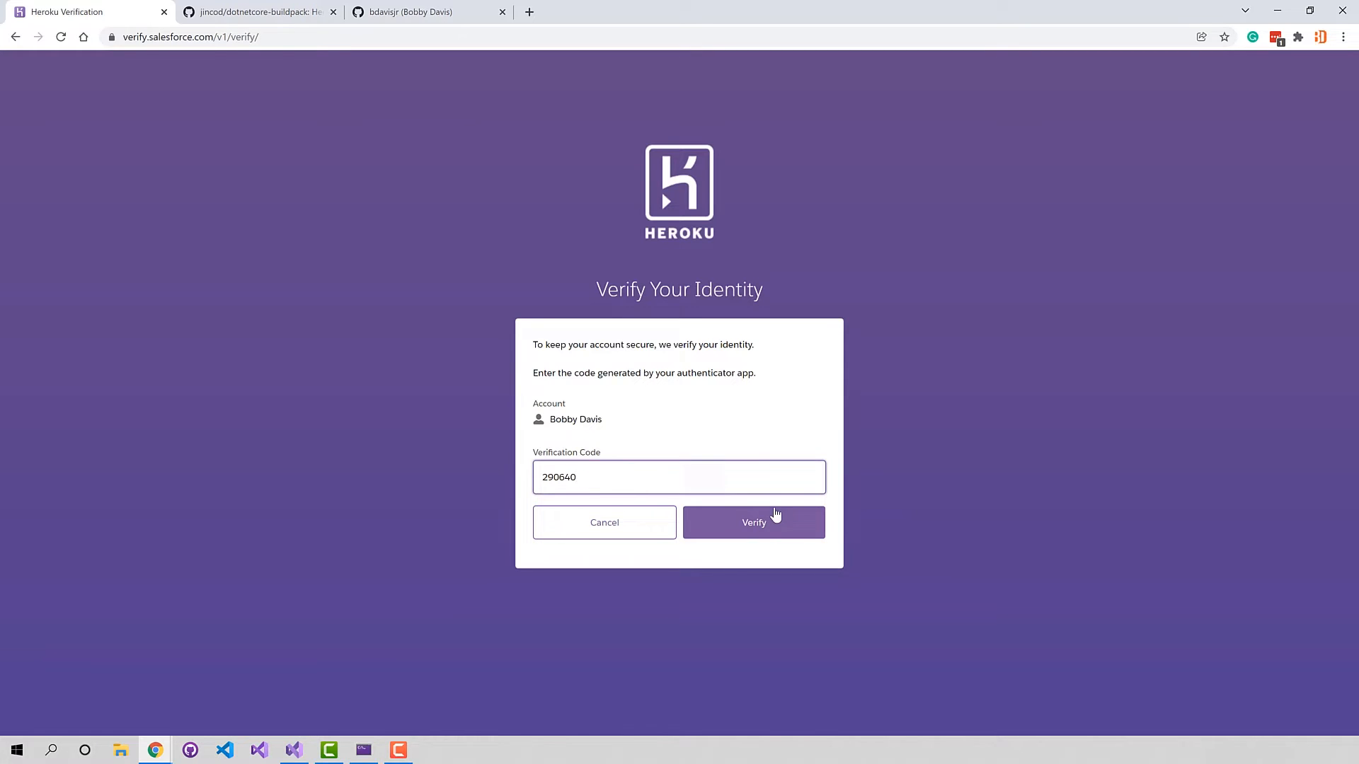
{"action": "left_click", "coordinate": [751, 523]}
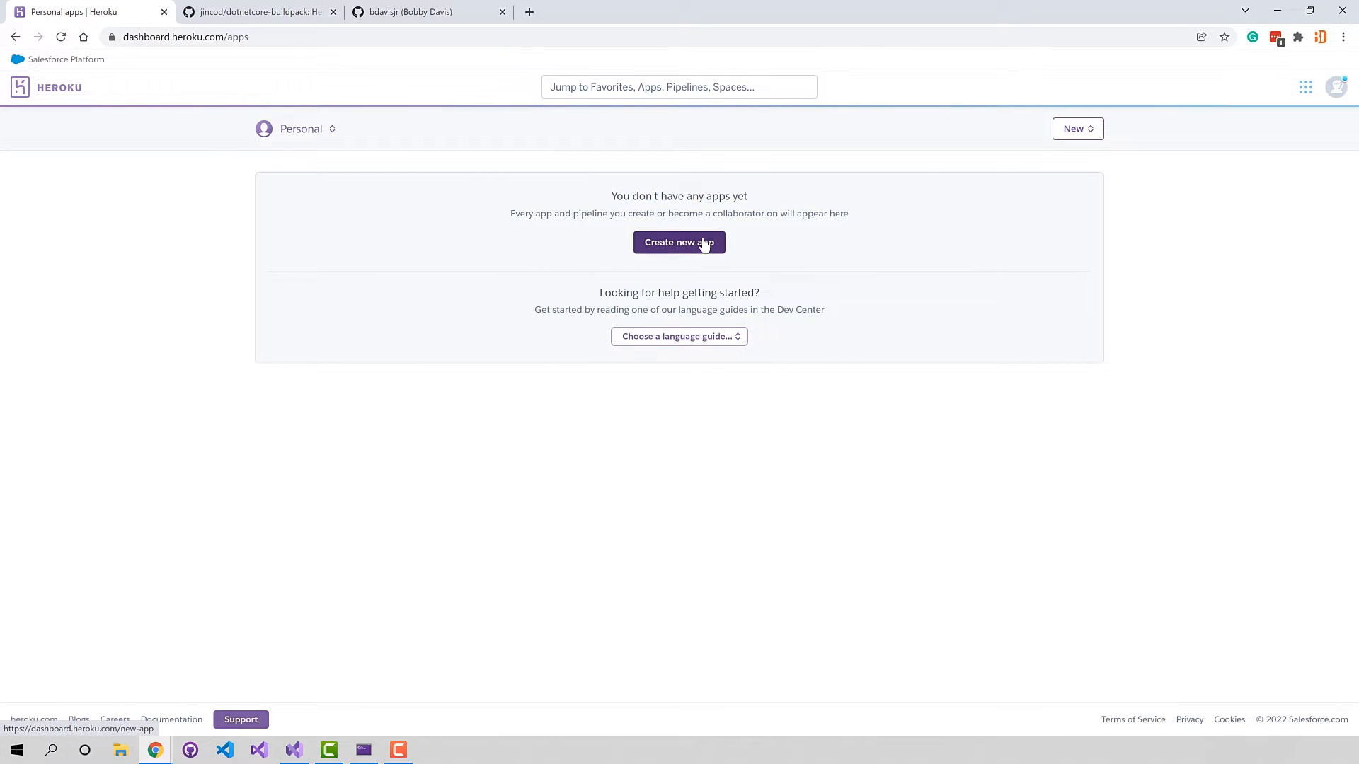
Step: Create a new app named demo-dotnet in the United States region
{"action": "left_click", "coordinate": [678, 242]}
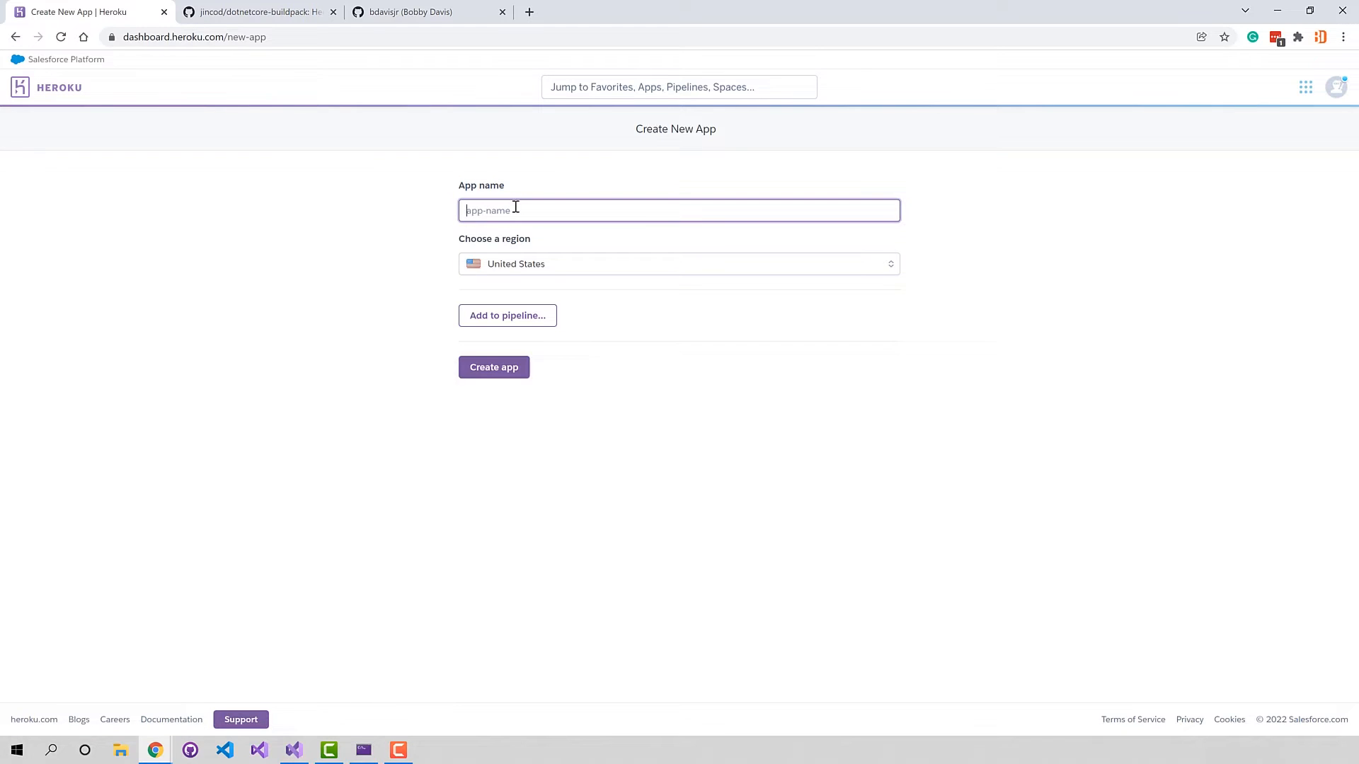
{"action": "type", "text": "demo-dotnet"}
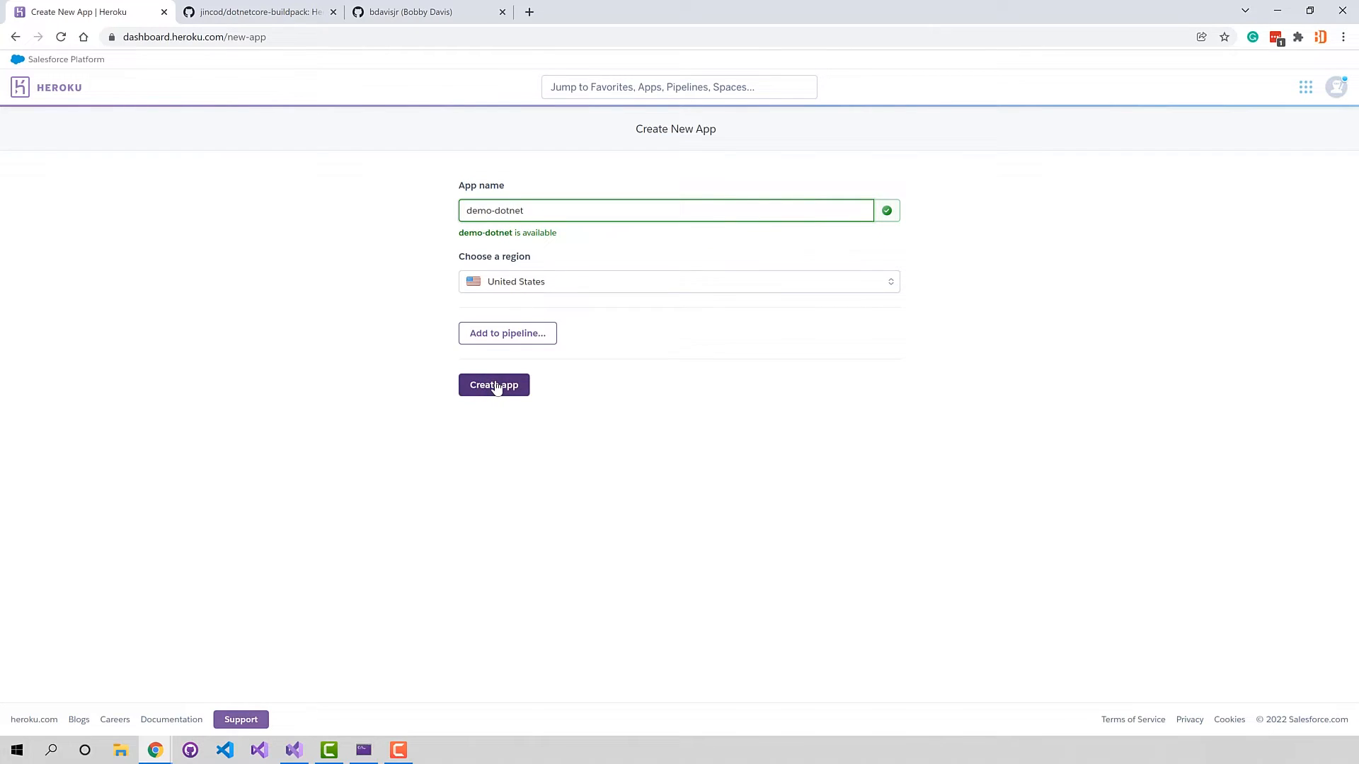
{"action": "left_click", "coordinate": [492, 385]}
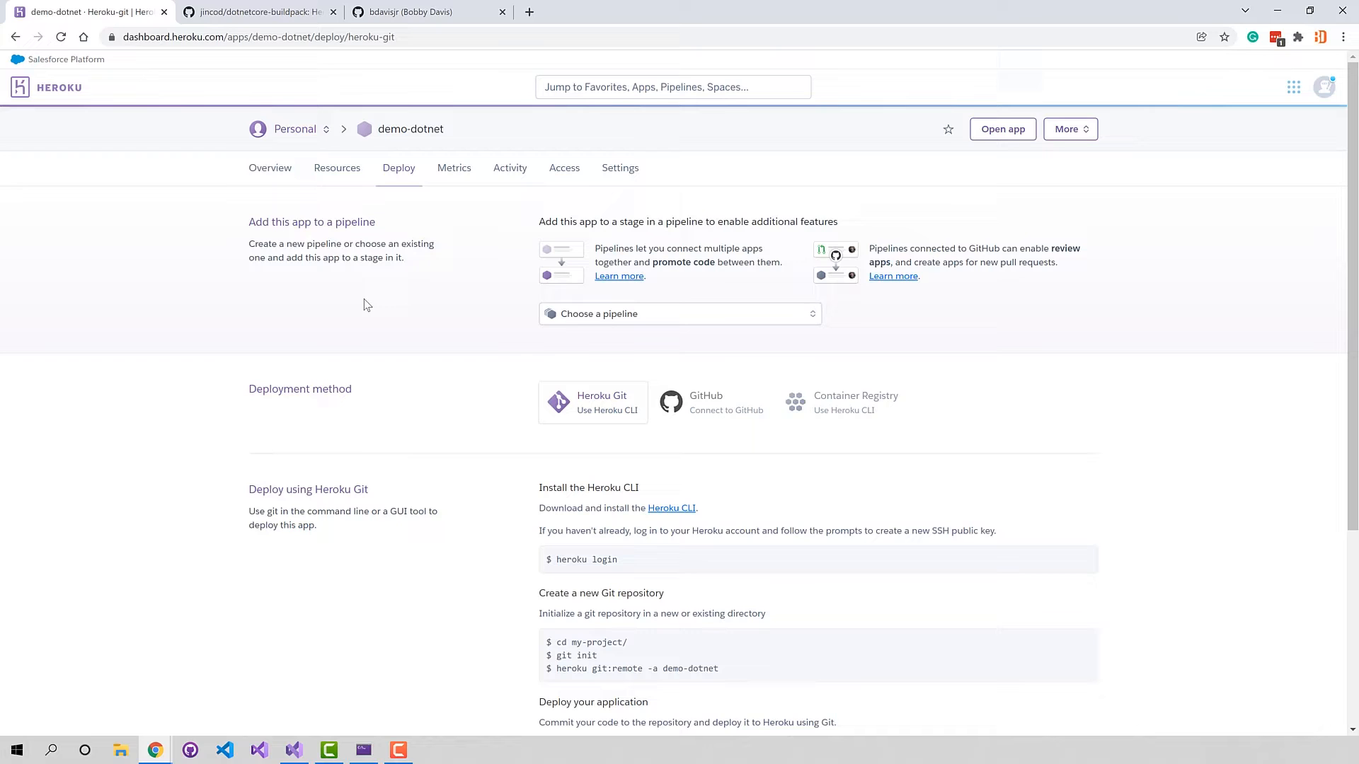
{"action": "mouse_move", "coordinate": [685, 404]}
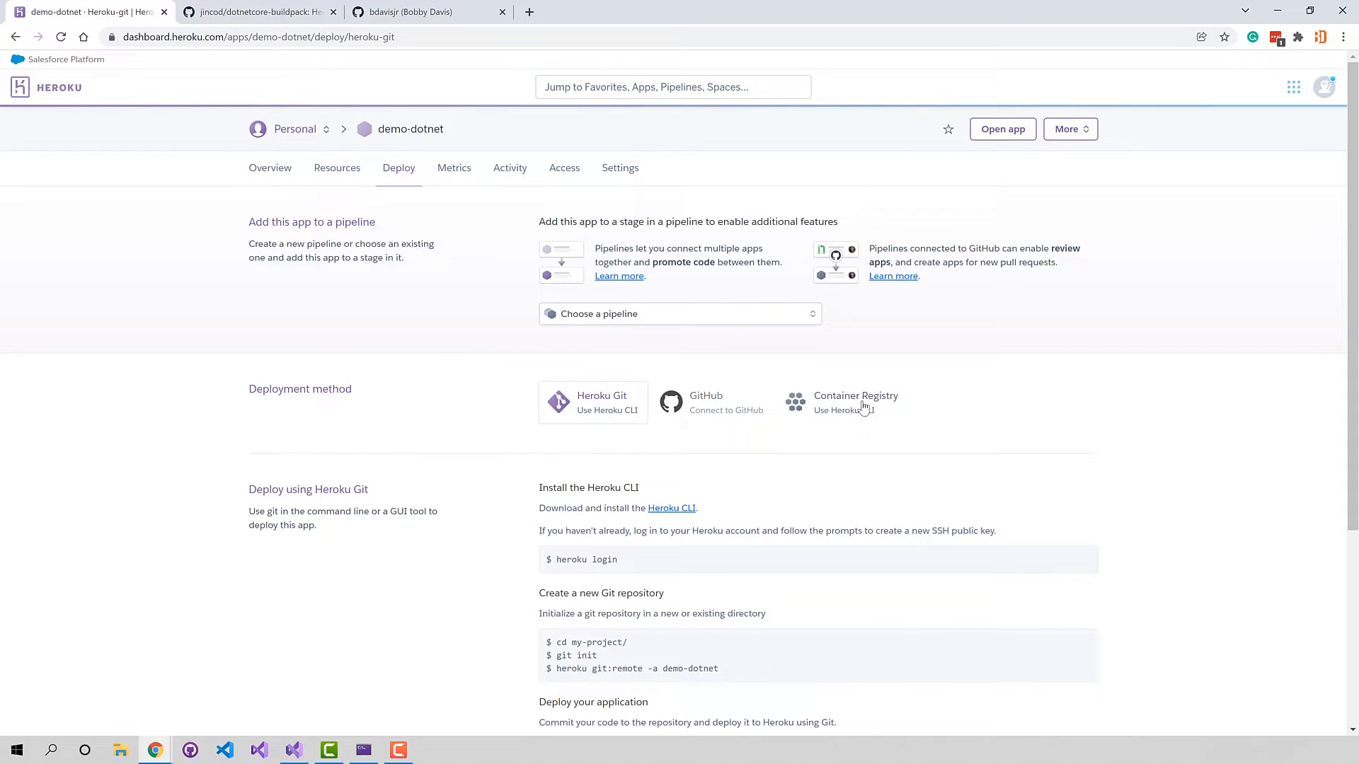
{"action": "mouse_move", "coordinate": [705, 401]}
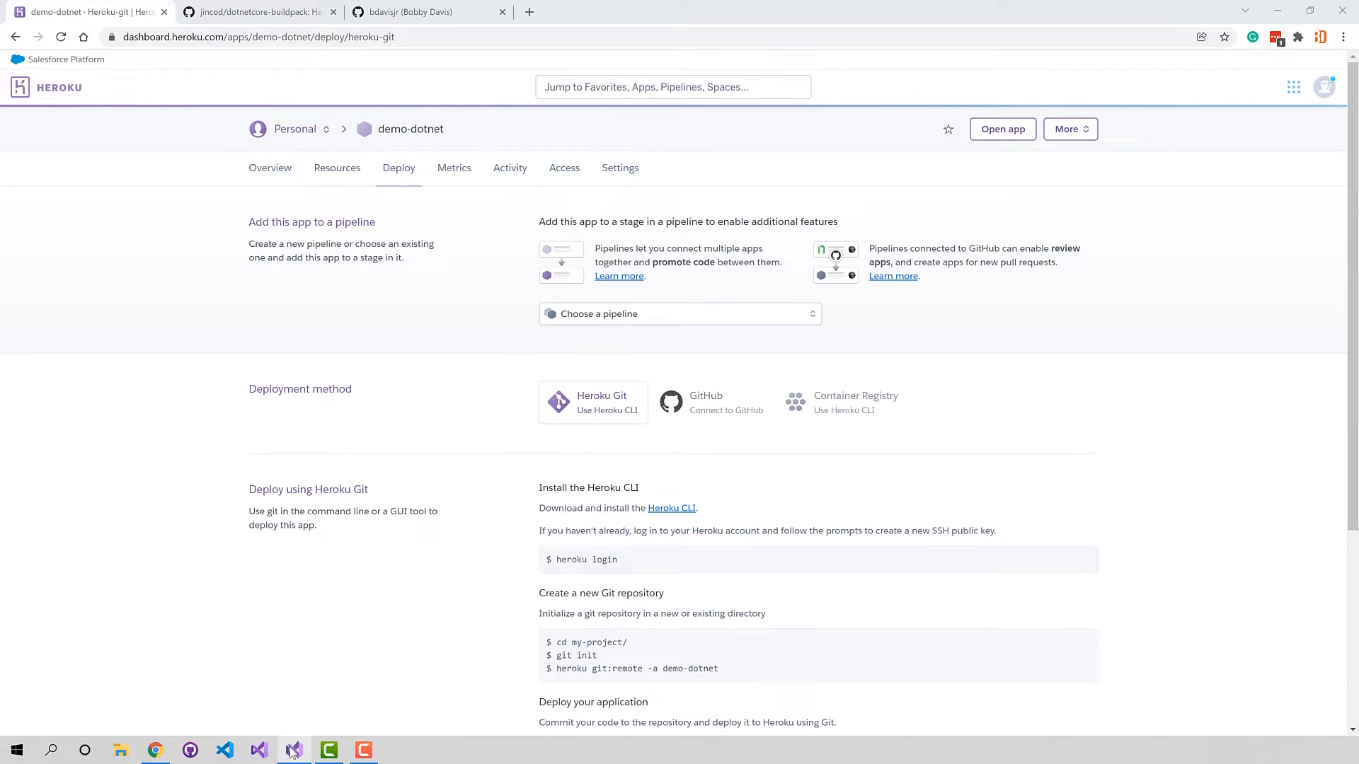
Step: Create a private GitHub repository for HerokuDemo via Git > Create Git Repository and push the code
{"action": "left_click", "coordinate": [293, 750]}
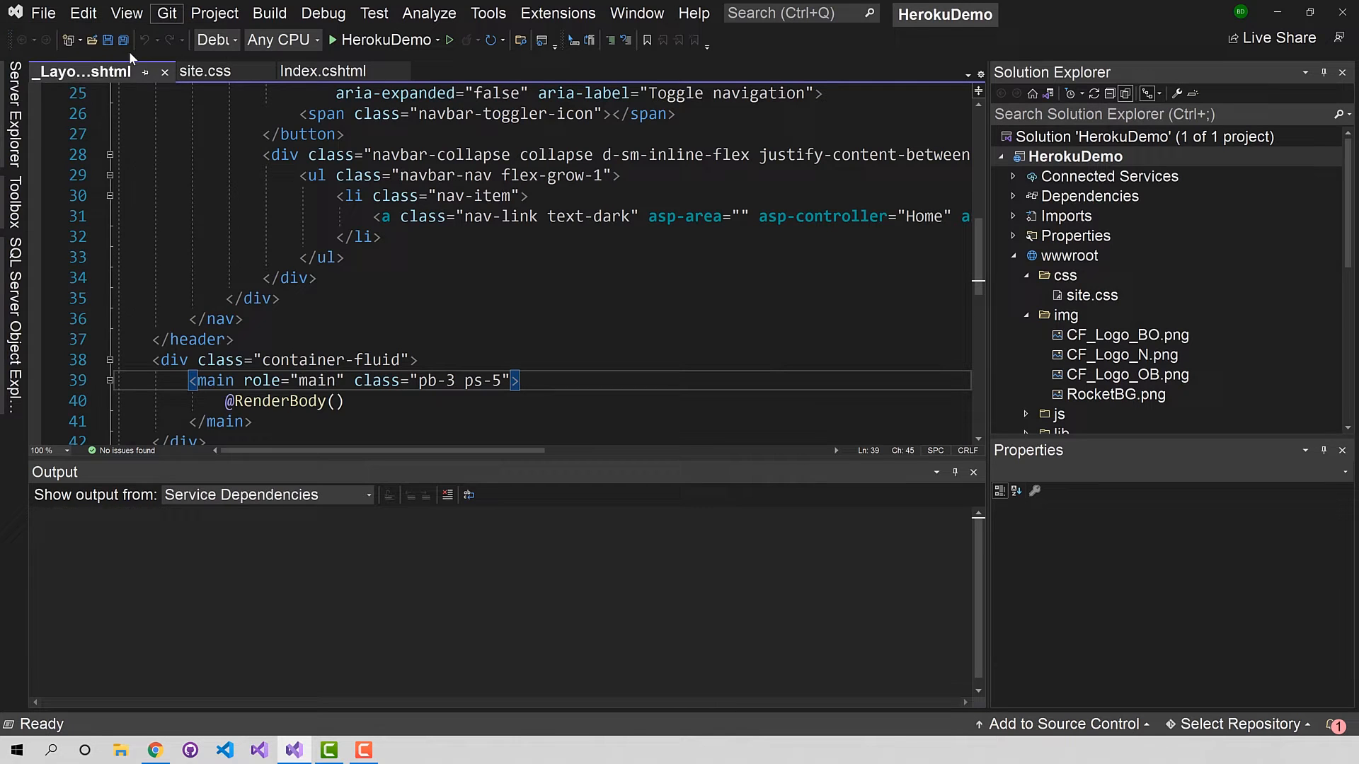
{"action": "left_click", "coordinate": [165, 13]}
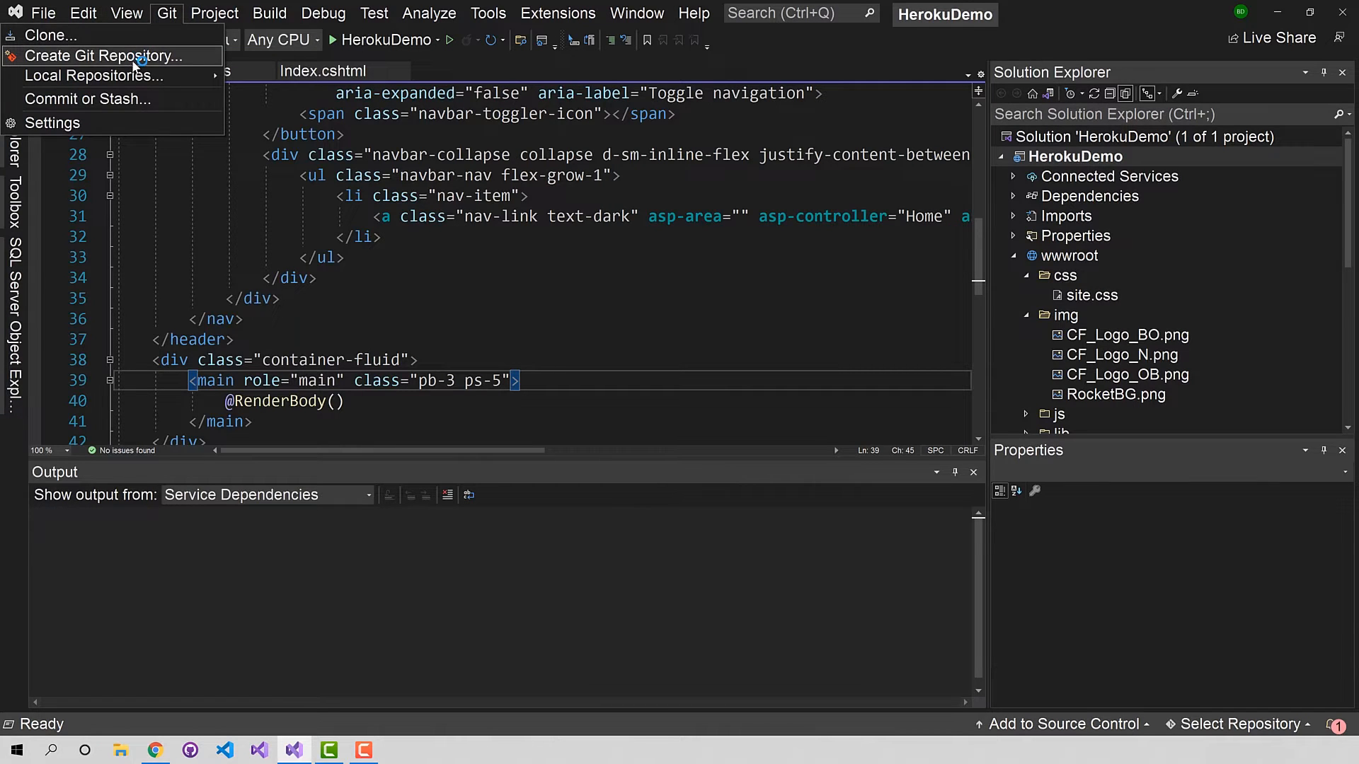
{"action": "left_click", "coordinate": [108, 55]}
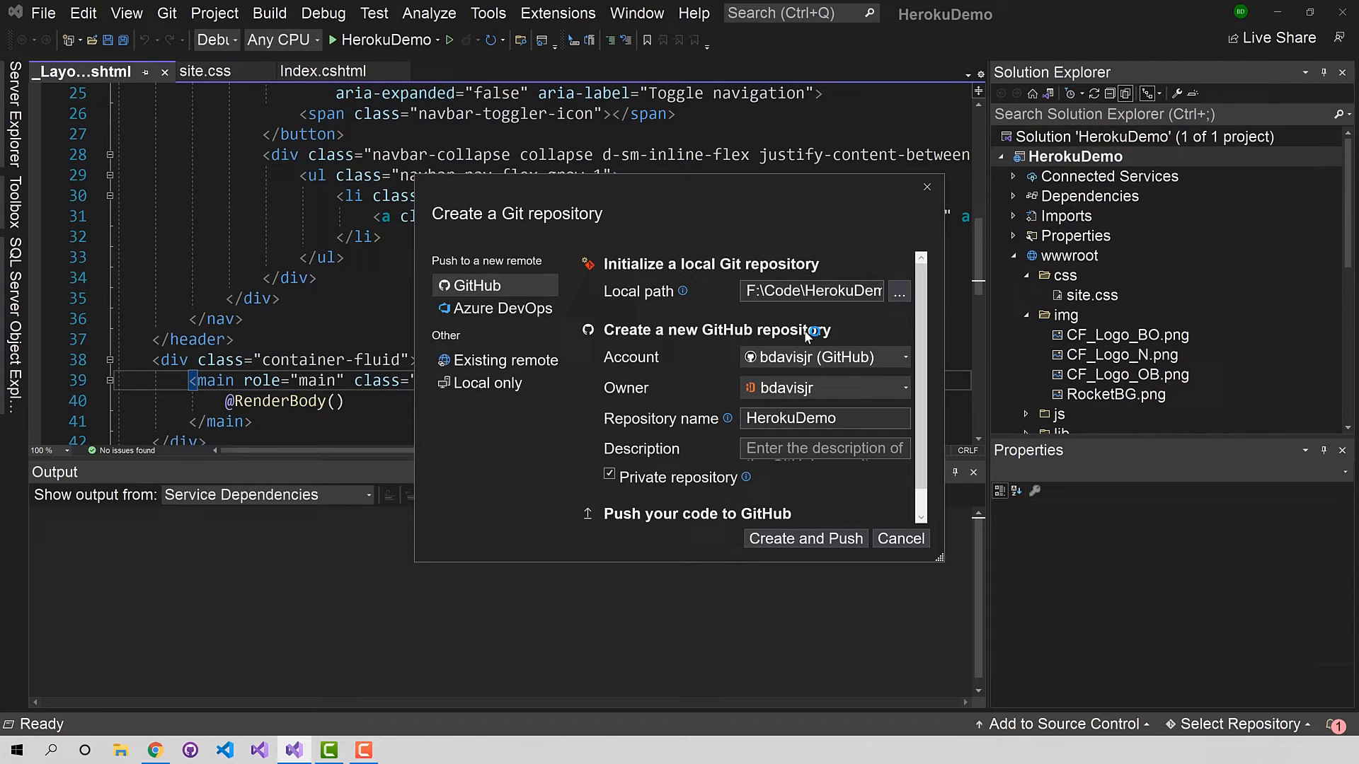
{"action": "mouse_move", "coordinate": [649, 511]}
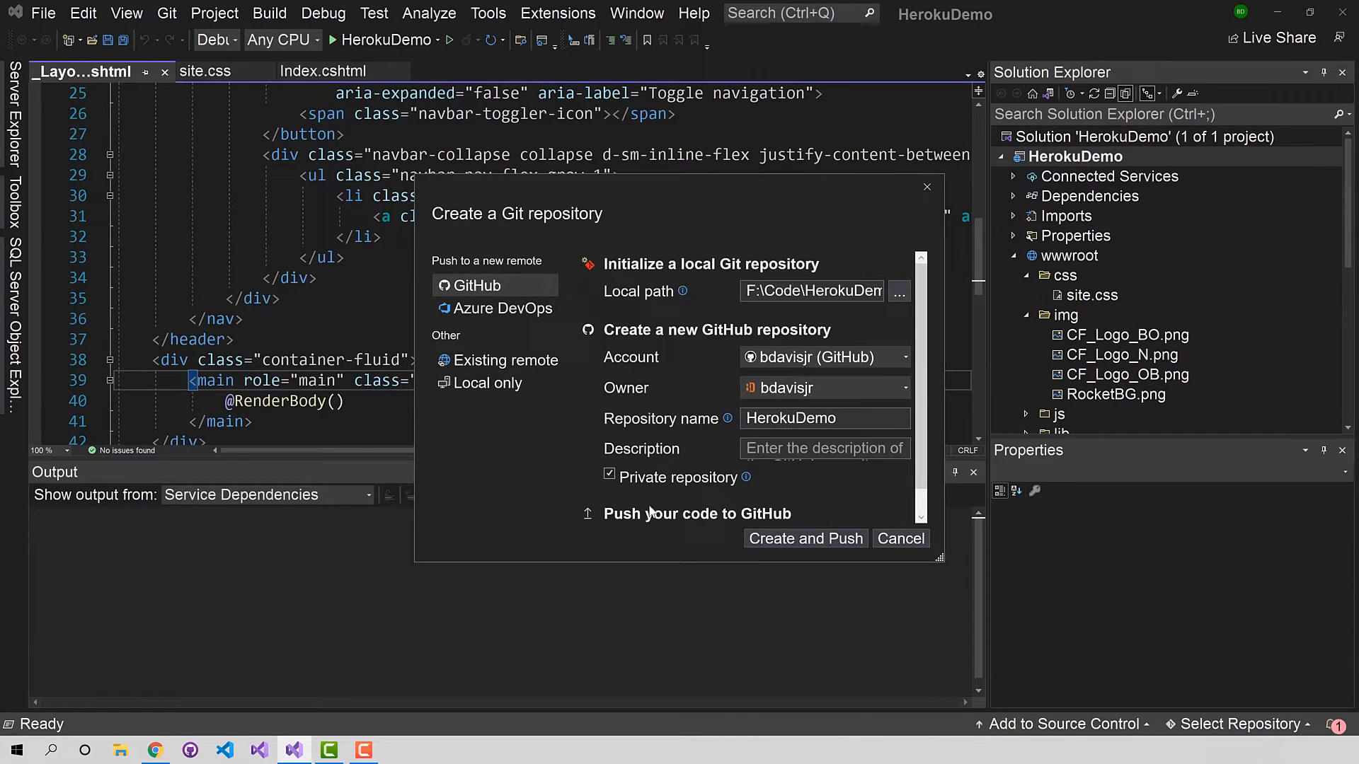
{"action": "mouse_move", "coordinate": [705, 496]}
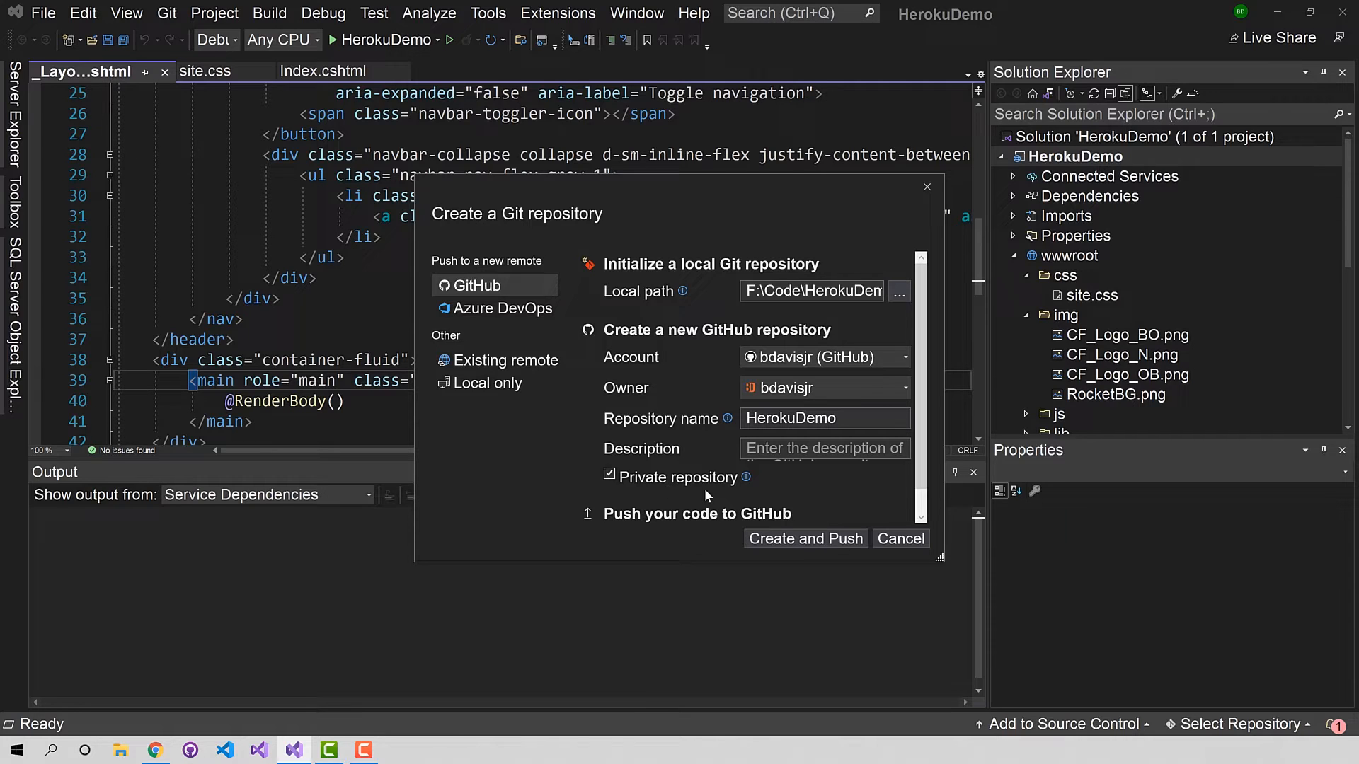
{"action": "left_click", "coordinate": [901, 537]}
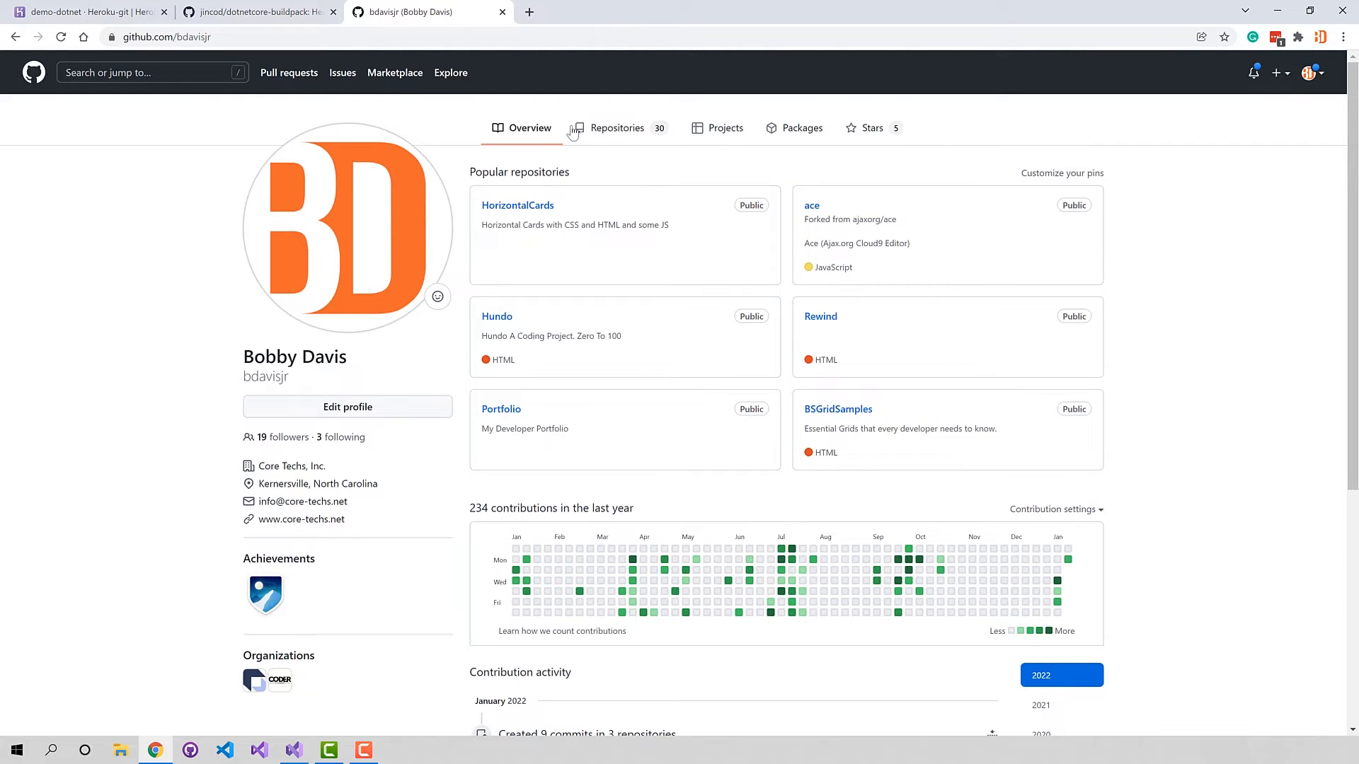
Step: Confirm the HerokuDemo repository lists the pushed files, then return to the Heroku deploy page
{"action": "left_click", "coordinate": [617, 128]}
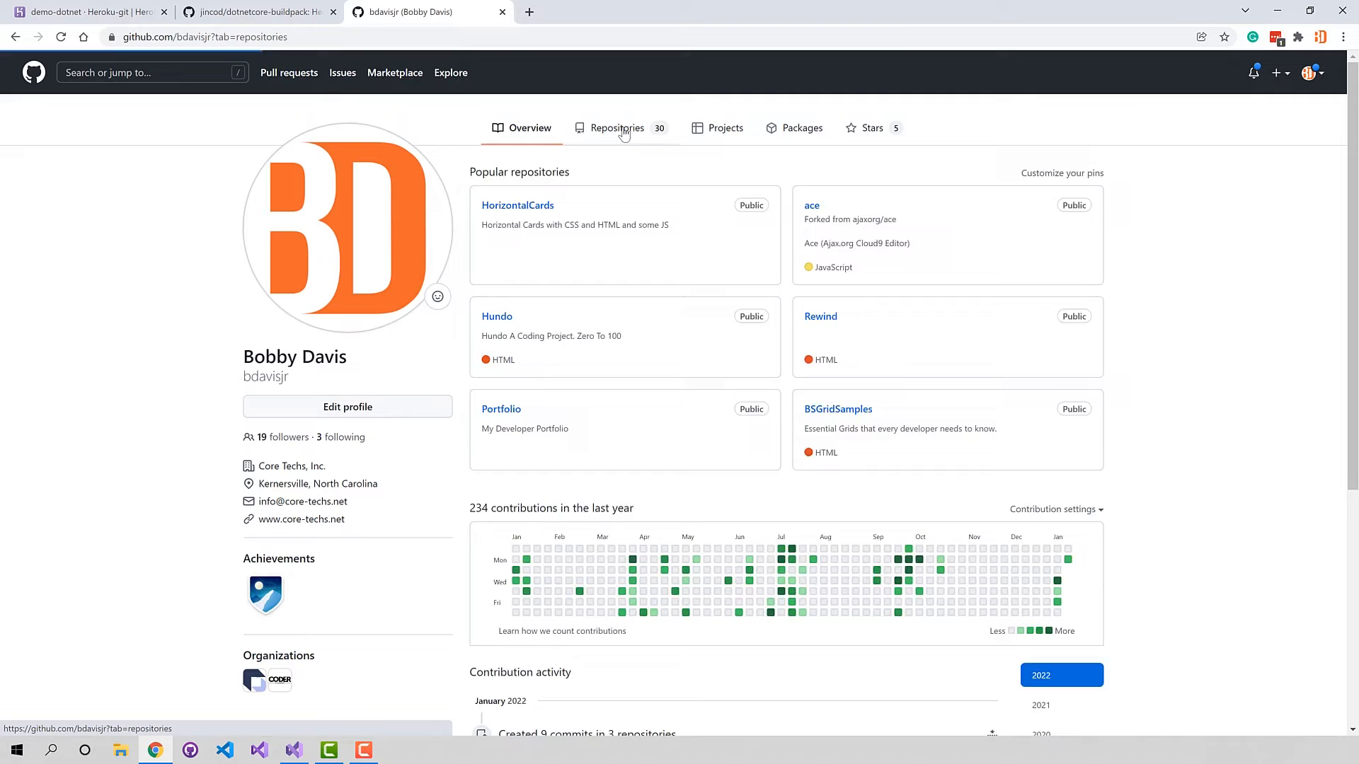
{"action": "left_click", "coordinate": [616, 127]}
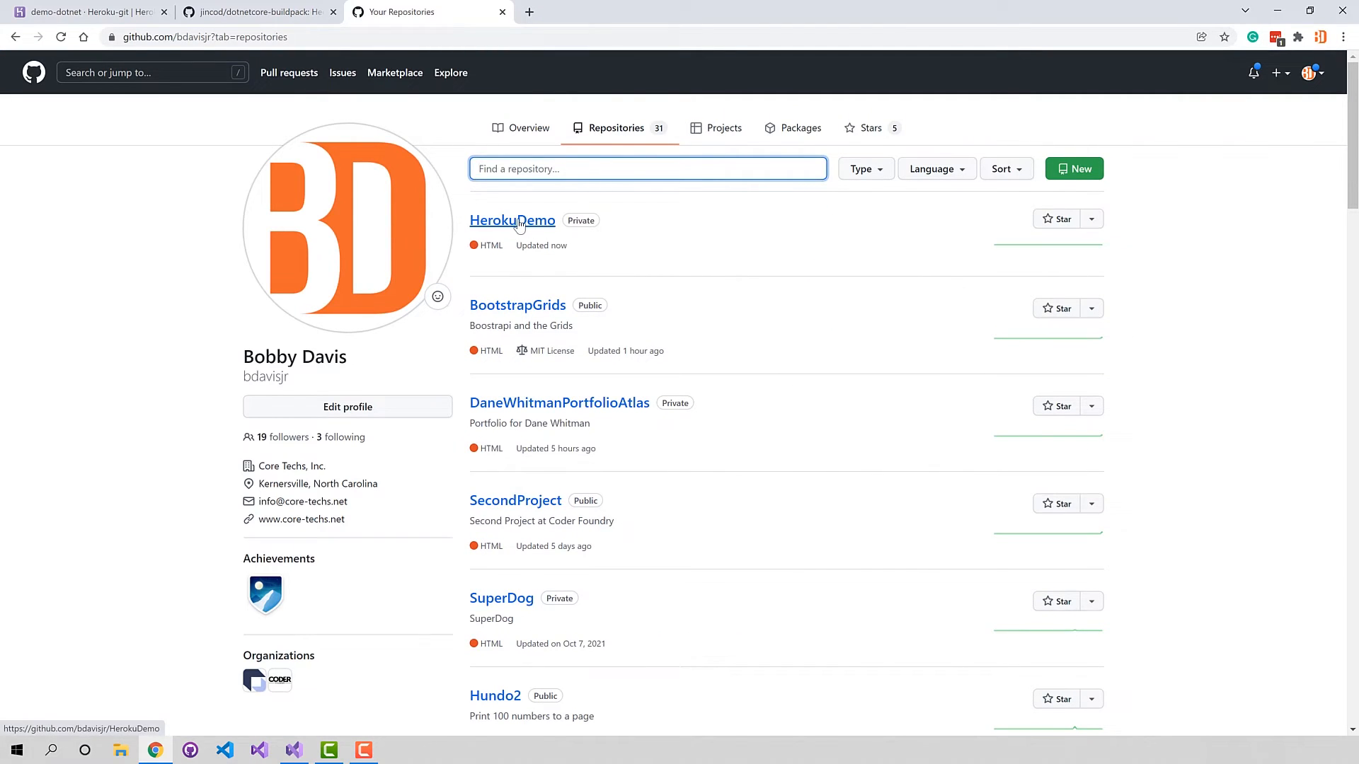
{"action": "left_click", "coordinate": [512, 221]}
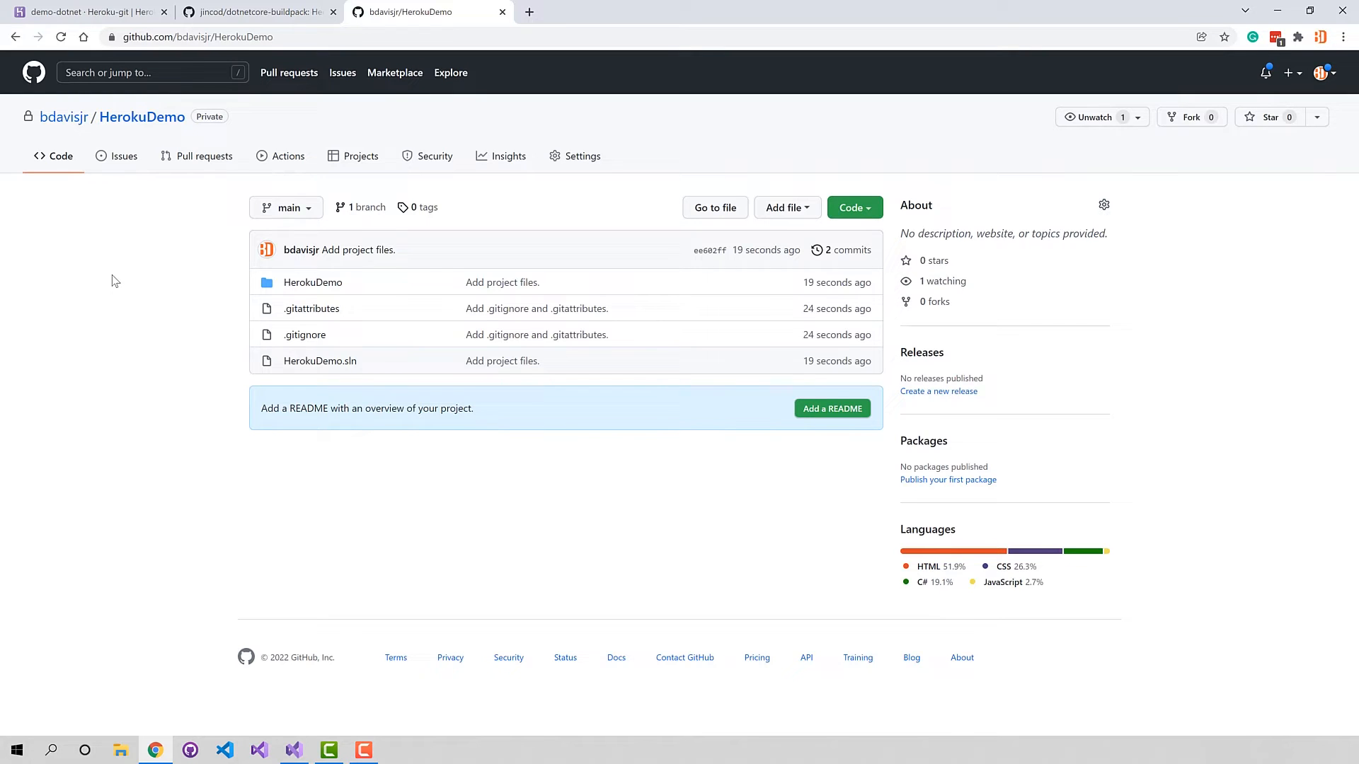
{"action": "left_click", "coordinate": [82, 12]}
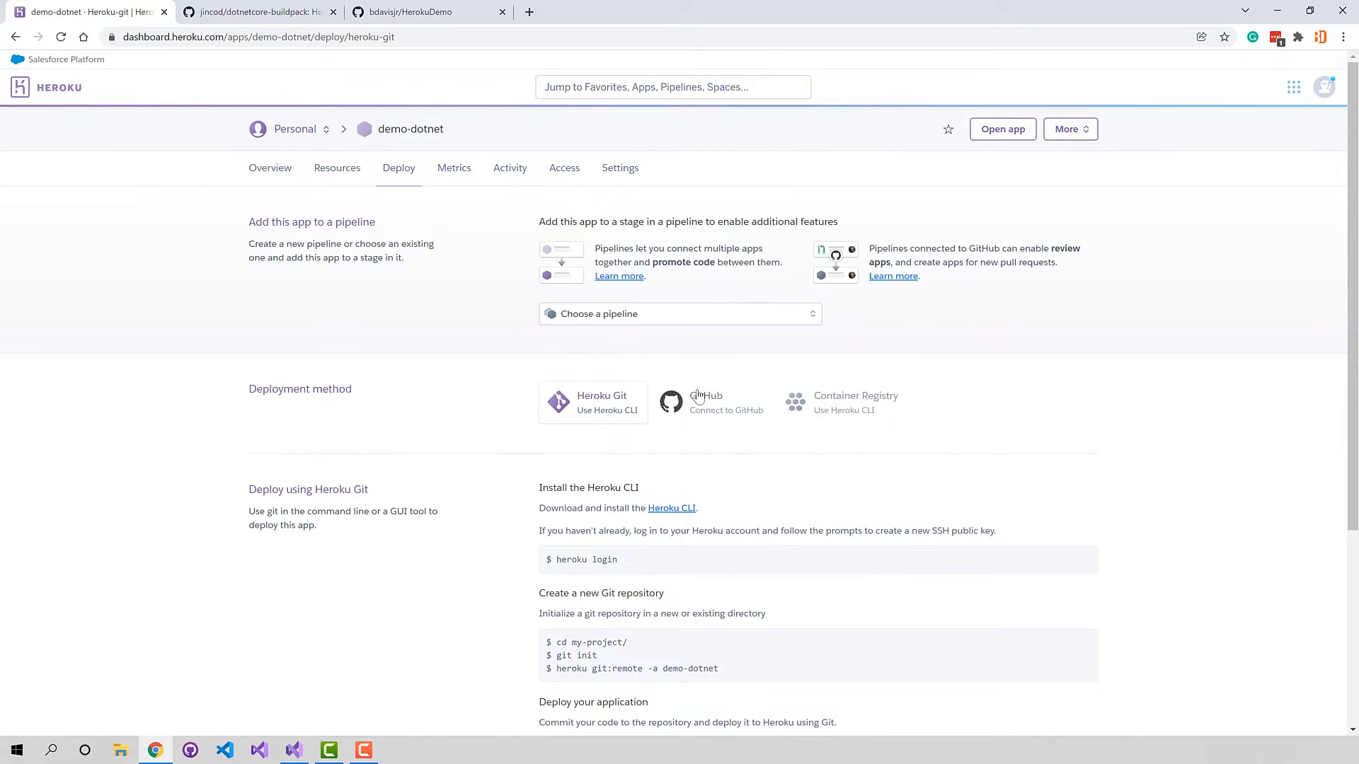
{"action": "mouse_move", "coordinate": [707, 407]}
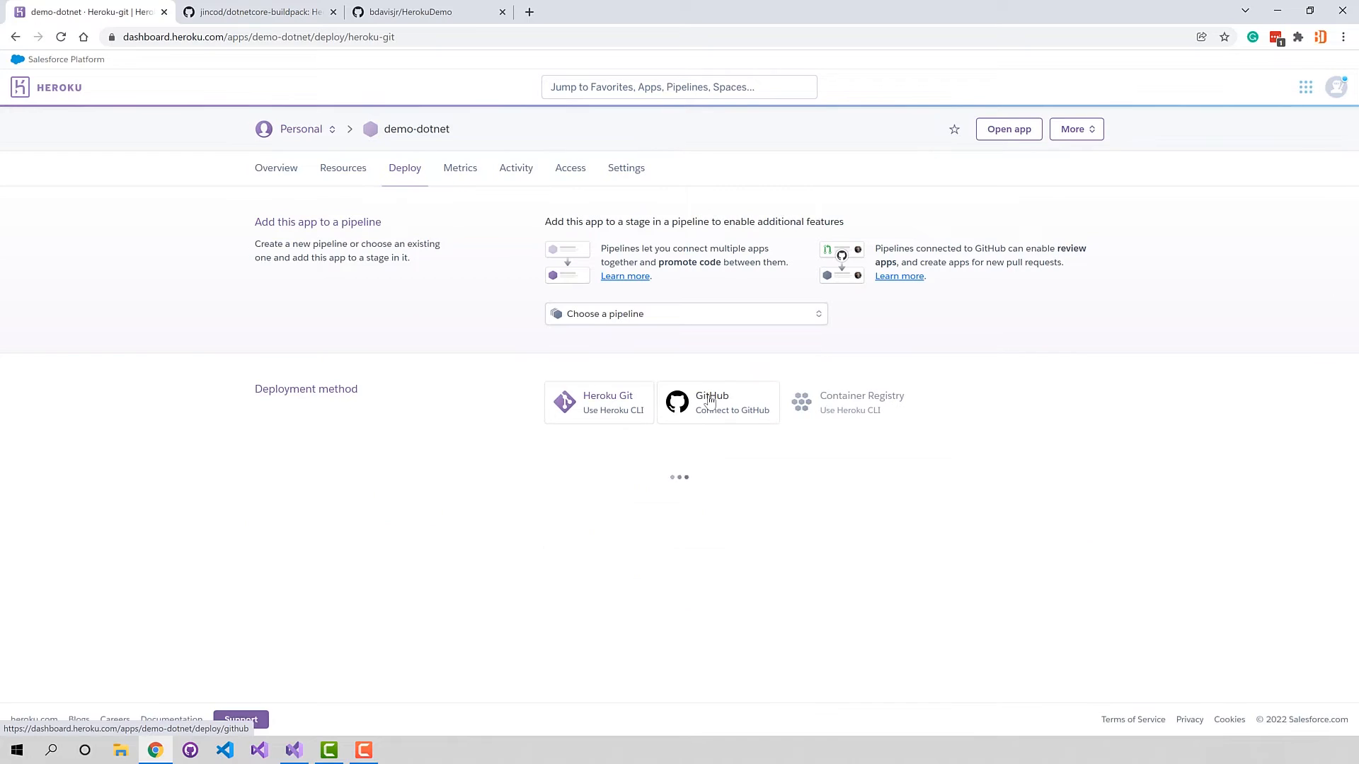
Step: Choose GitHub as deployment method and connect the HerokuDemo repository to the app
{"action": "left_click", "coordinate": [711, 402]}
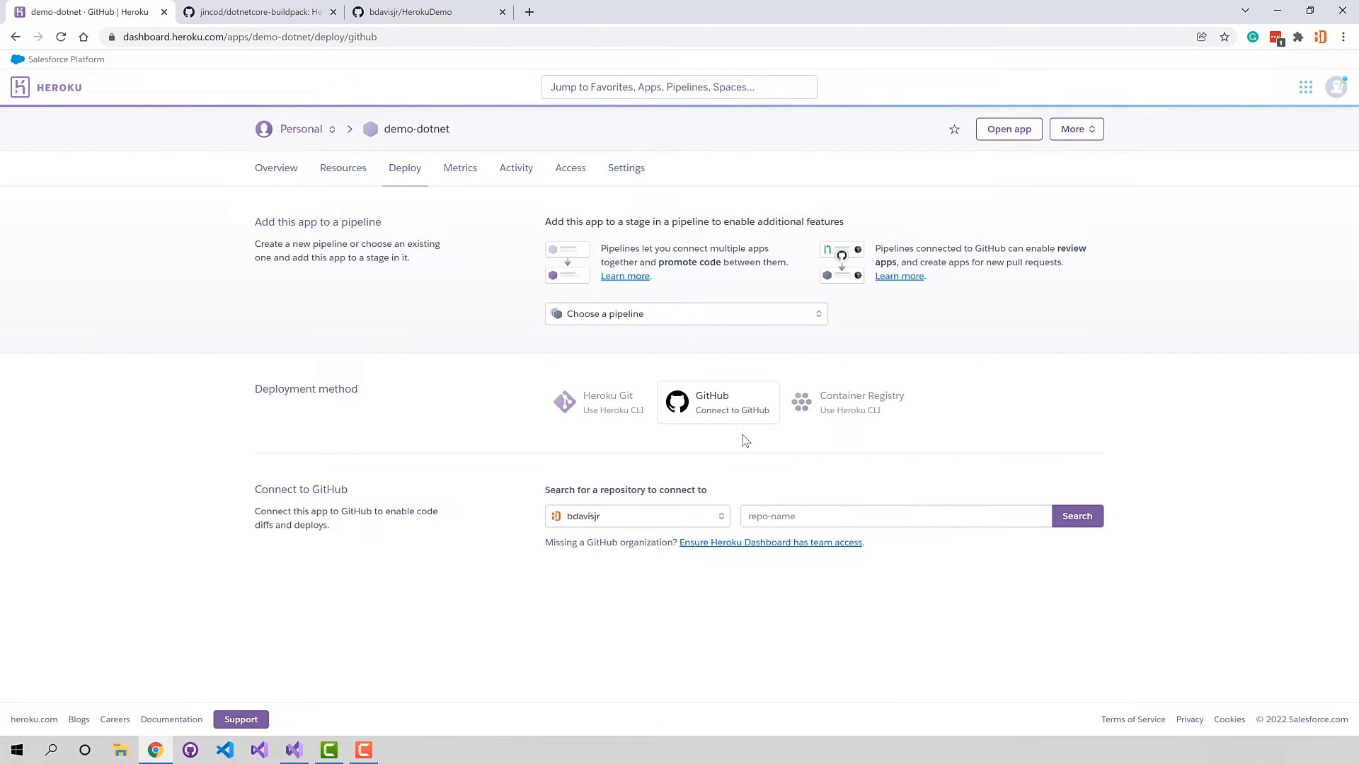
{"action": "left_click", "coordinate": [893, 515]}
{"action": "type", "text": "heroku"}
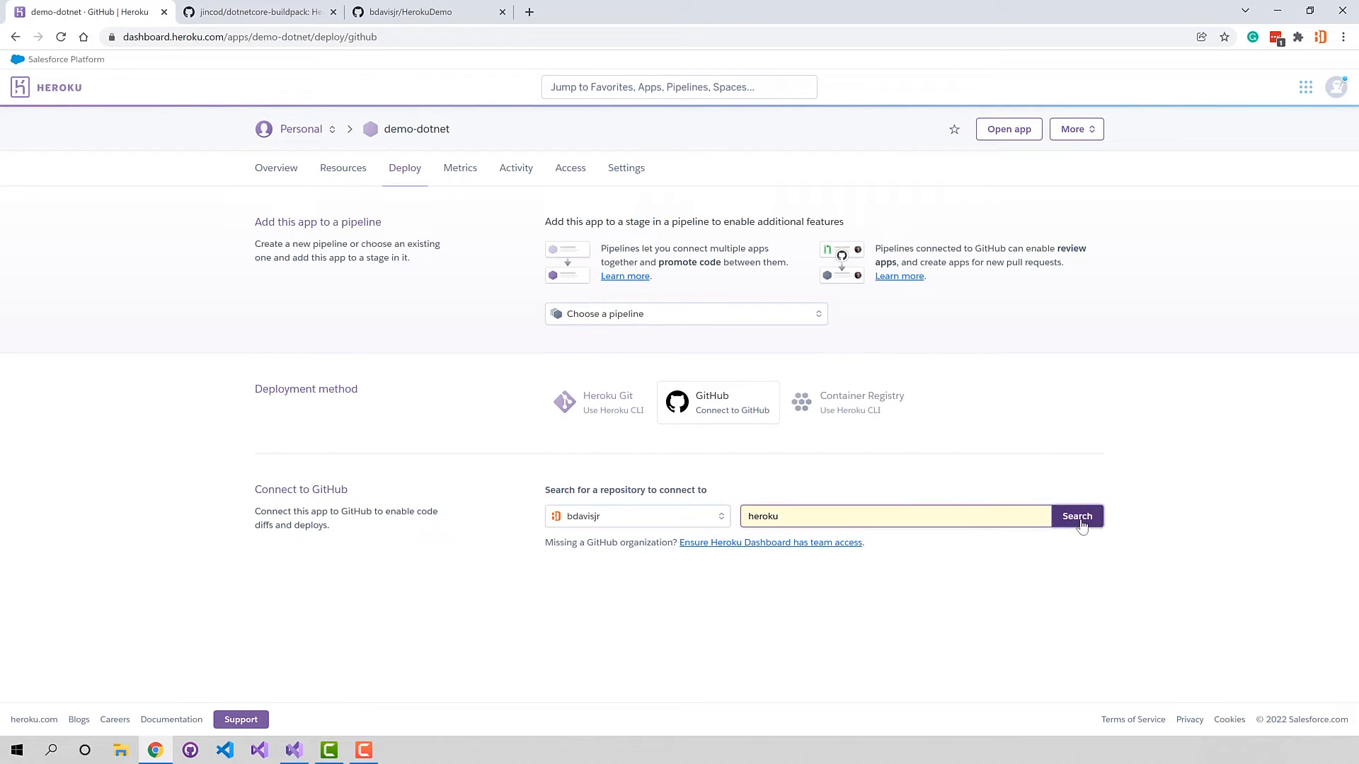
{"action": "left_click", "coordinate": [1076, 516]}
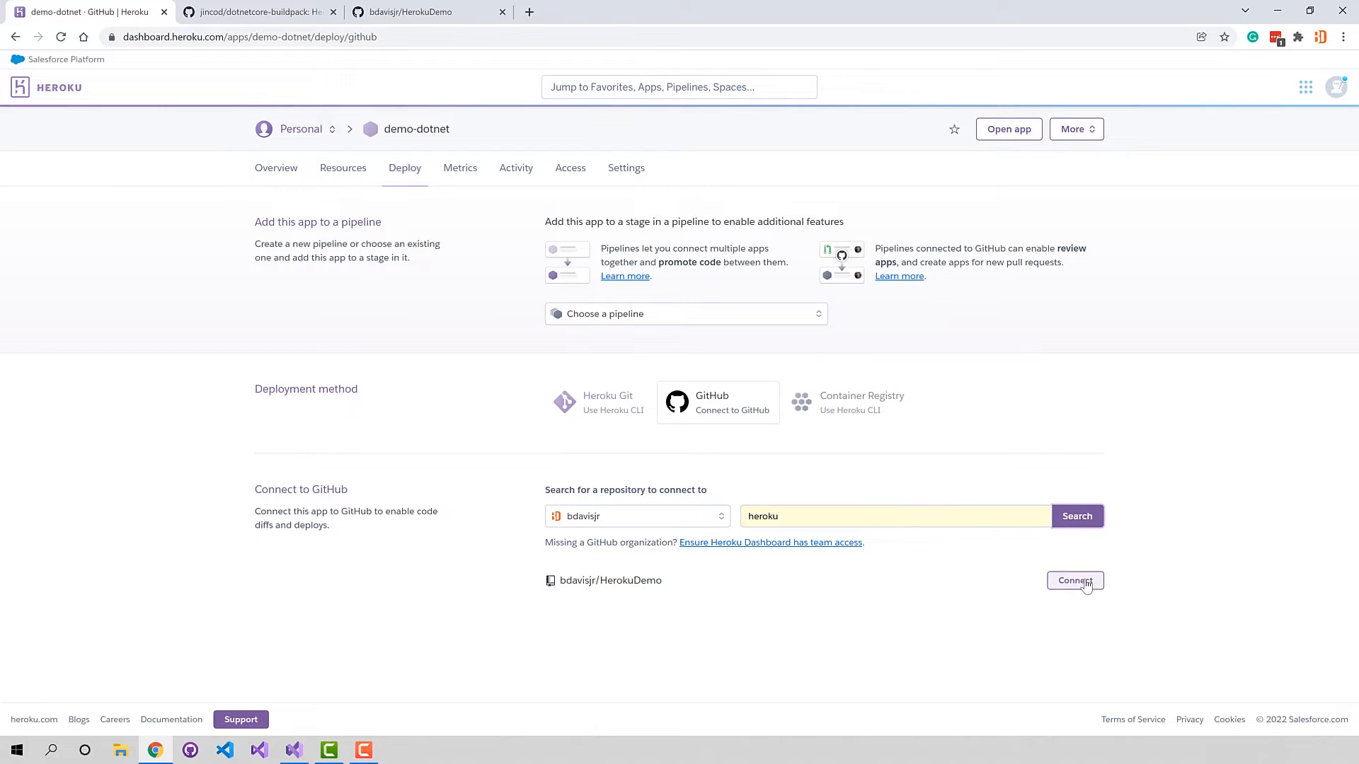
{"action": "left_click", "coordinate": [1075, 581]}
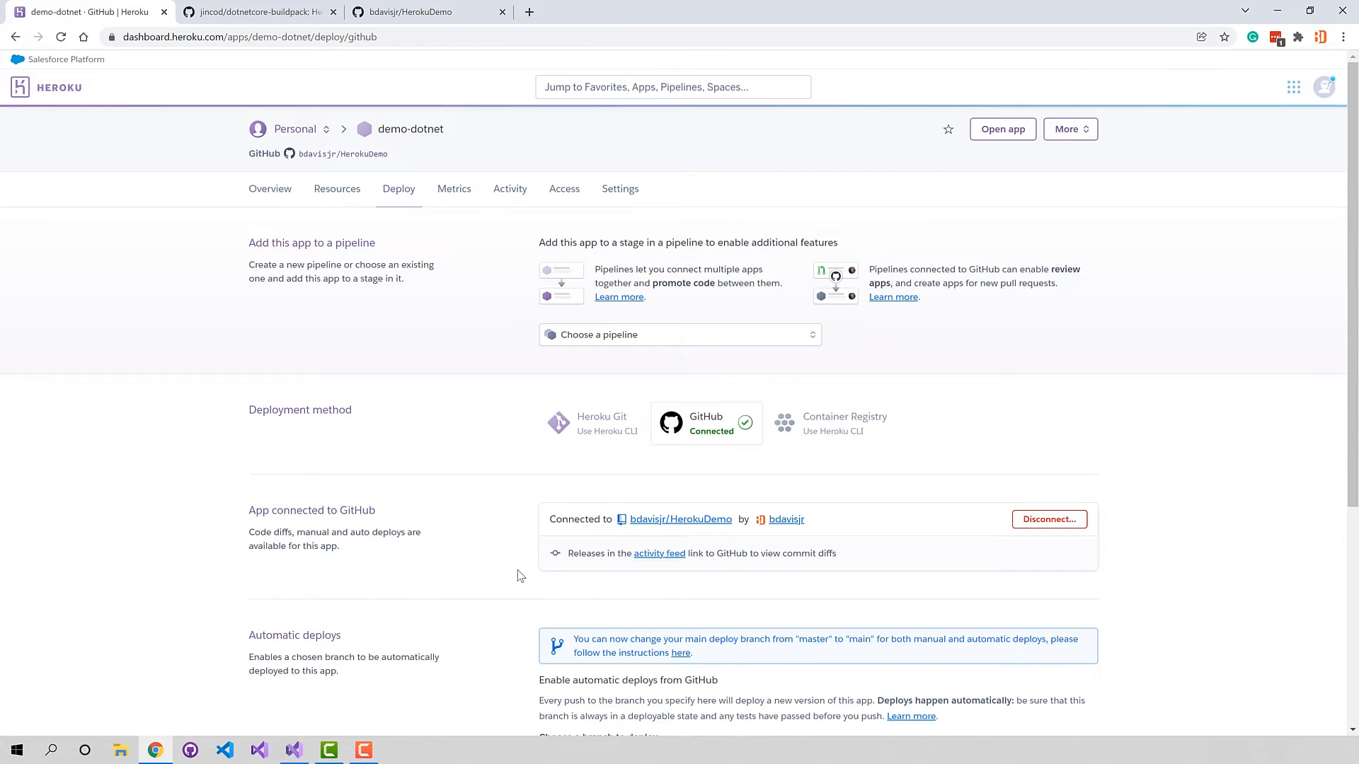
Step: Enable automatic deploys from the main branch
{"action": "scroll", "scroll_direction": "down", "scroll_amount": 3}
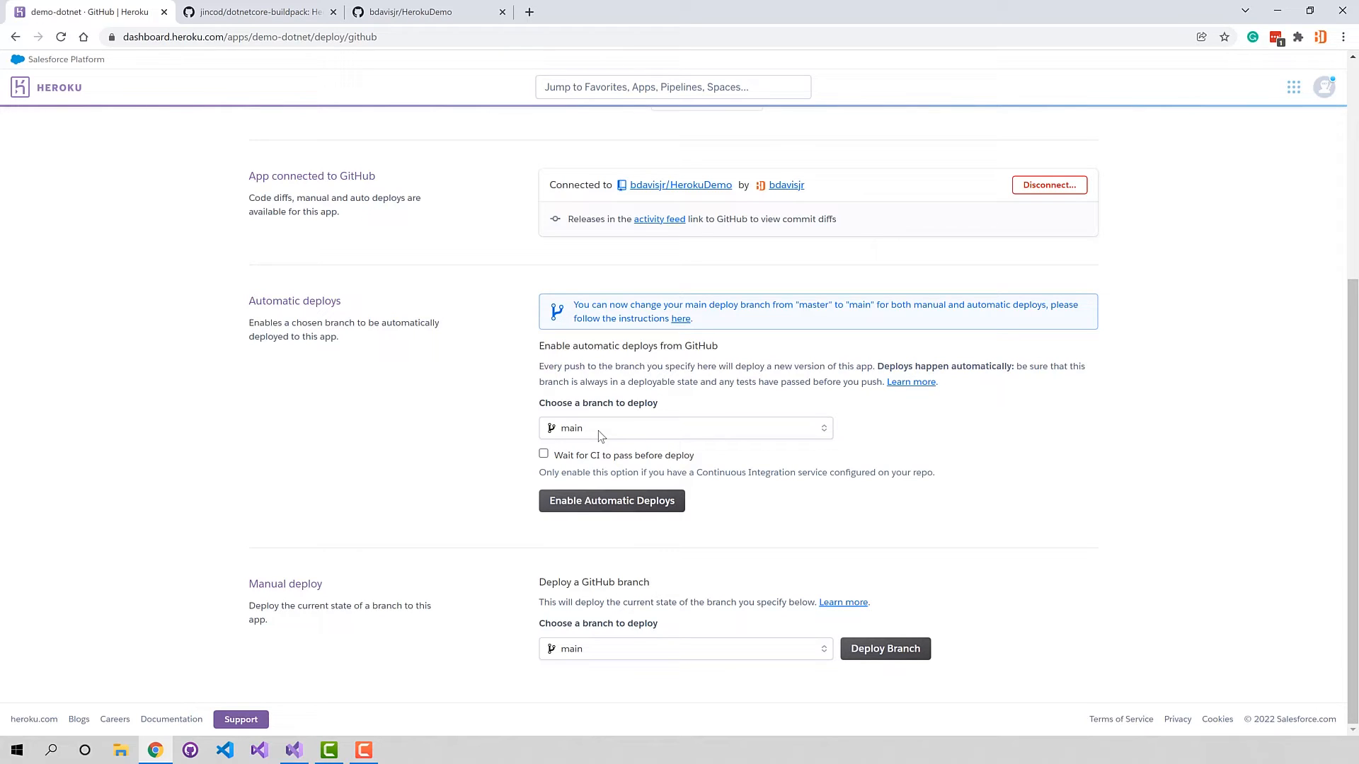
{"action": "mouse_move", "coordinate": [612, 501]}
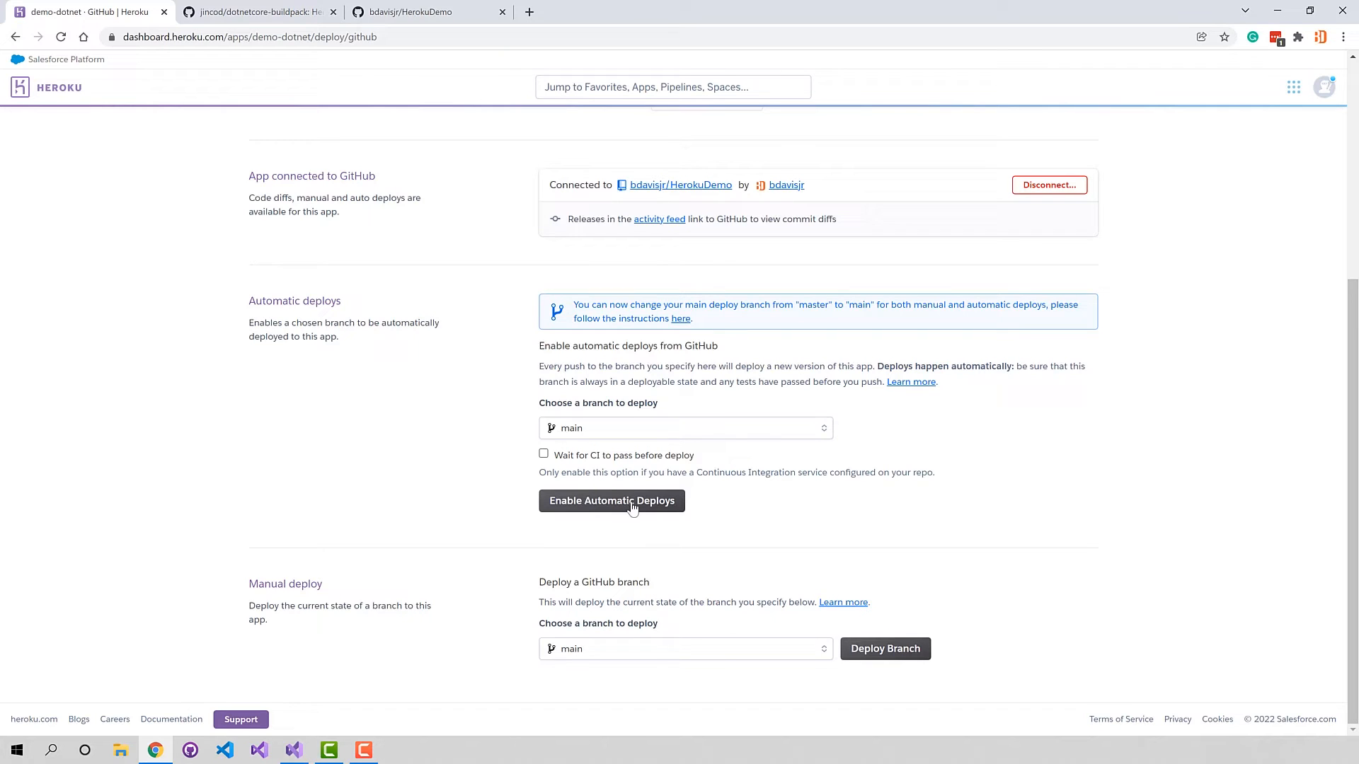
{"action": "left_click", "coordinate": [611, 501]}
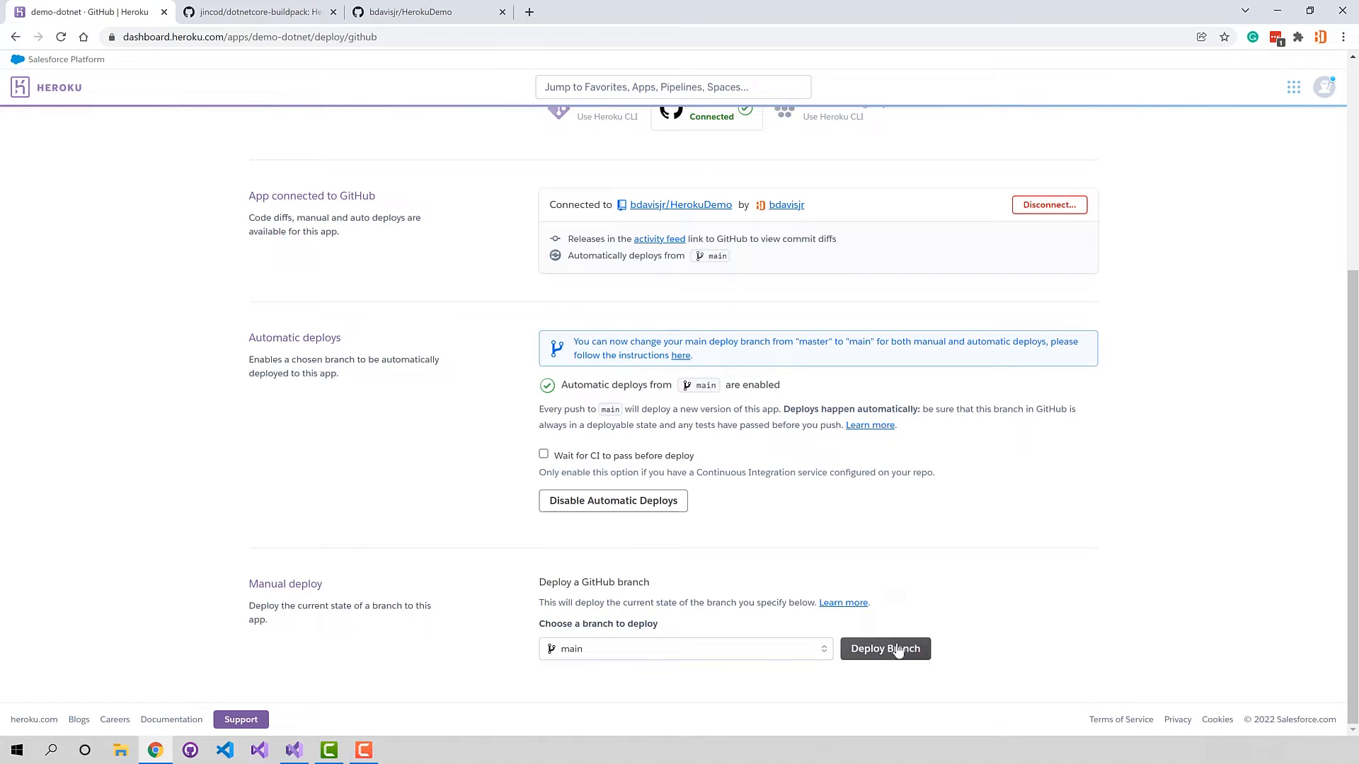
{"action": "mouse_move", "coordinate": [558, 554]}
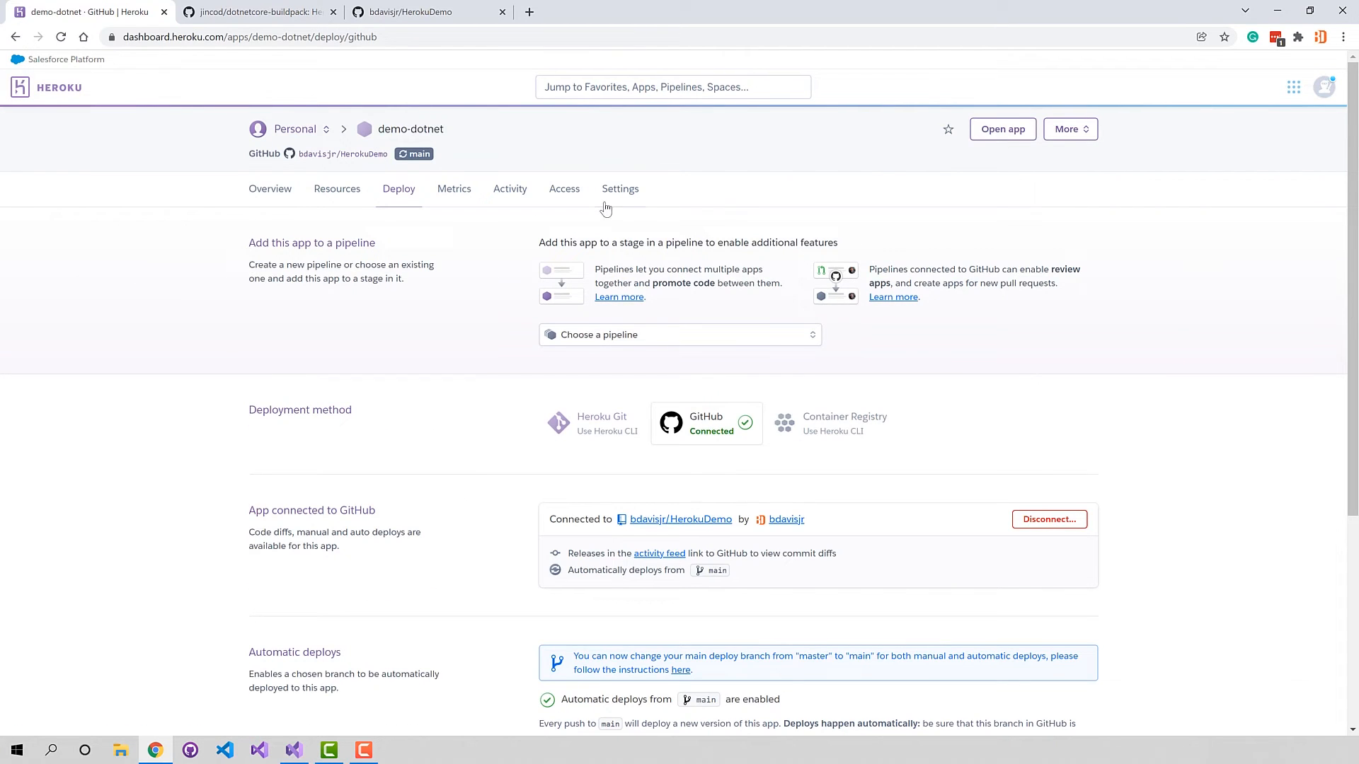
{"action": "mouse_move", "coordinate": [620, 188]}
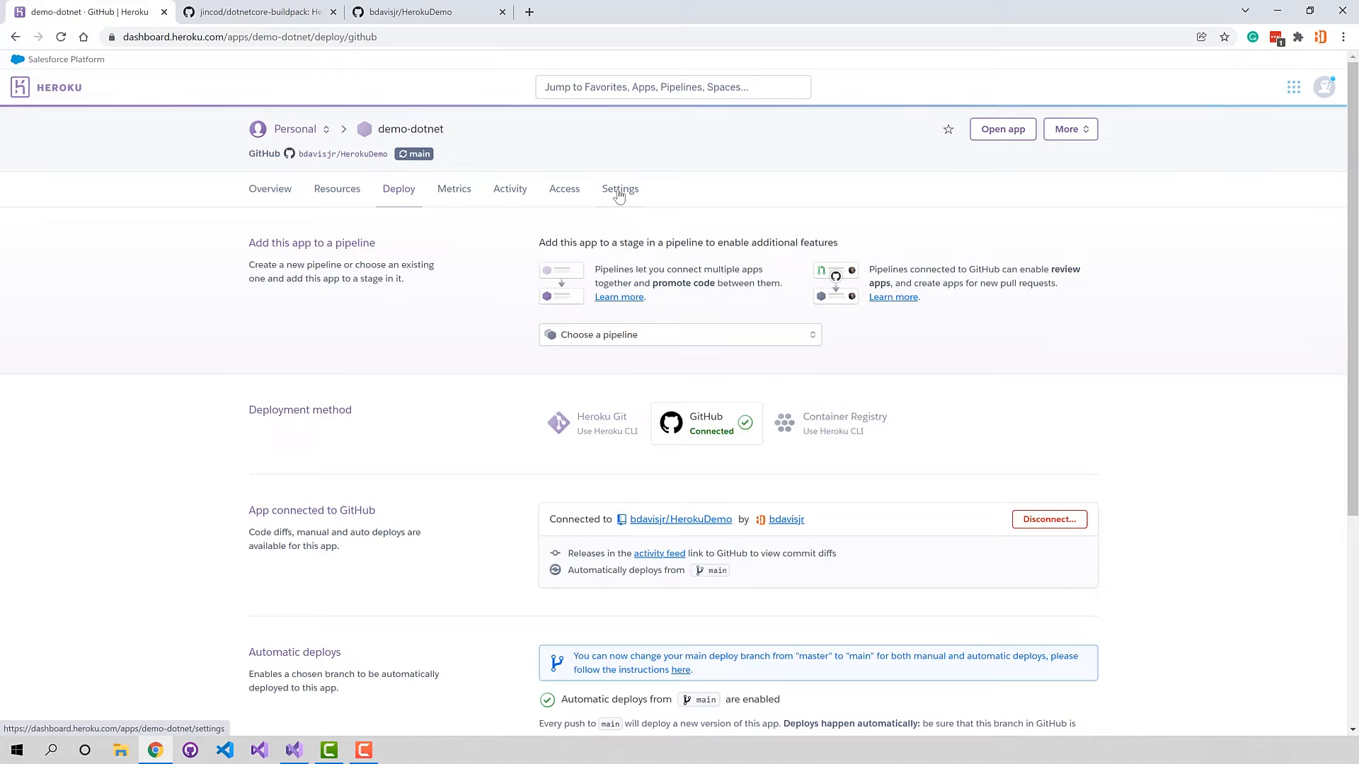
Step: Go to the app's Settings and start adding a buildpack
{"action": "left_click", "coordinate": [620, 188]}
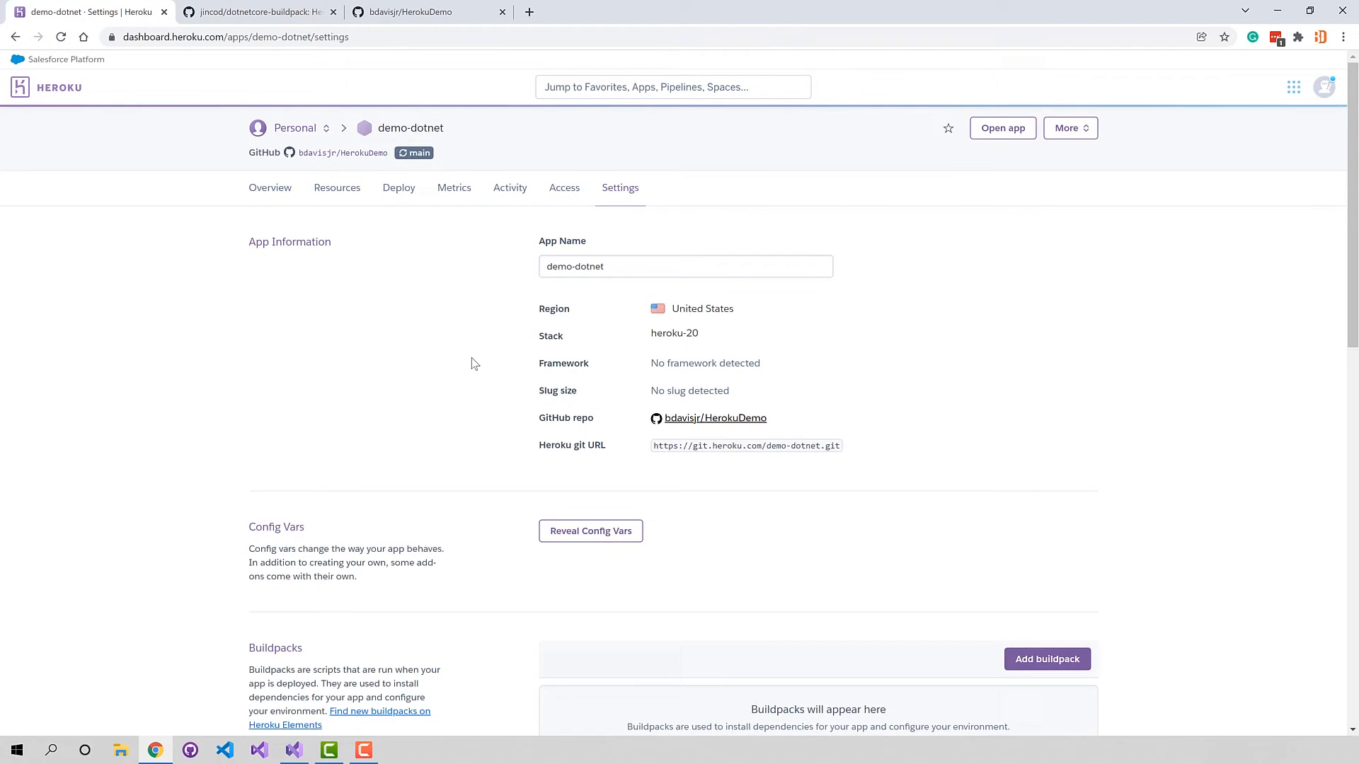
{"action": "scroll", "scroll_direction": "down", "scroll_amount": 3}
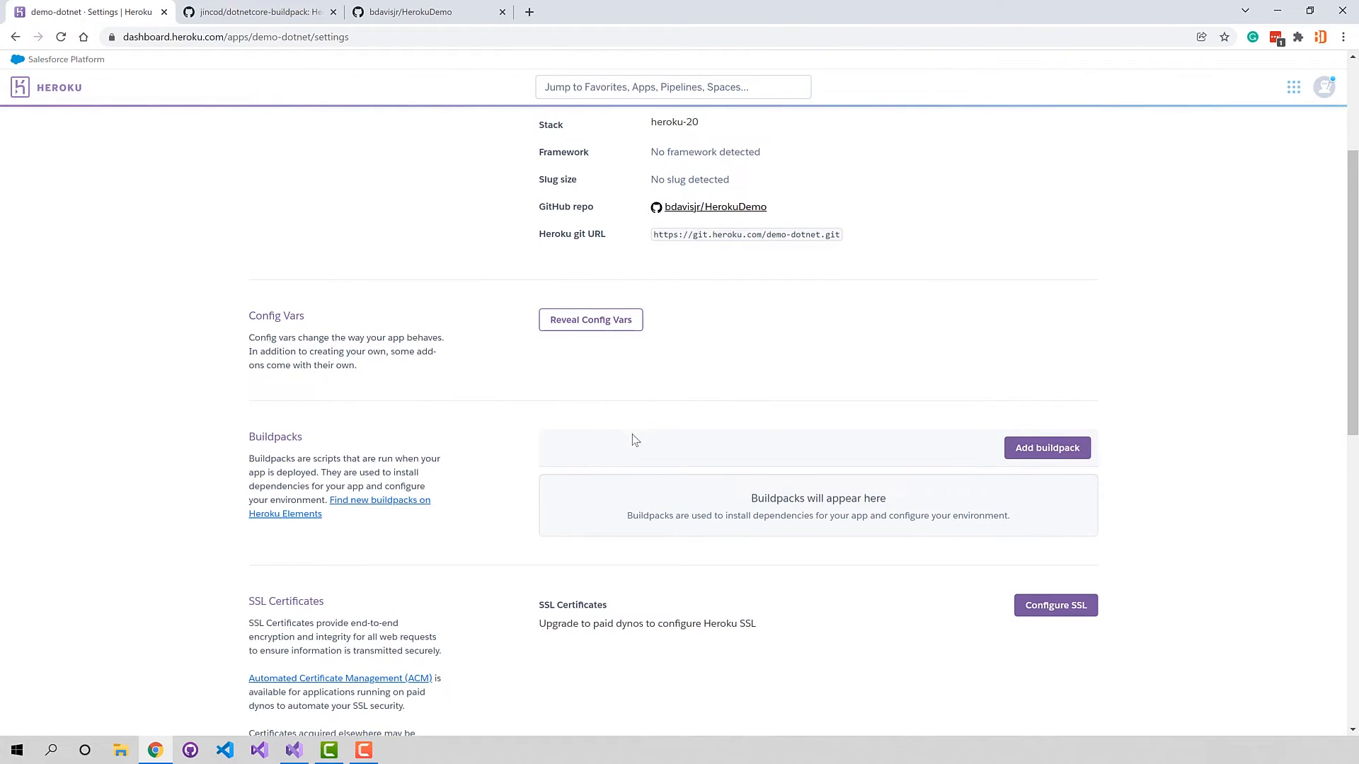
{"action": "mouse_move", "coordinate": [628, 443]}
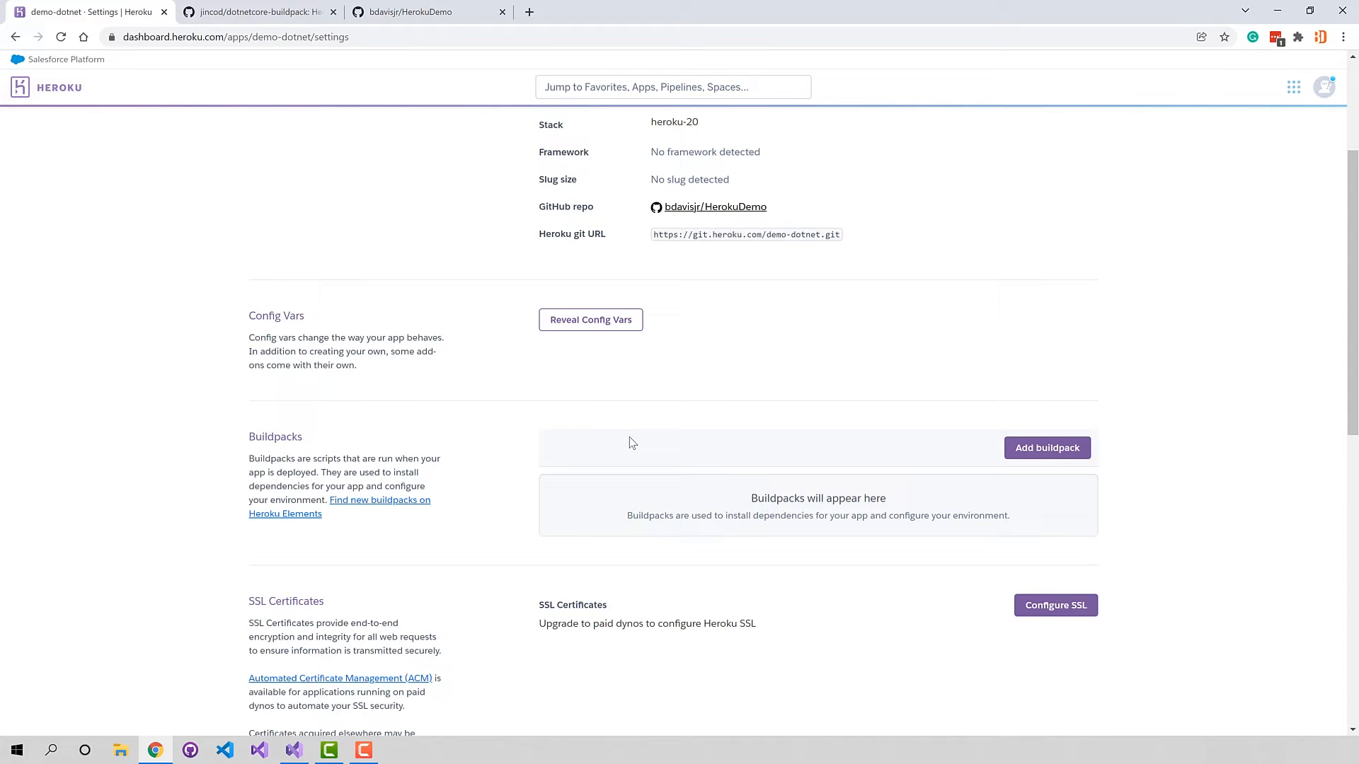
{"action": "mouse_move", "coordinate": [613, 410]}
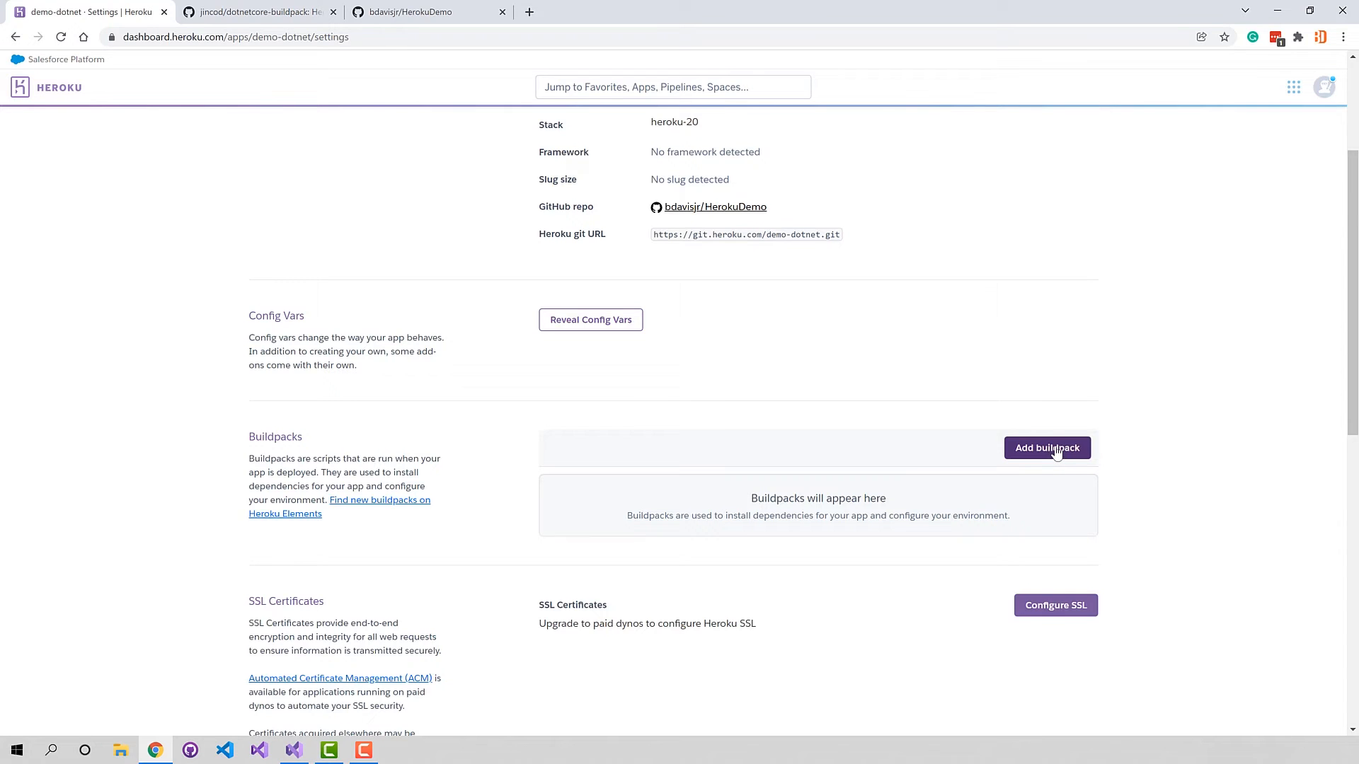
{"action": "left_click", "coordinate": [1046, 447]}
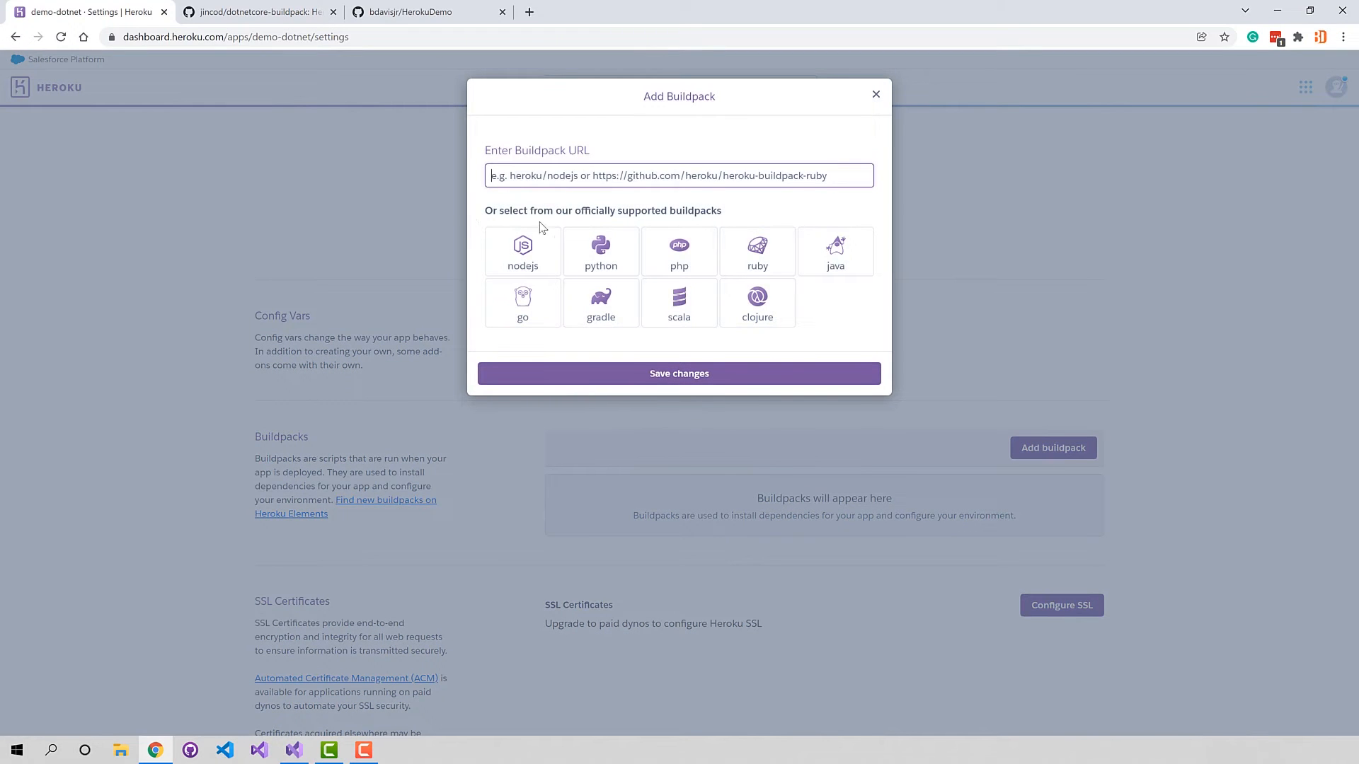
{"action": "mouse_move", "coordinate": [722, 303]}
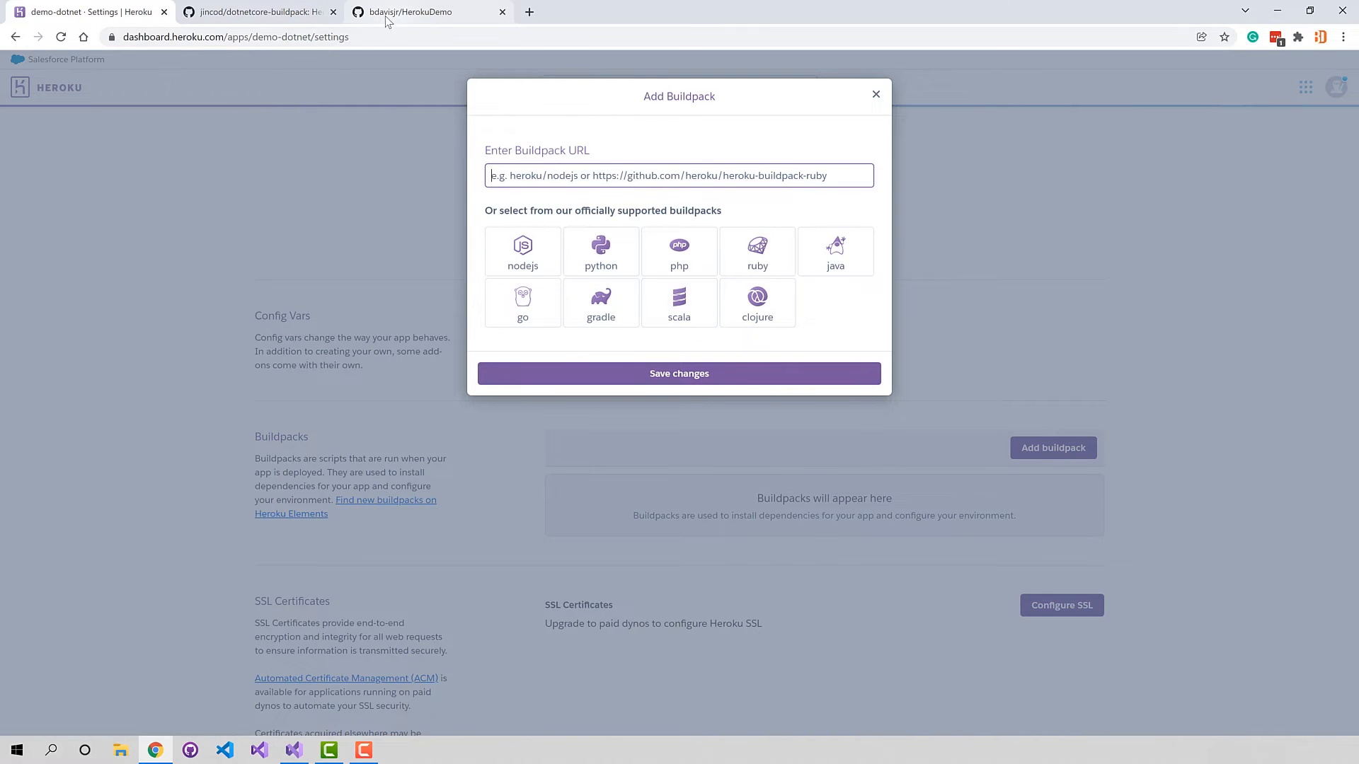
{"action": "left_click", "coordinate": [257, 13]}
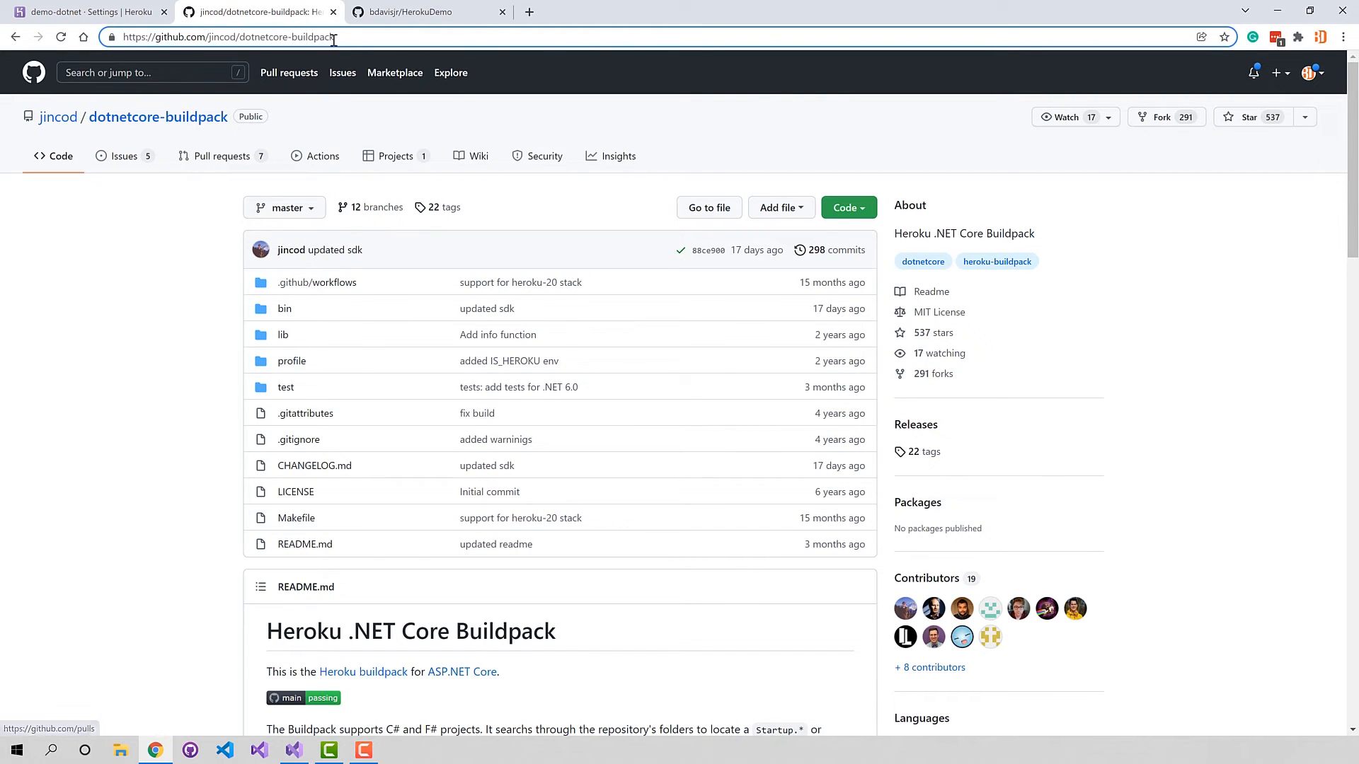
{"action": "left_click", "coordinate": [227, 36]}
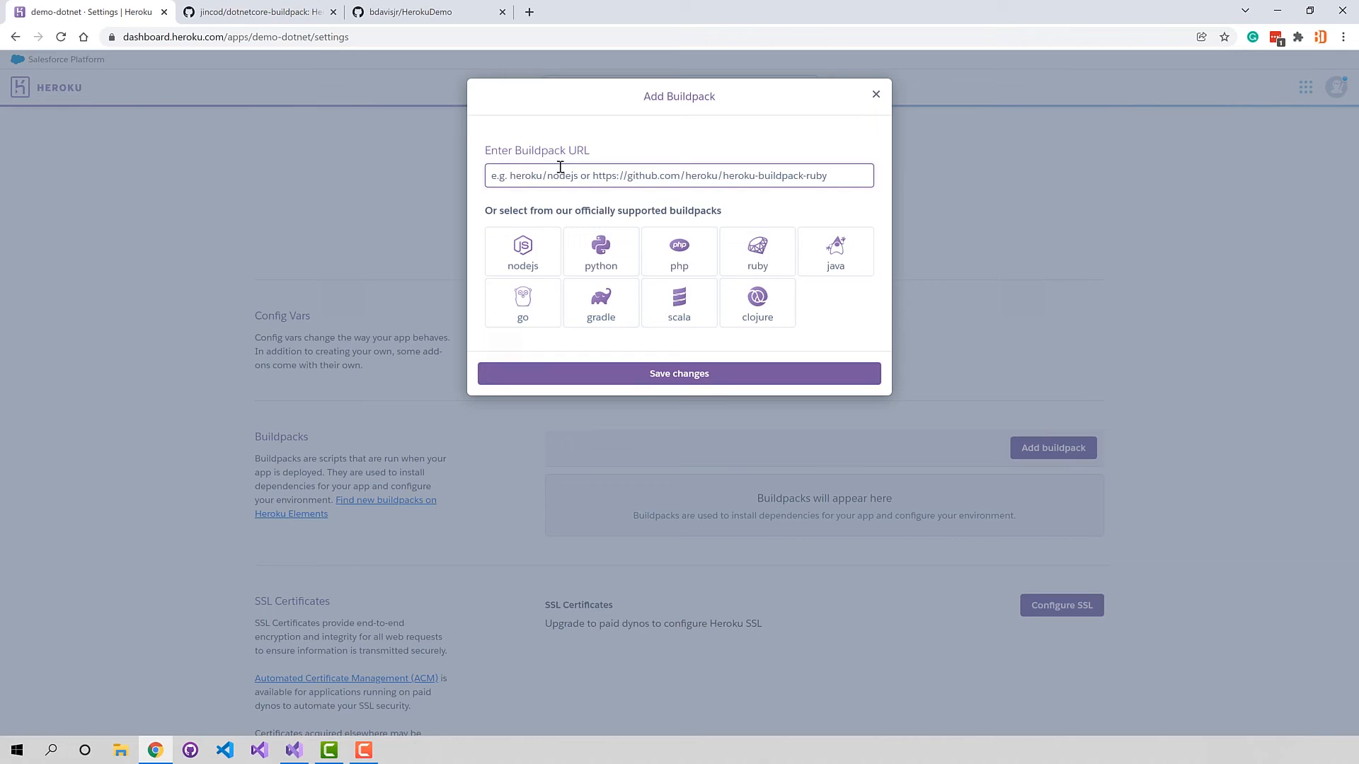
{"action": "type", "text": "https://github.com/jincod/dotnetcore-buildpack"}
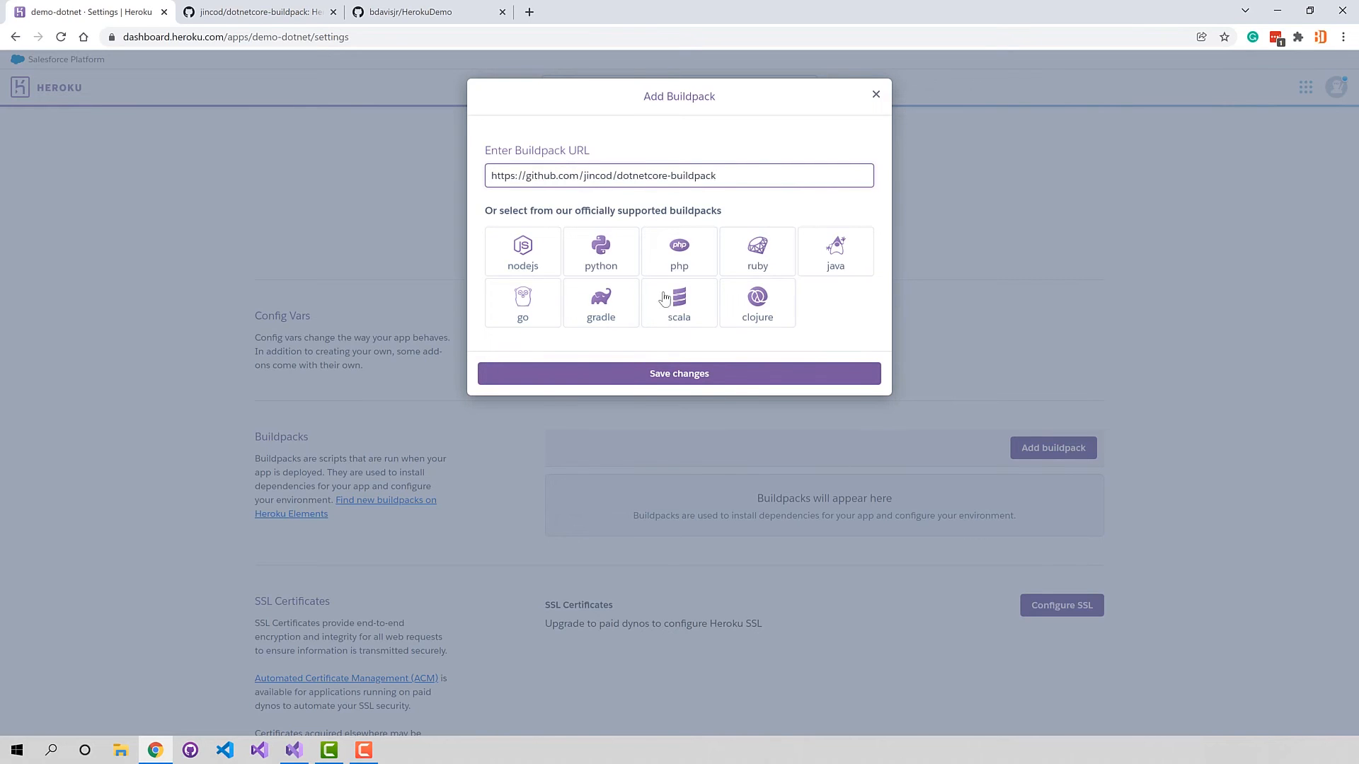
{"action": "left_click", "coordinate": [678, 374]}
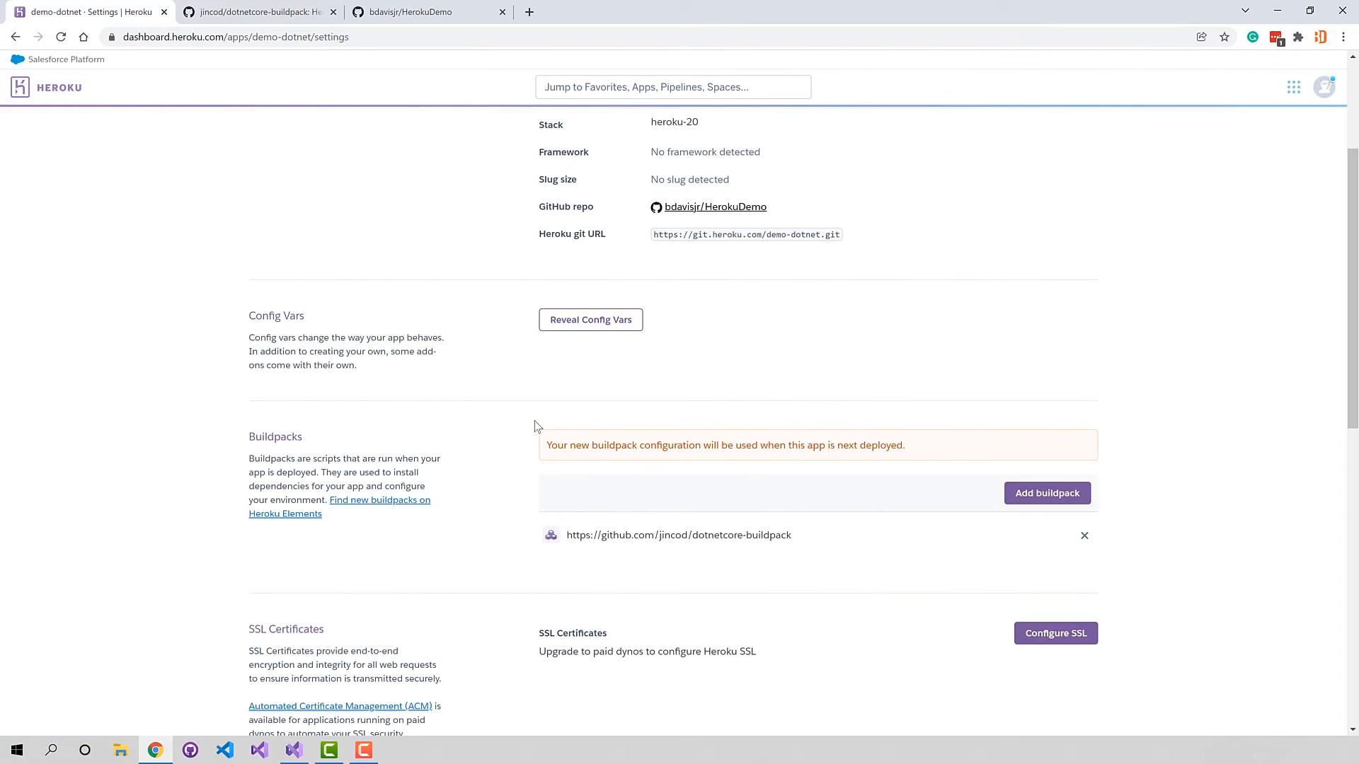
{"action": "mouse_move", "coordinate": [656, 559]}
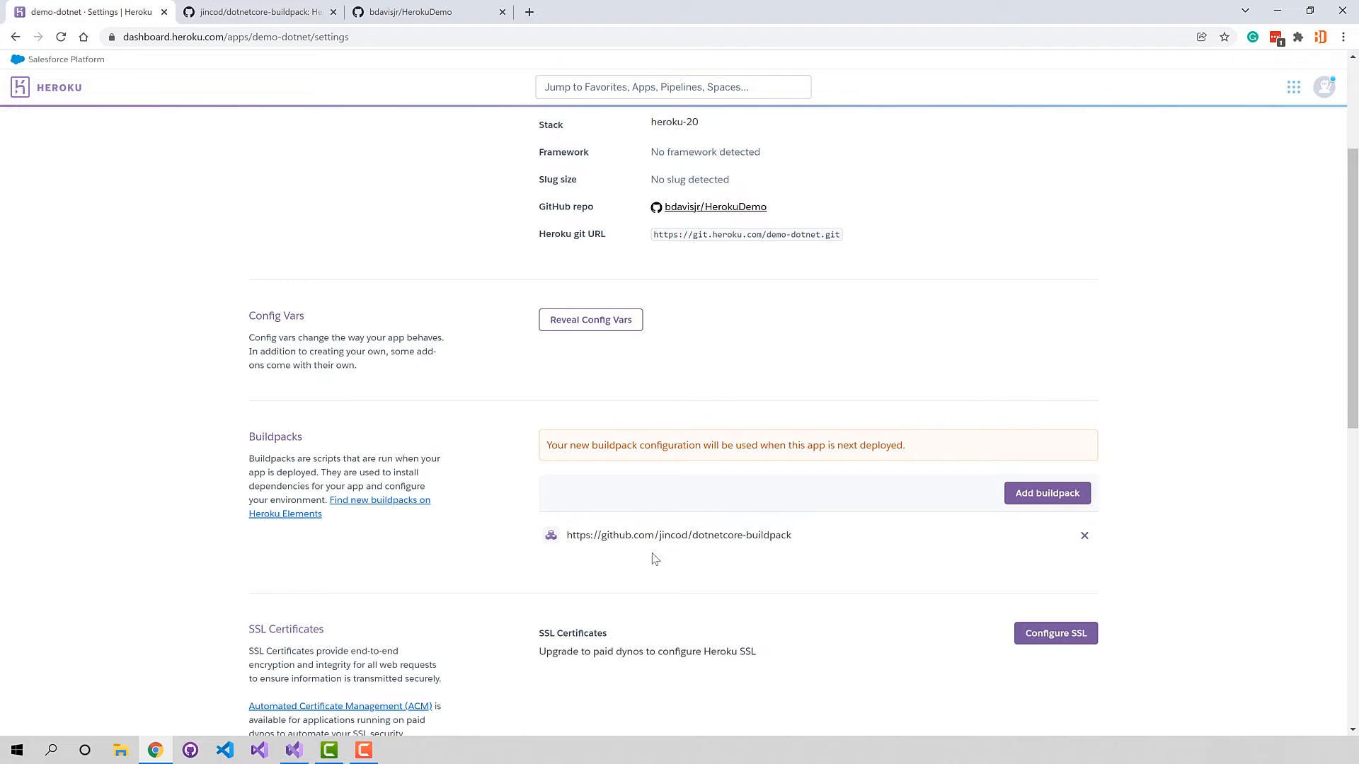
{"action": "mouse_move", "coordinate": [798, 544]}
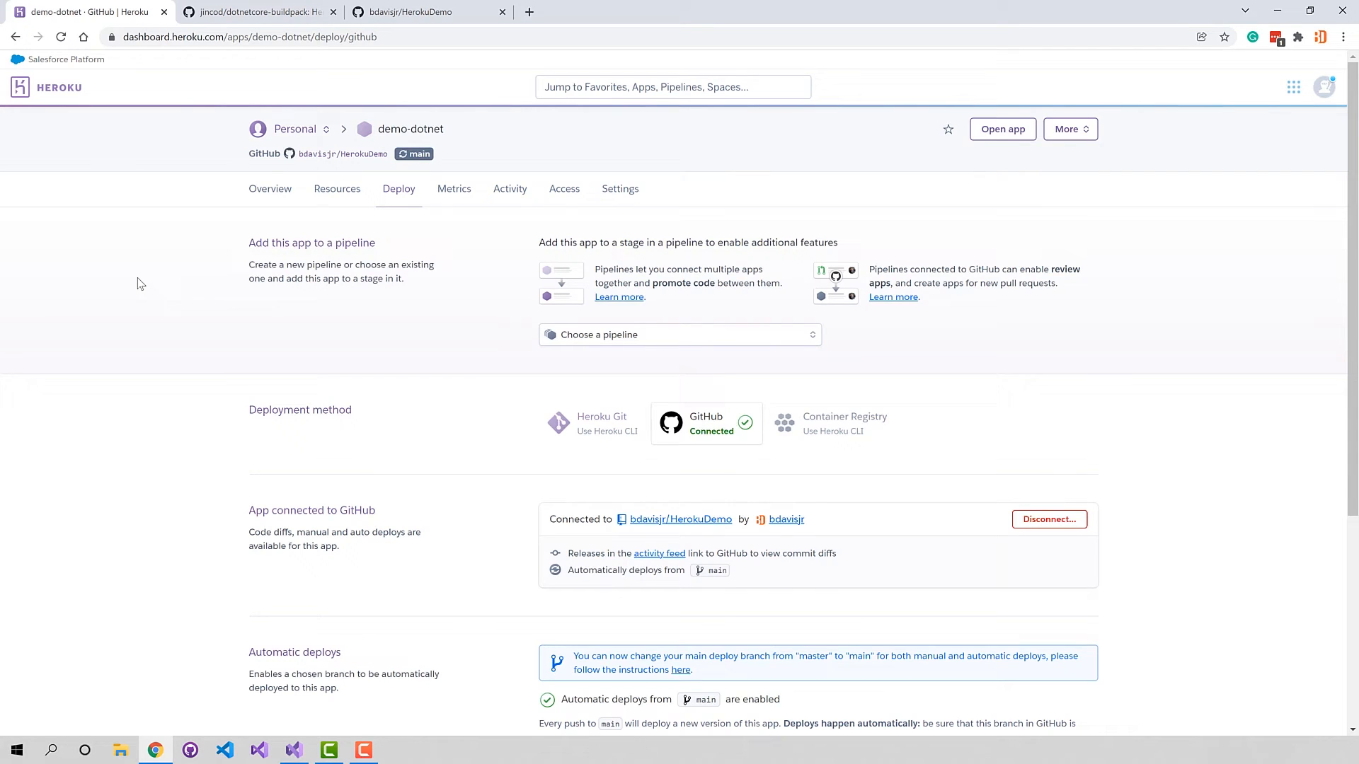
Step: Deploy the main branch manually from the Manual deploy section
{"action": "scroll", "scroll_direction": "down", "scroll_amount": 3}
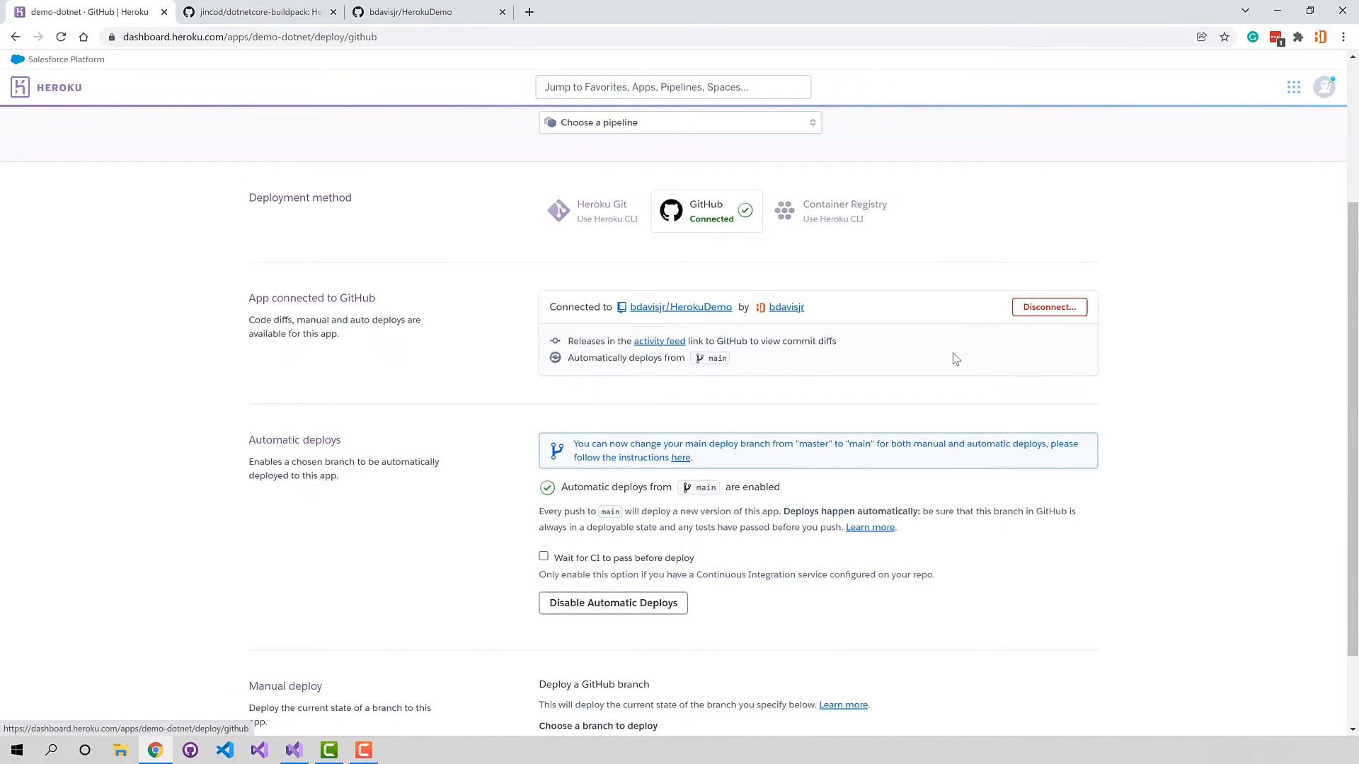
{"action": "scroll", "scroll_direction": "down", "scroll_amount": 3}
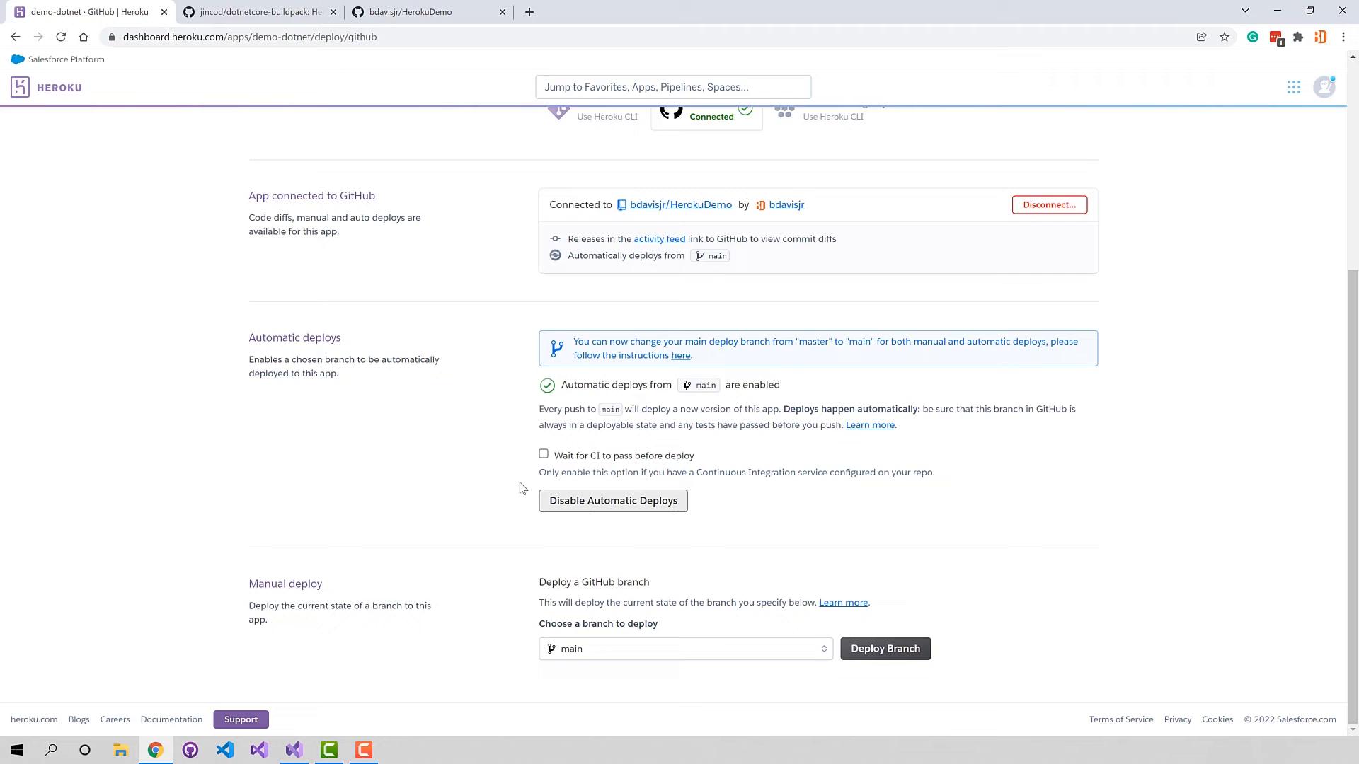
{"action": "mouse_move", "coordinate": [485, 465]}
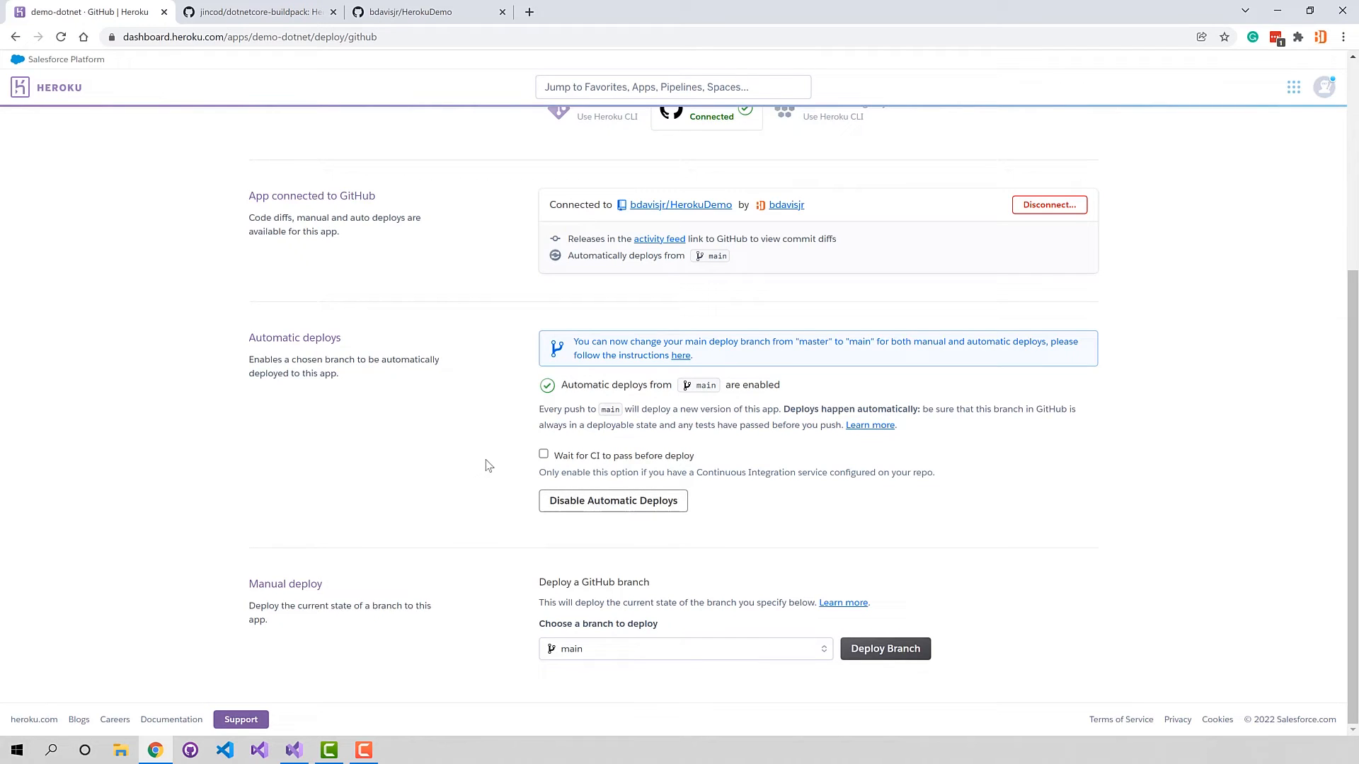
{"action": "mouse_move", "coordinate": [675, 639]}
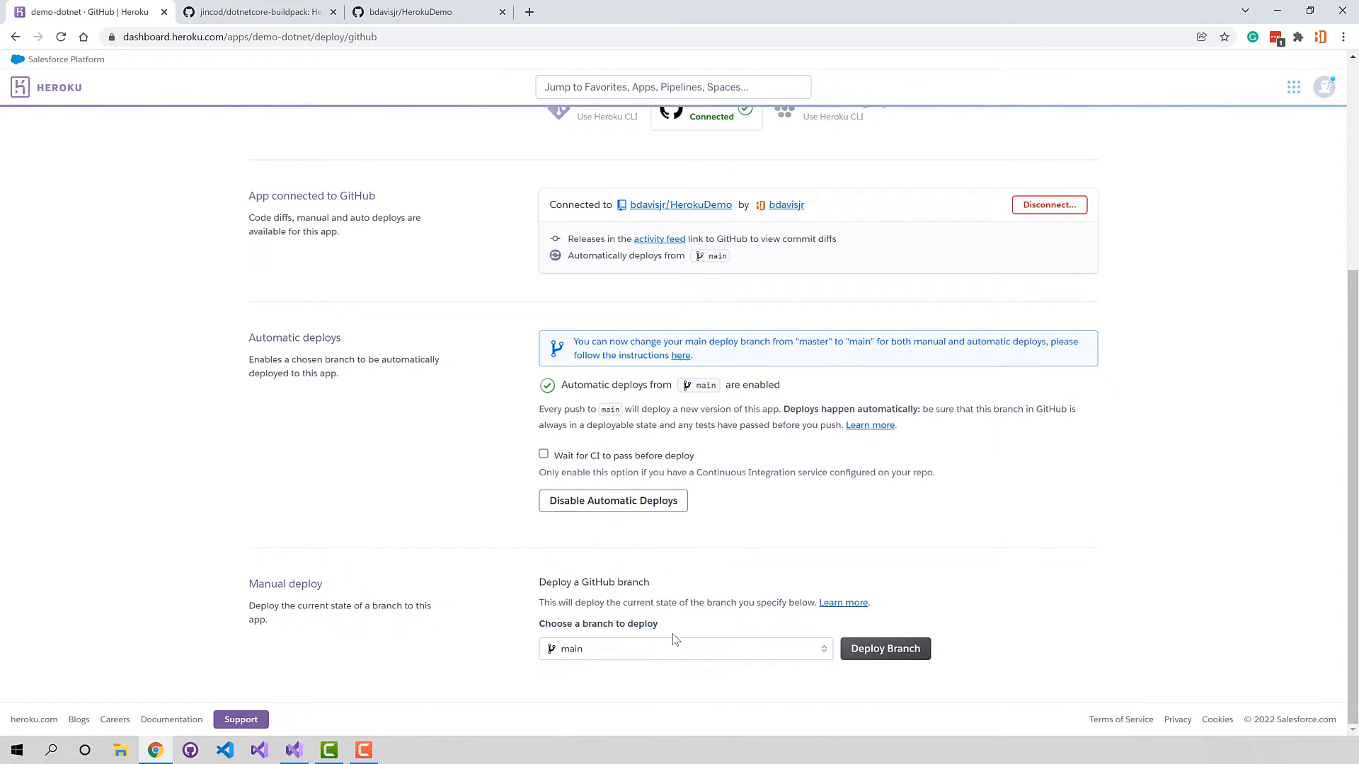
{"action": "mouse_move", "coordinate": [688, 580]}
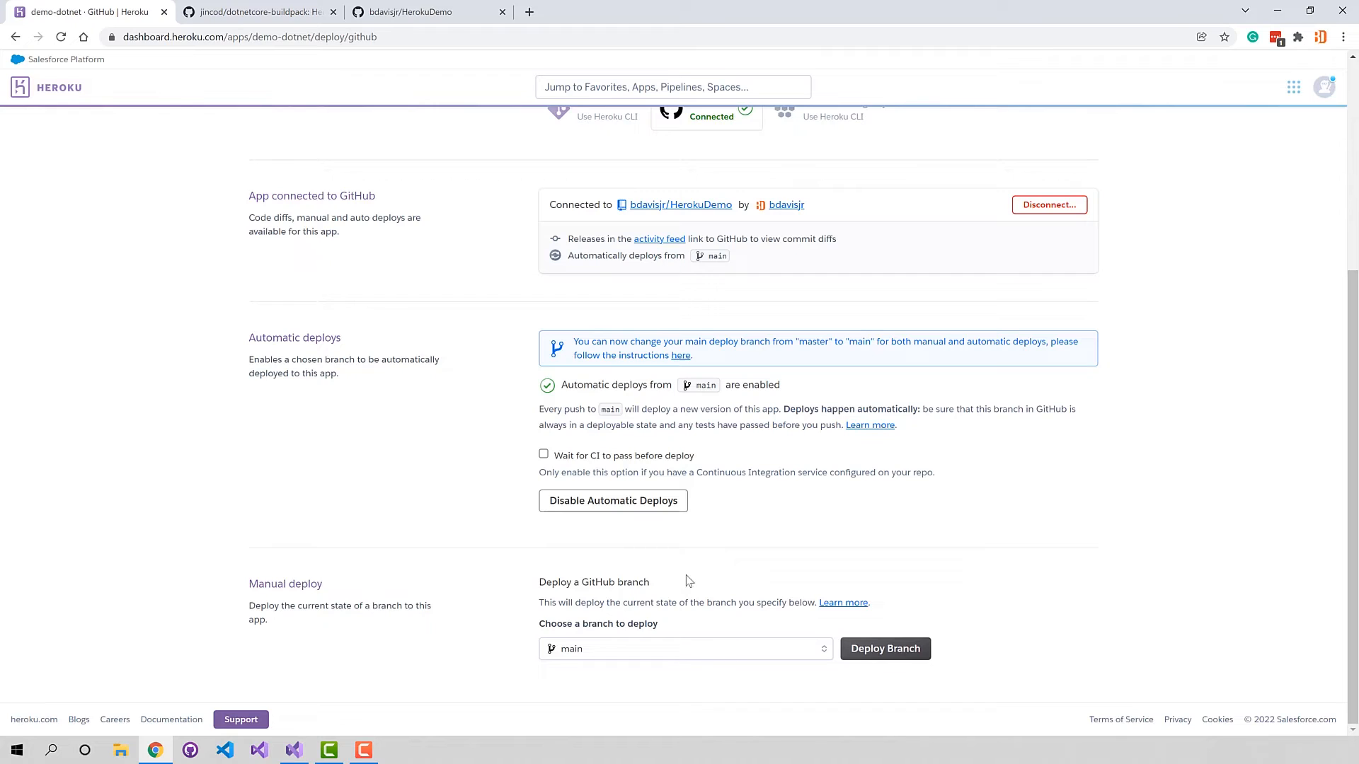
{"action": "left_click", "coordinate": [885, 648]}
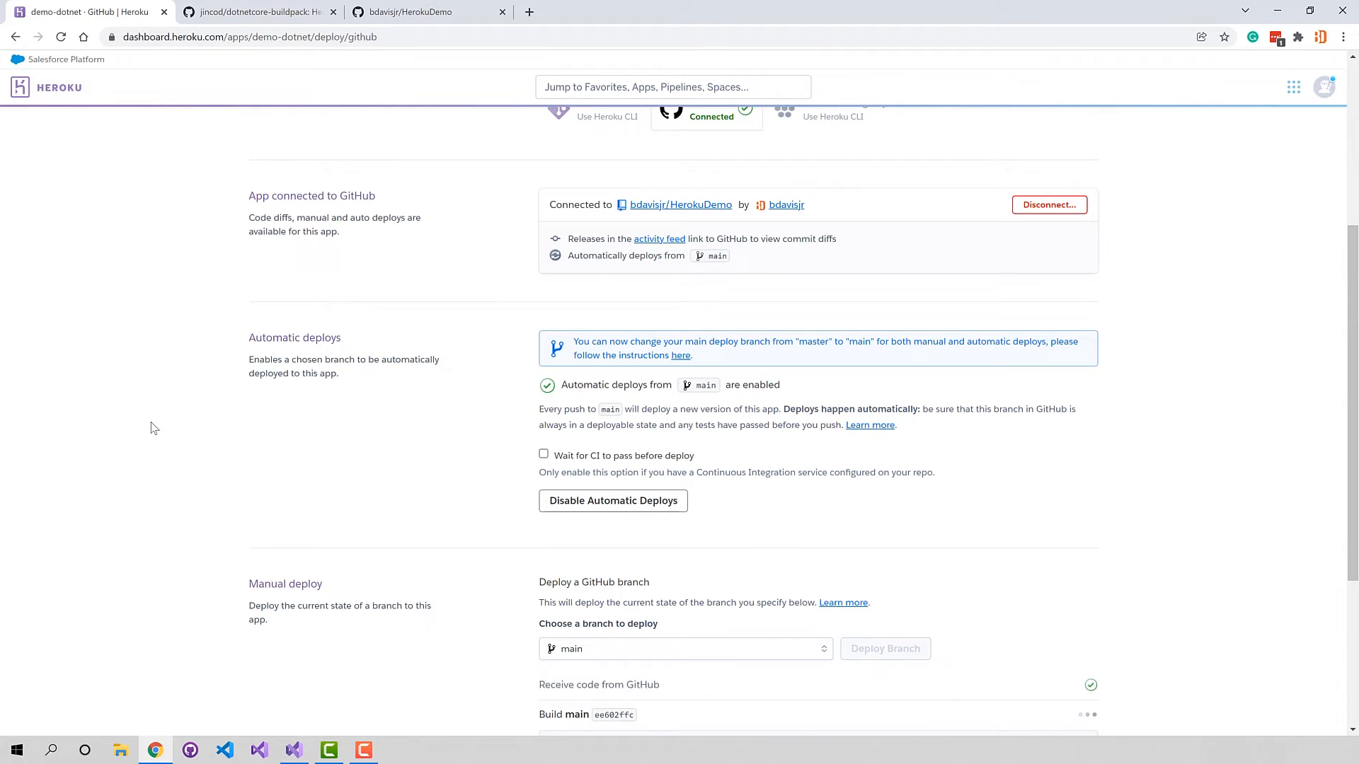
{"action": "scroll", "scroll_direction": "down", "scroll_amount": 3}
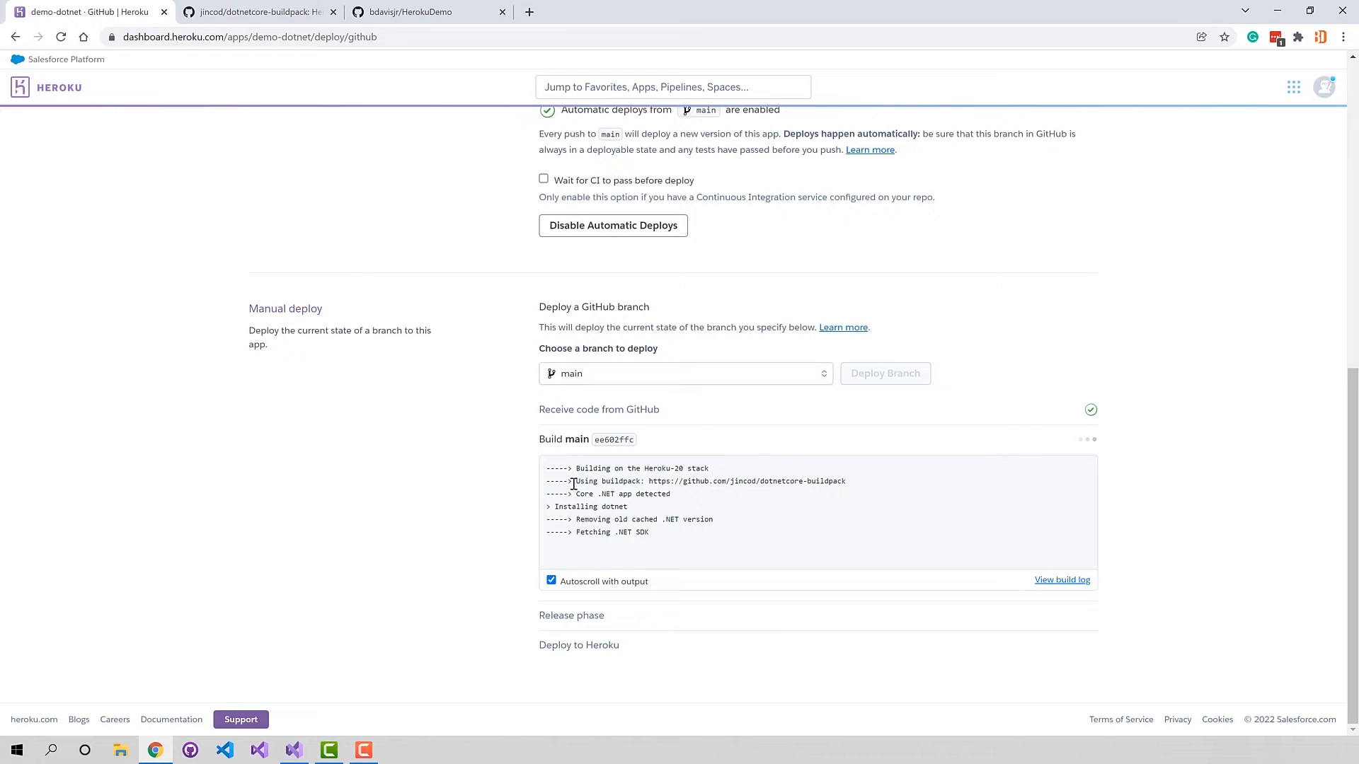
{"action": "scroll", "scroll_direction": "up", "scroll_amount": 3}
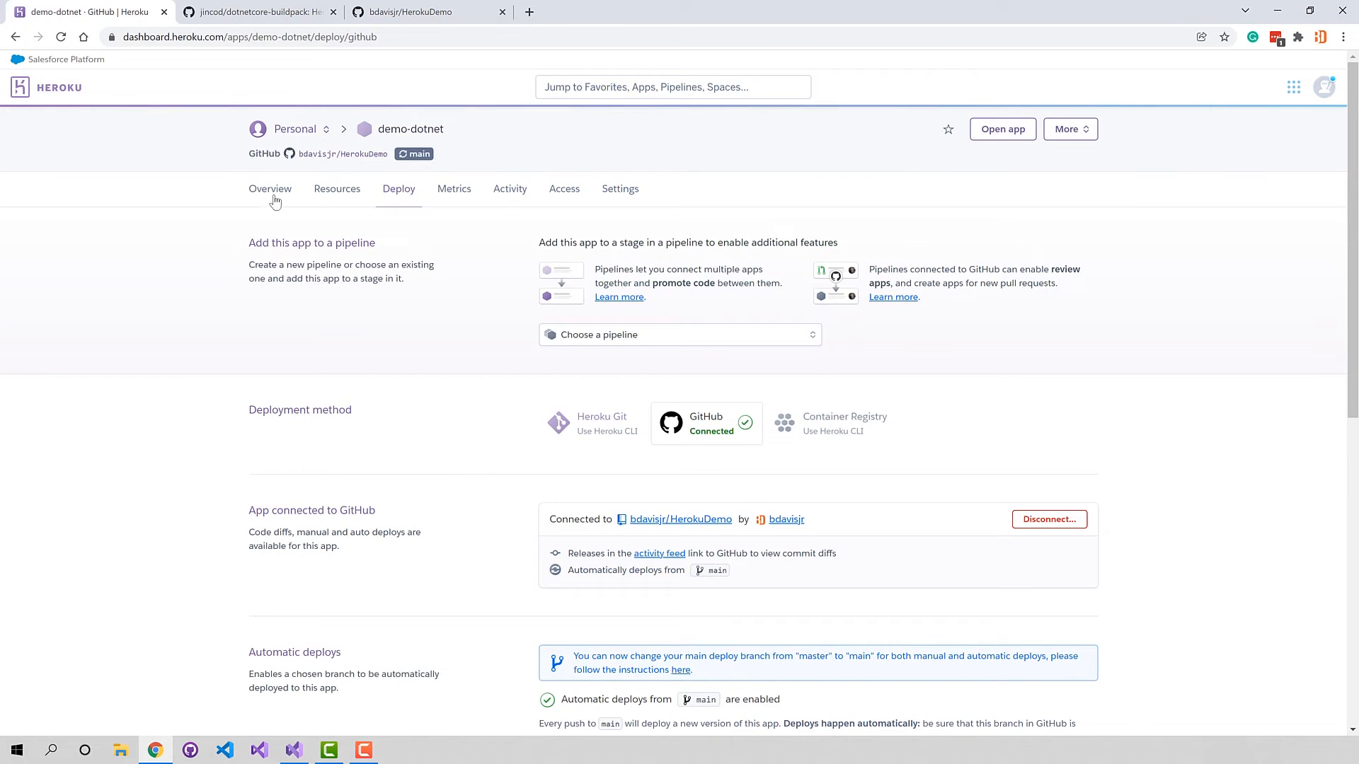
Step: View the Activity feed showing the new build in progress
{"action": "left_click", "coordinate": [515, 189]}
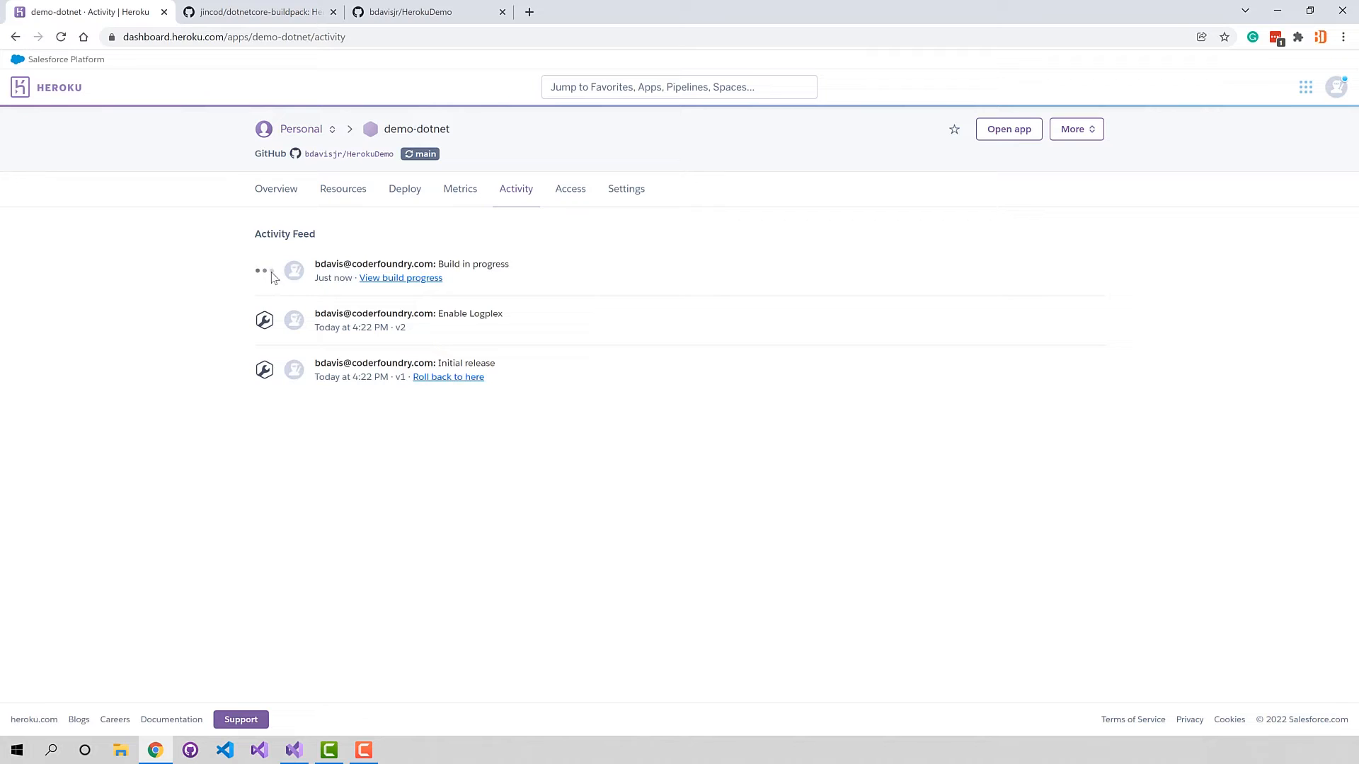
{"action": "mouse_move", "coordinate": [225, 280]}
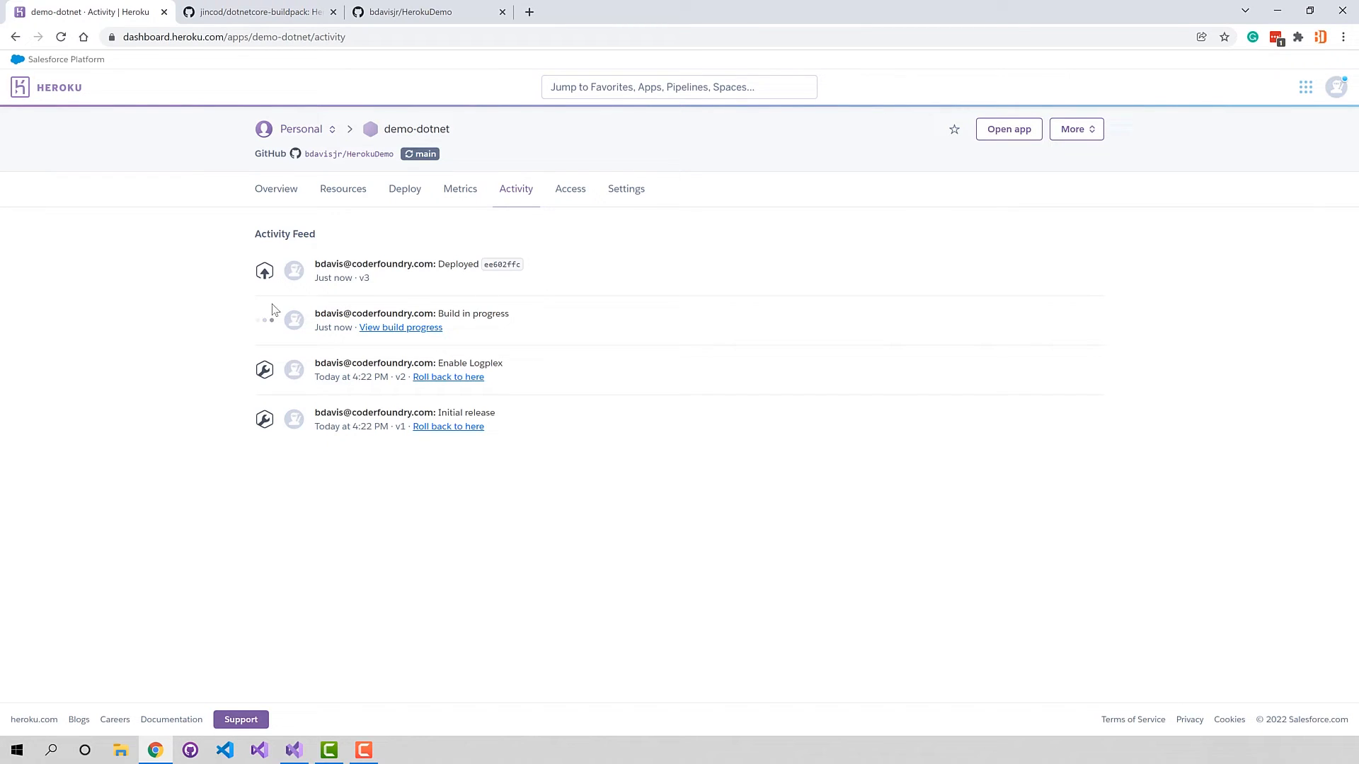
{"action": "mouse_move", "coordinate": [195, 310]}
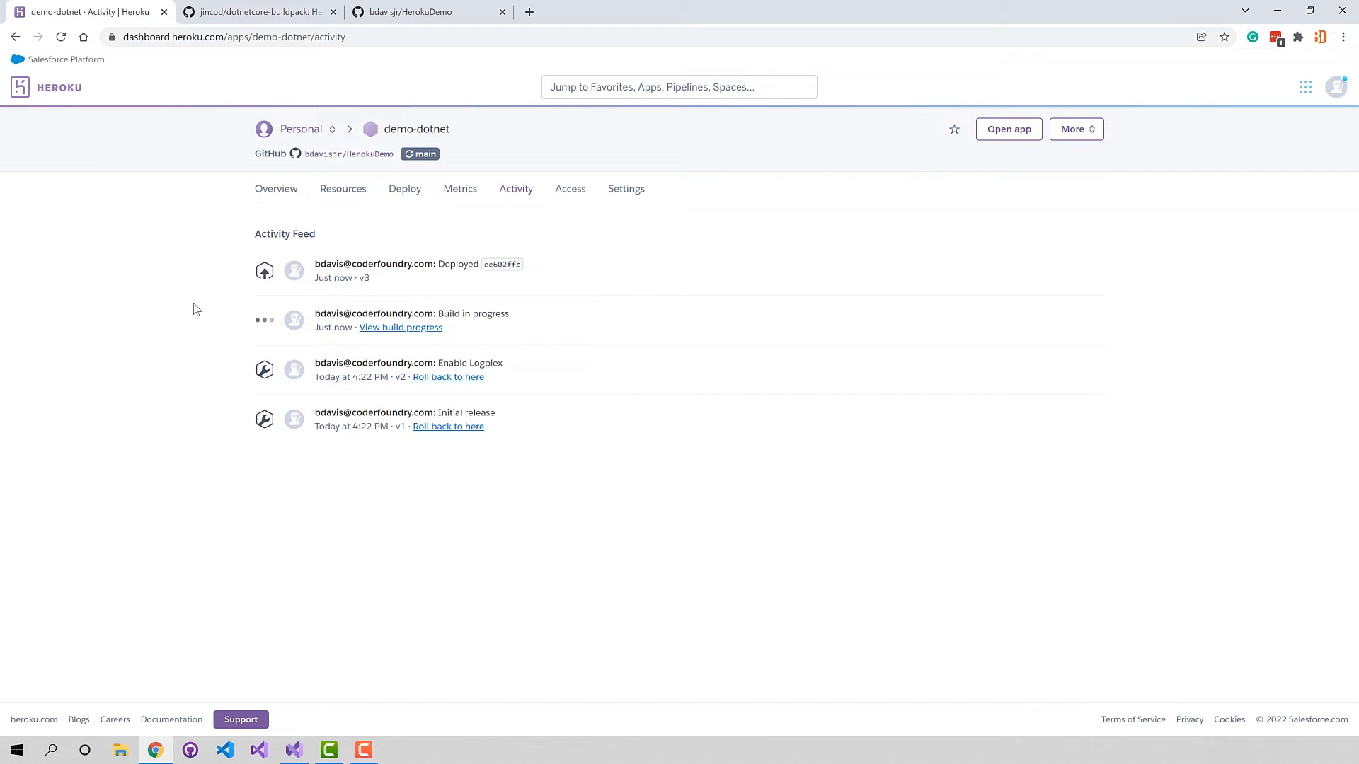
{"action": "mouse_move", "coordinate": [264, 326]}
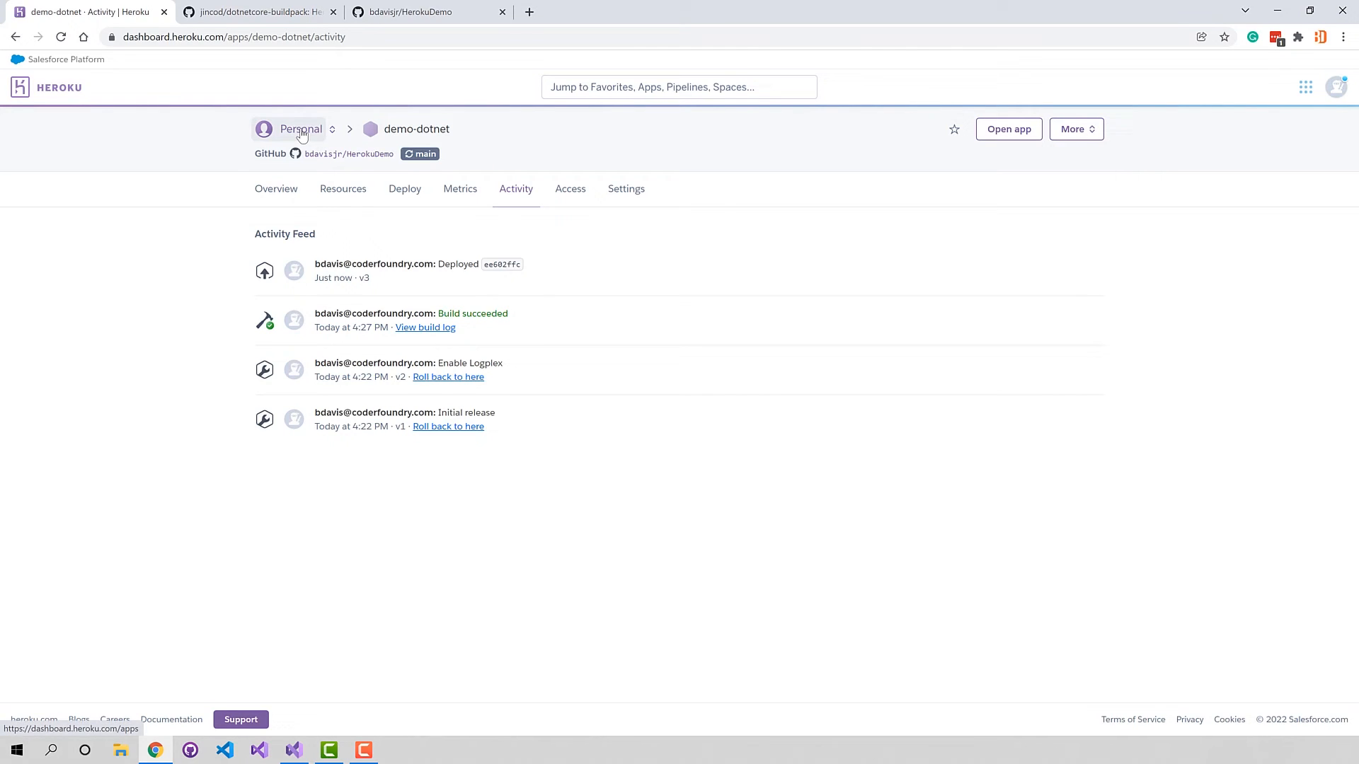
Step: Launch the live demo-dotnet site from the app list, then switch back to Visual Studio
{"action": "left_click", "coordinate": [300, 128]}
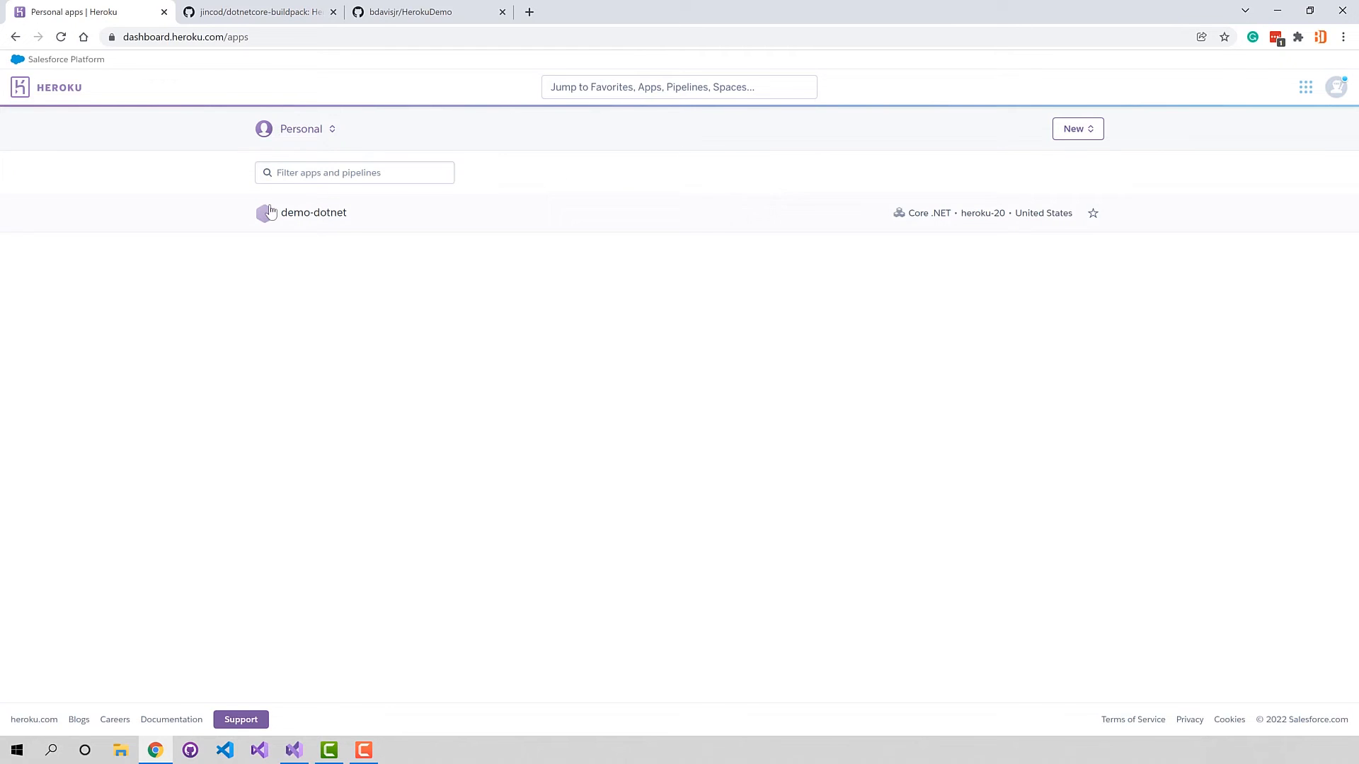
{"action": "left_click", "coordinate": [312, 212]}
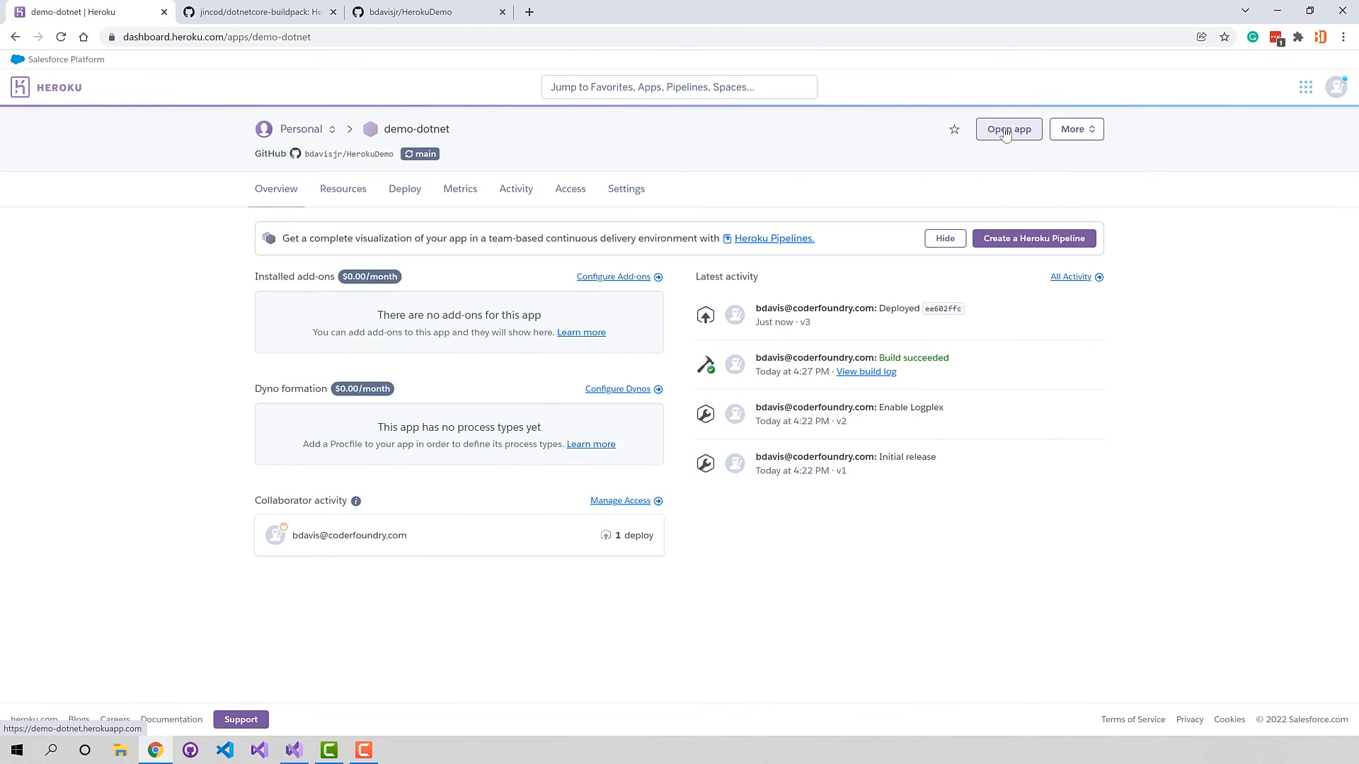
{"action": "left_click", "coordinate": [1008, 129]}
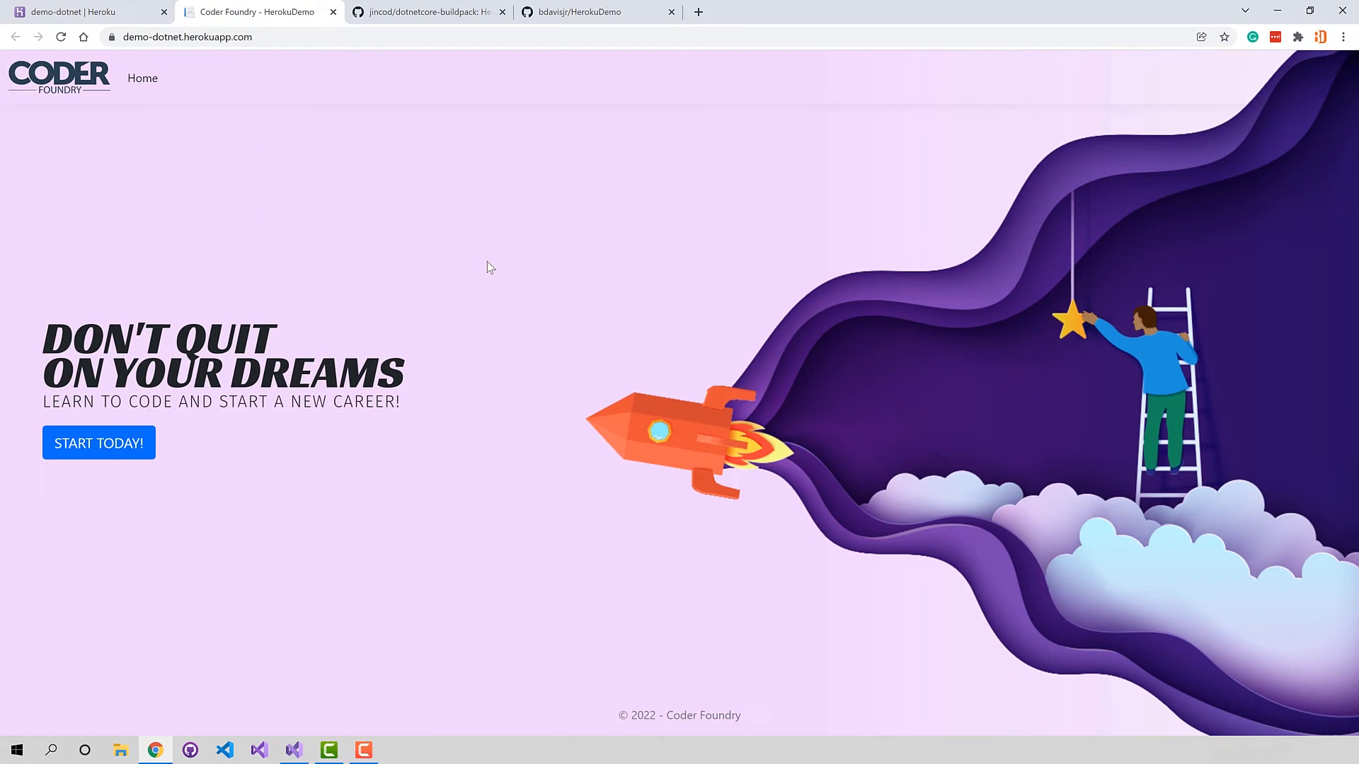
{"action": "mouse_move", "coordinate": [388, 193]}
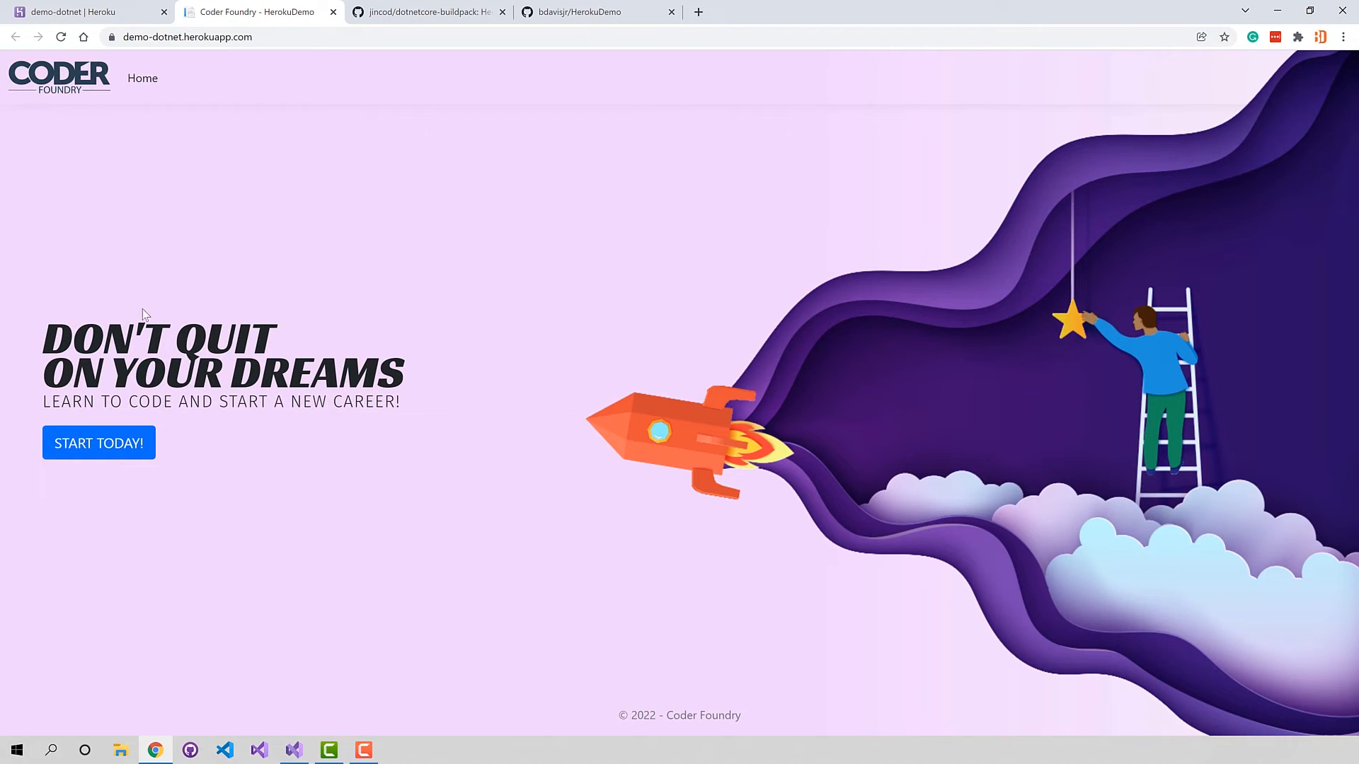
{"action": "mouse_move", "coordinate": [249, 342]}
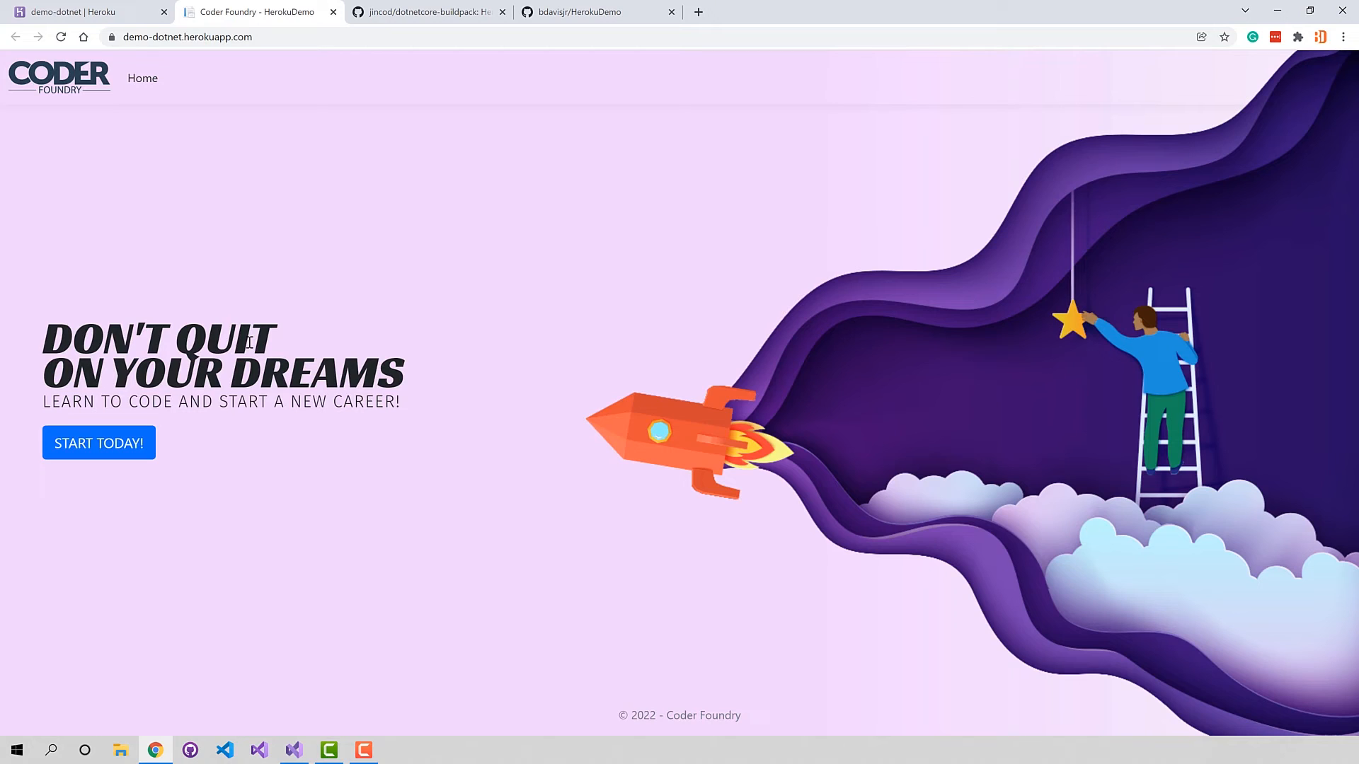
{"action": "mouse_move", "coordinate": [333, 430]}
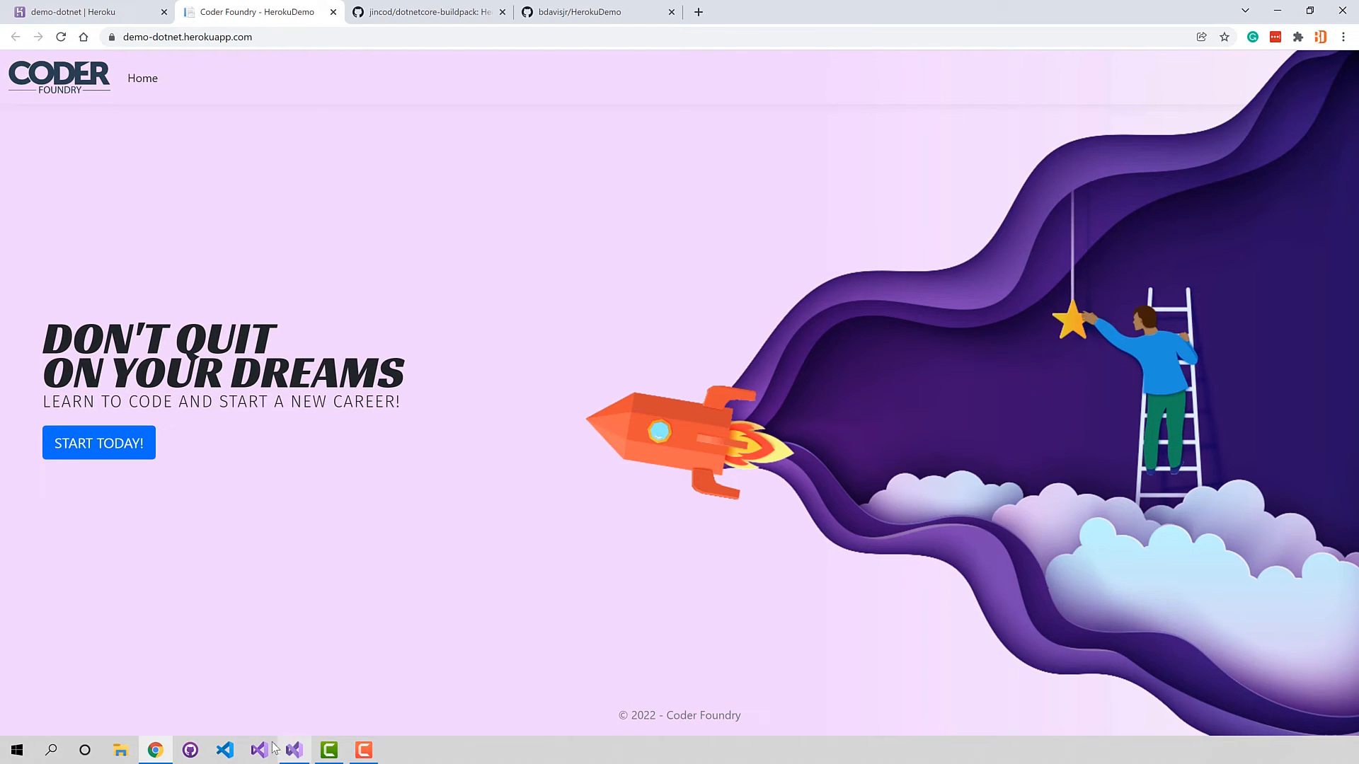
{"action": "mouse_move", "coordinate": [293, 750]}
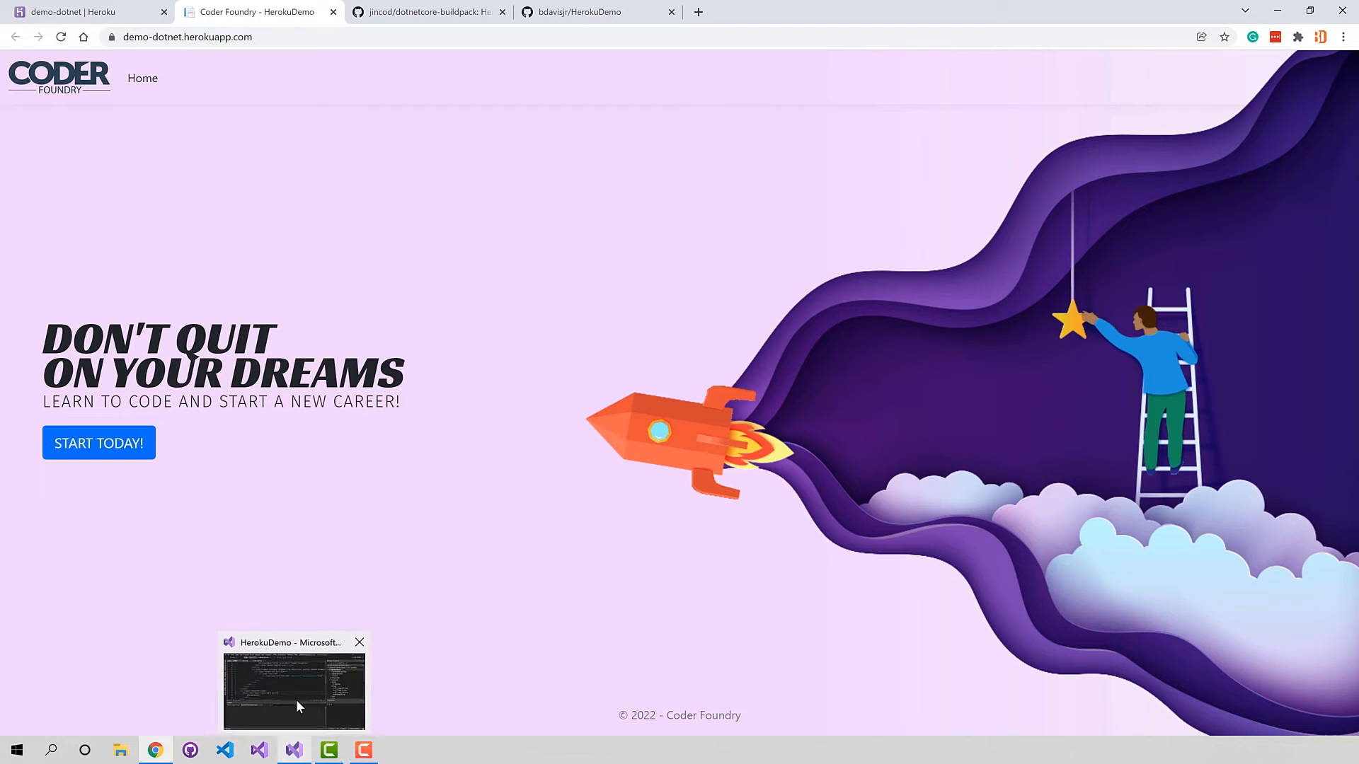
{"action": "left_click", "coordinate": [294, 685]}
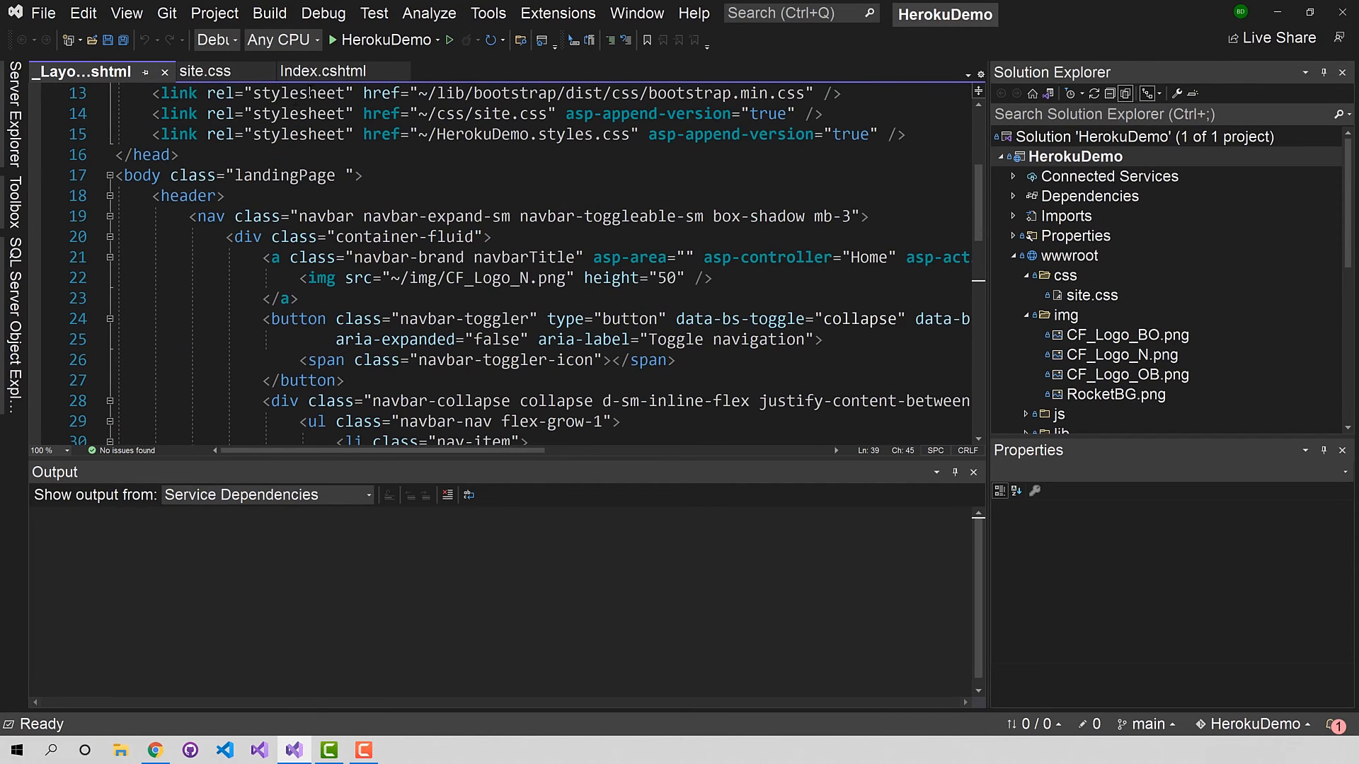
Step: Replace DON'T QUIT with NEVER GIVE UP in Index.cshtml and run it locally
{"action": "left_click", "coordinate": [329, 71]}
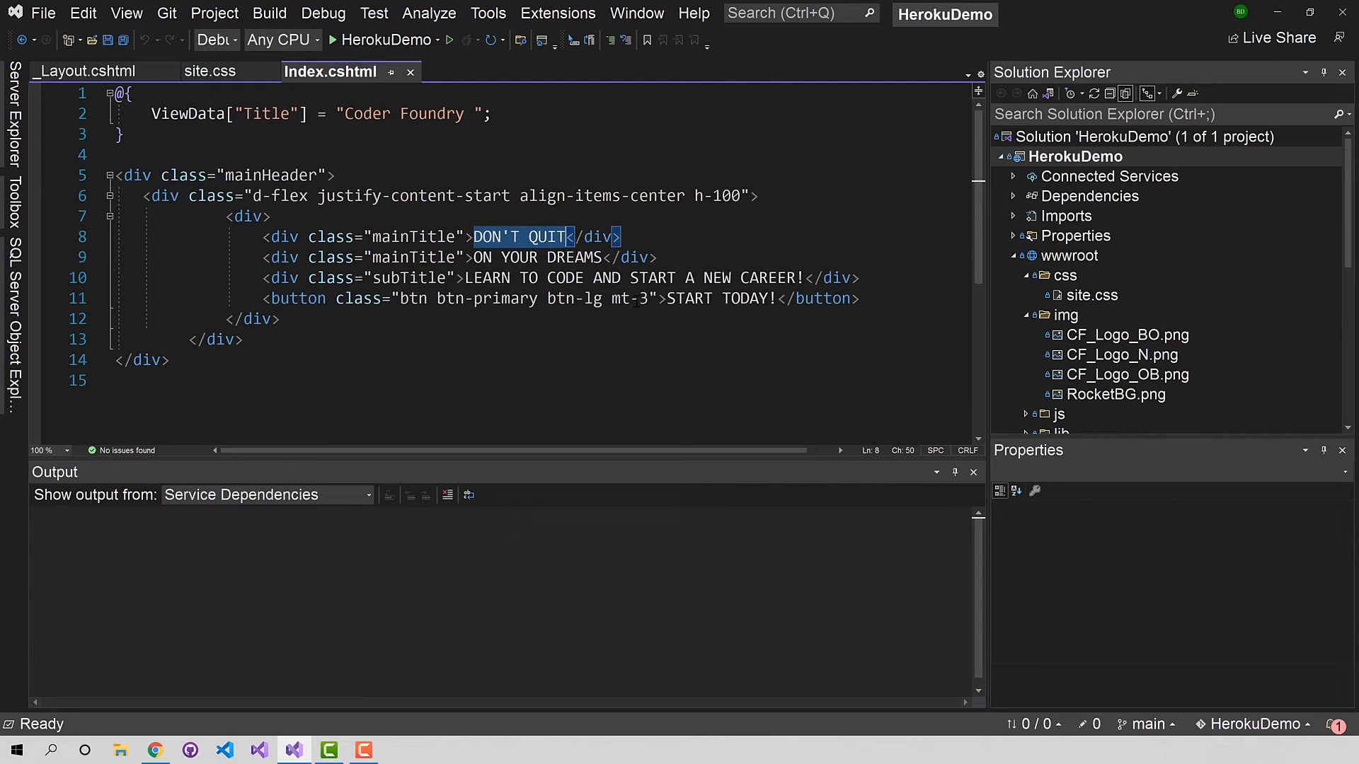
{"action": "type", "text": "NEVER"}
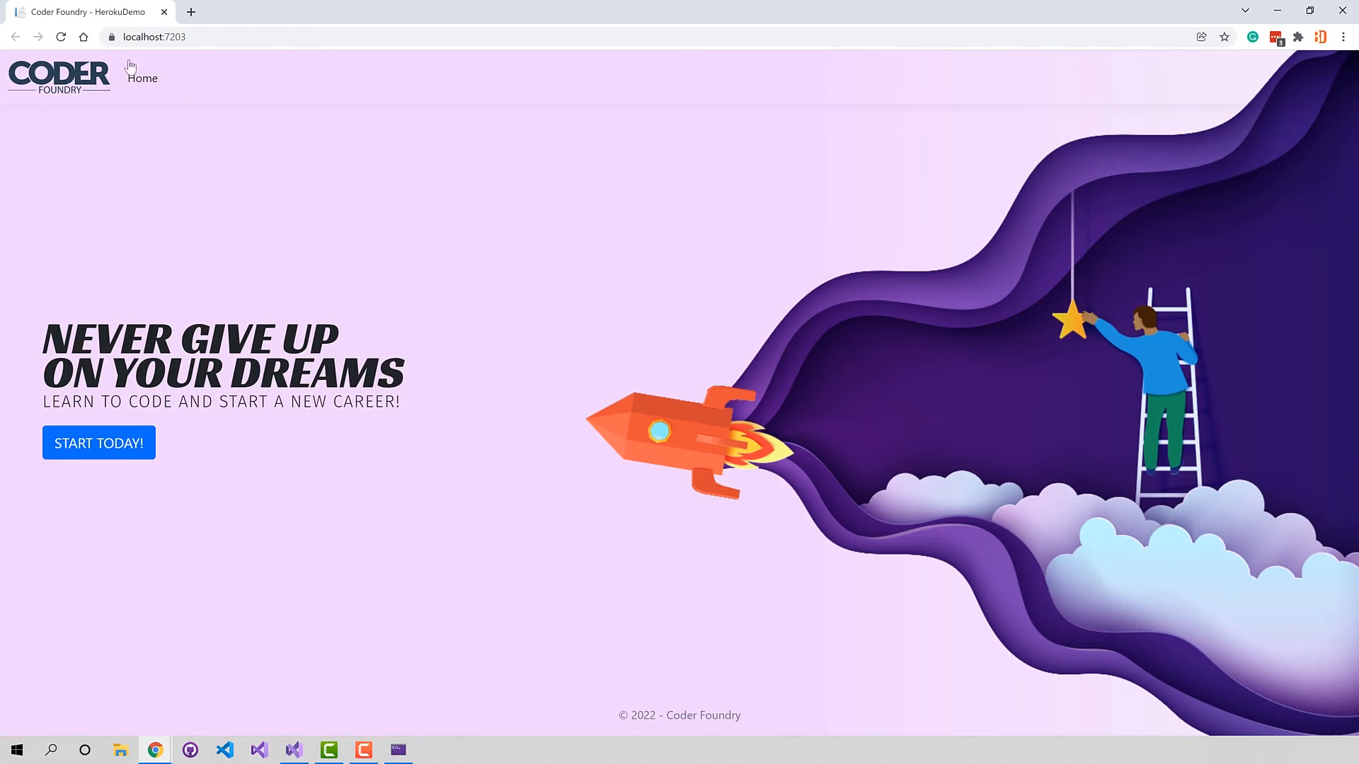
{"action": "mouse_move", "coordinate": [84, 106]}
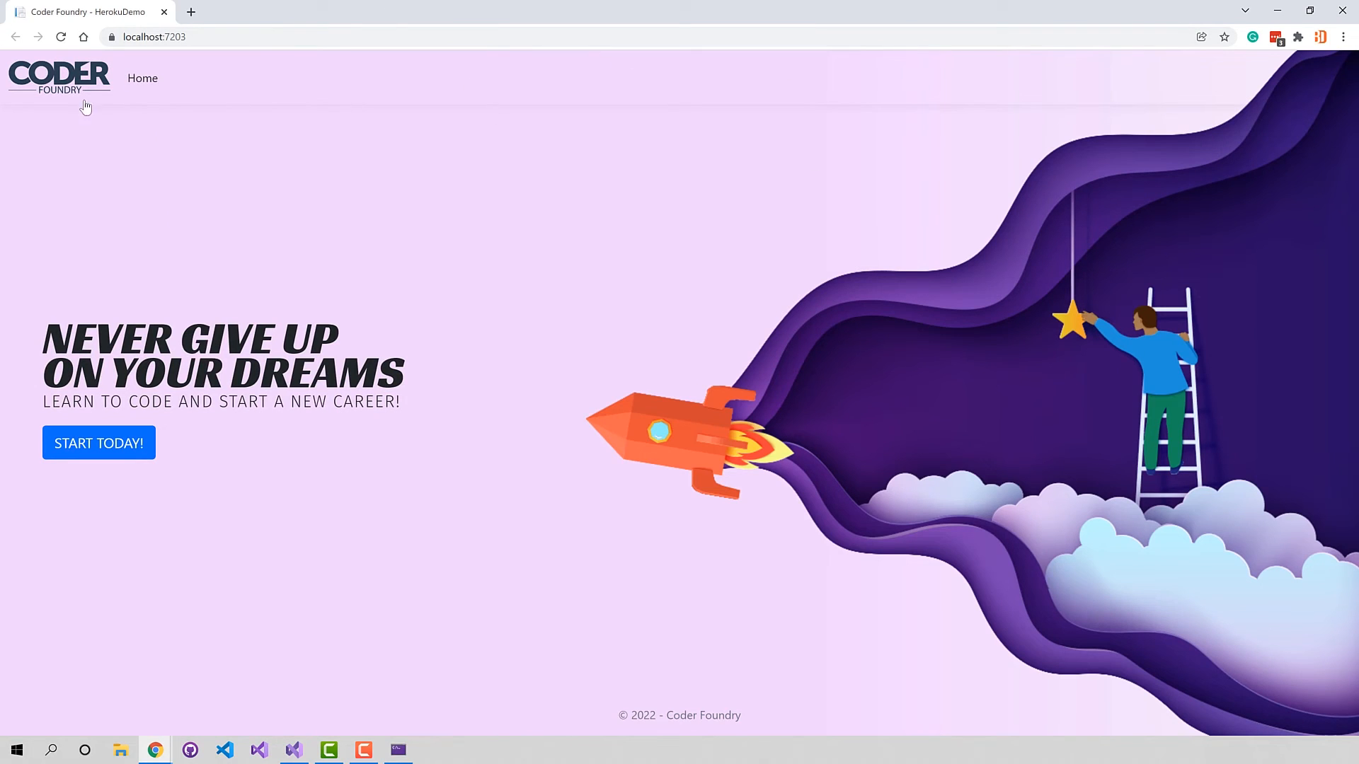
{"action": "mouse_move", "coordinate": [1275, 10]}
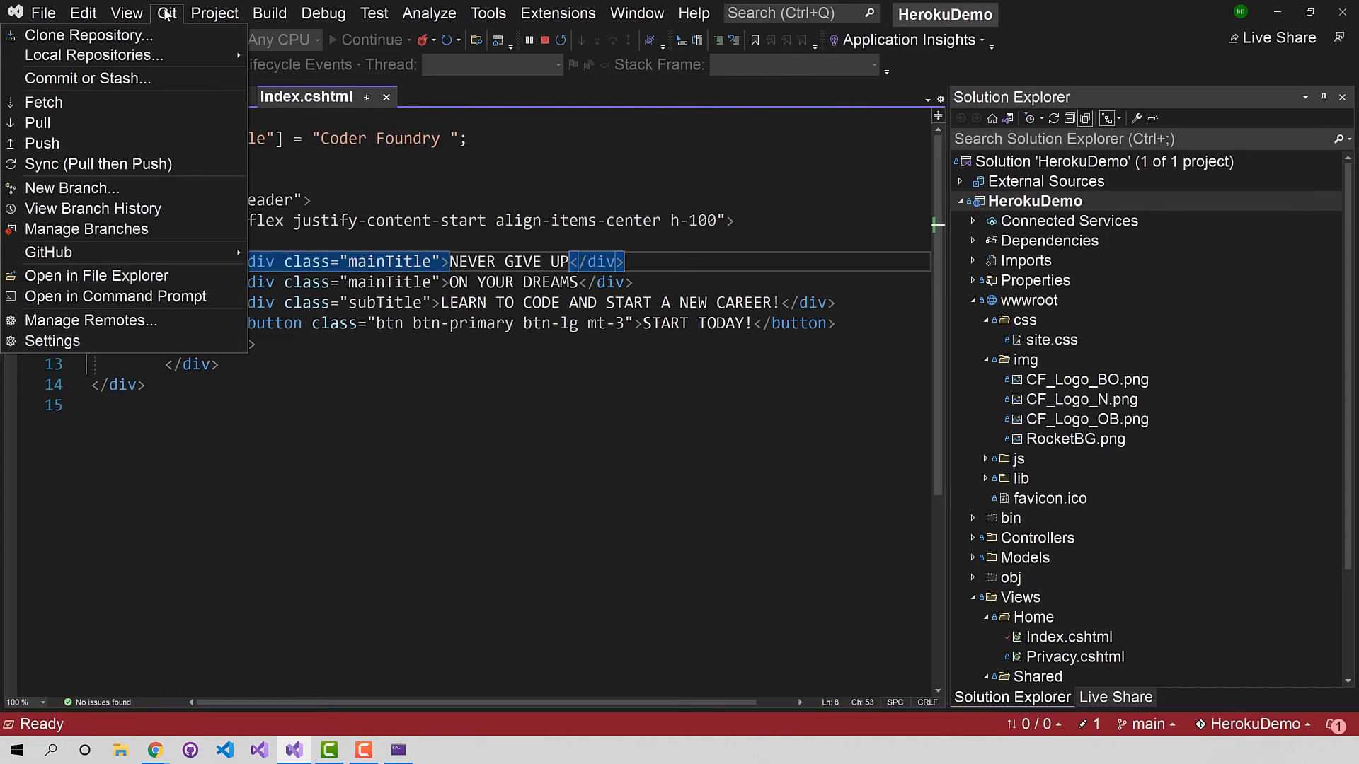
{"action": "mouse_move", "coordinate": [113, 56]}
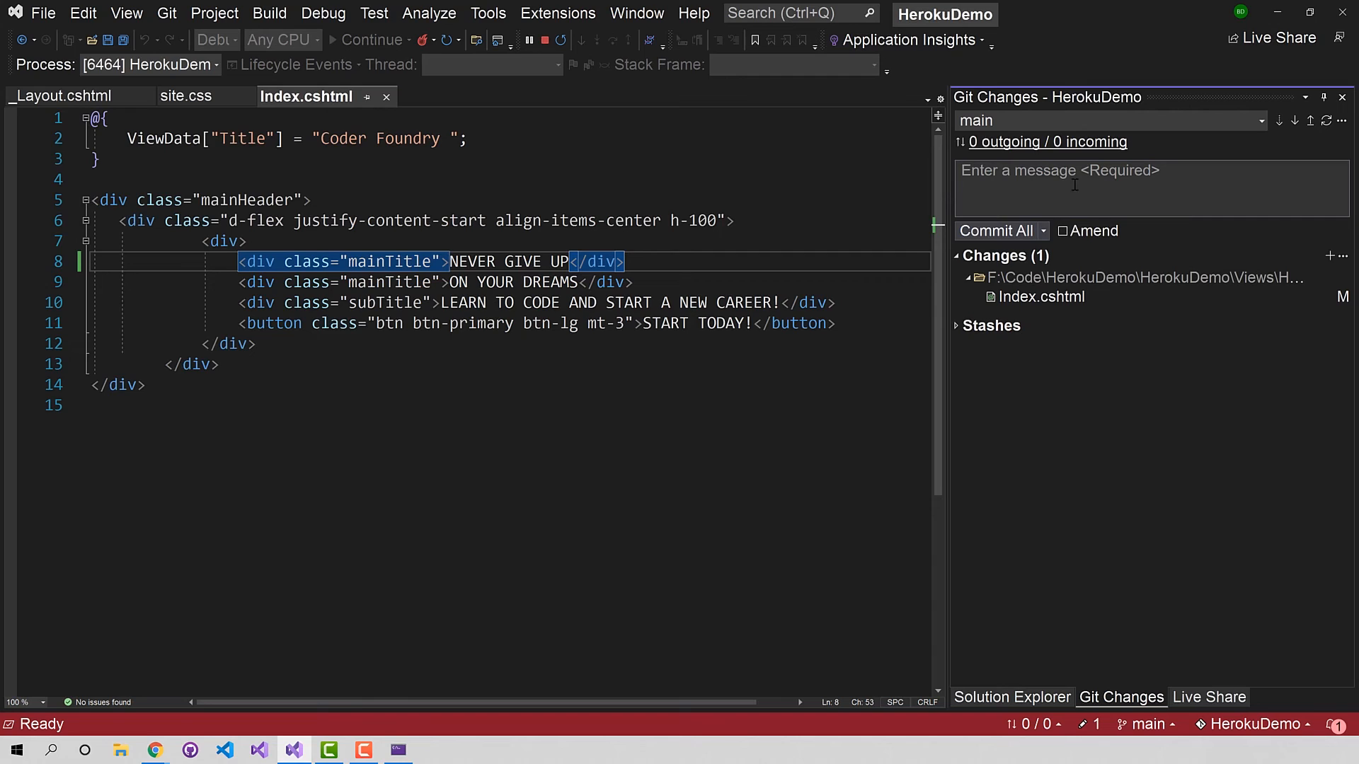
Step: Commit all changes as 'Changed Title Message' and push to origin/main
{"action": "type", "text": "C"}
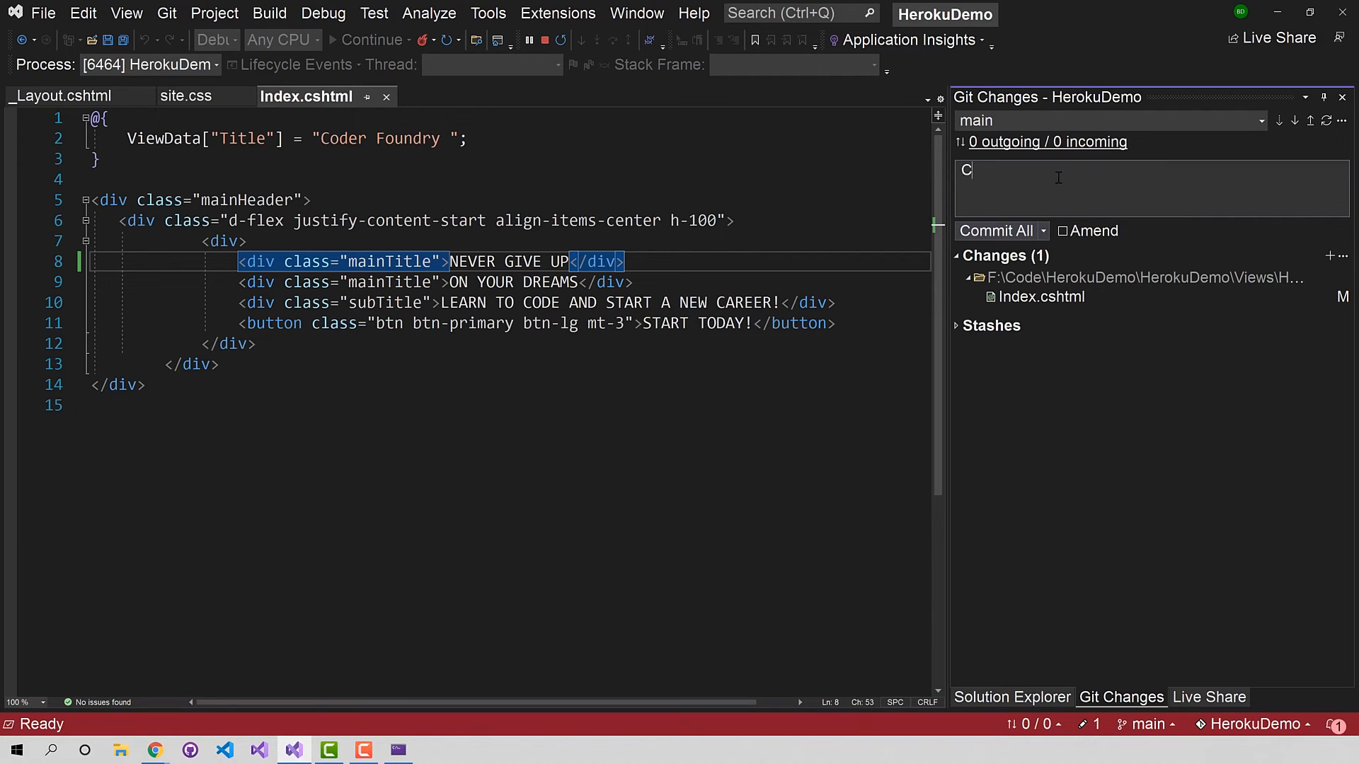
{"action": "type", "text": "hanged Title Messs"}
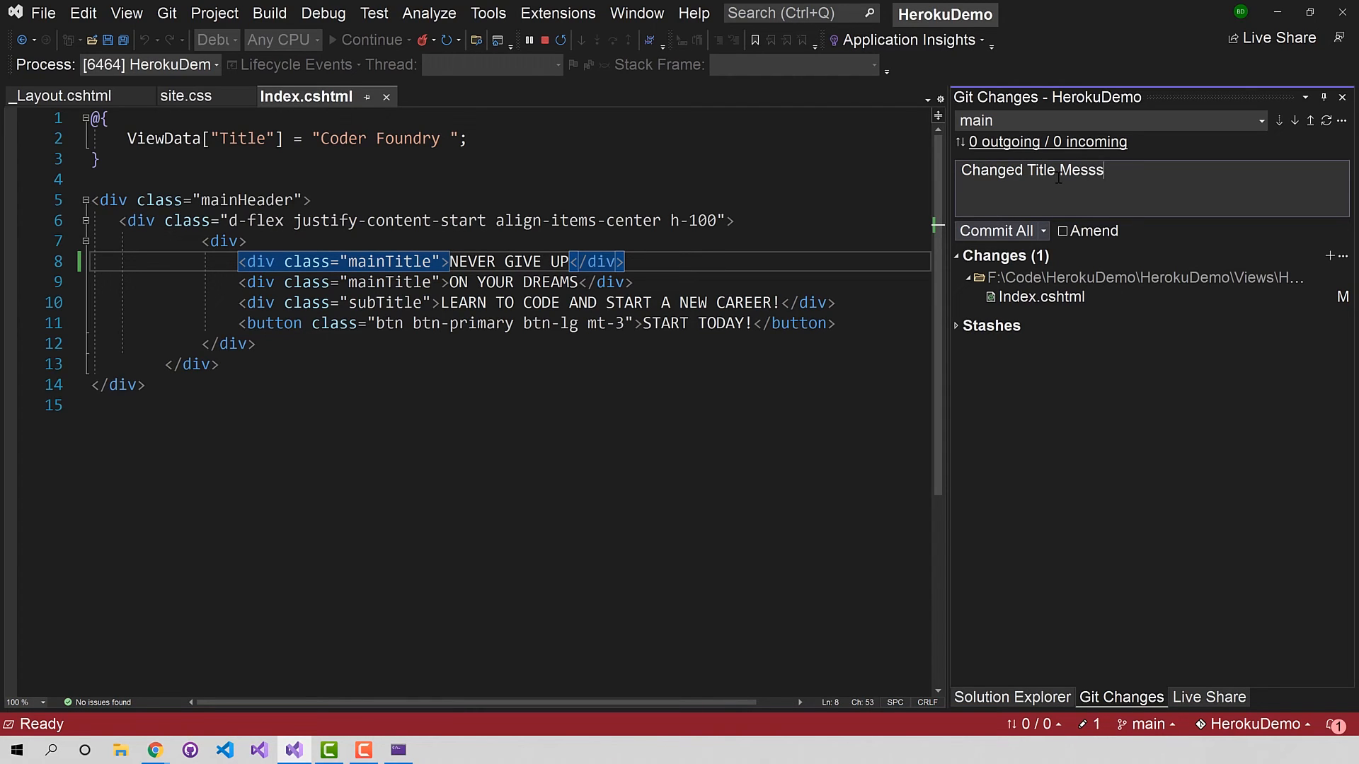
{"action": "key", "text": "Backspace"}
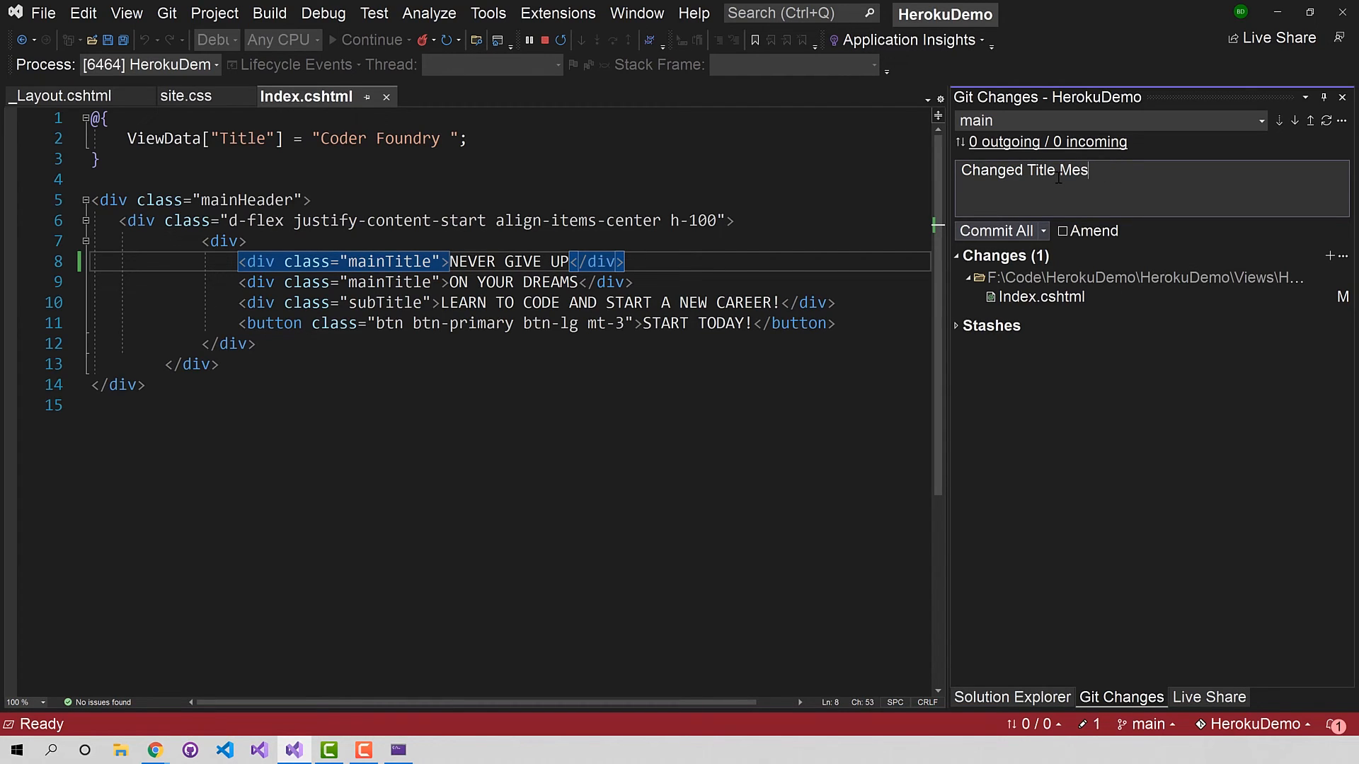
{"action": "type", "text": "sage"}
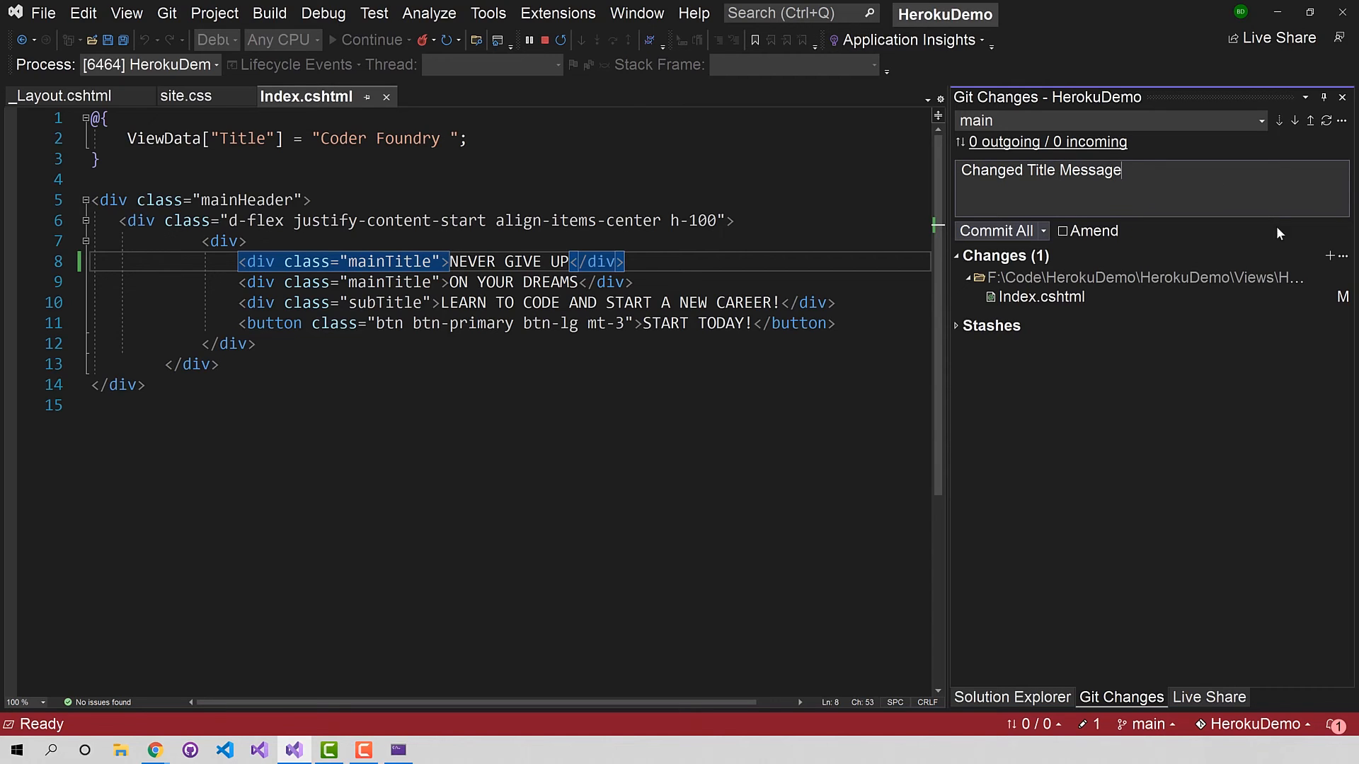
{"action": "left_click", "coordinate": [995, 231]}
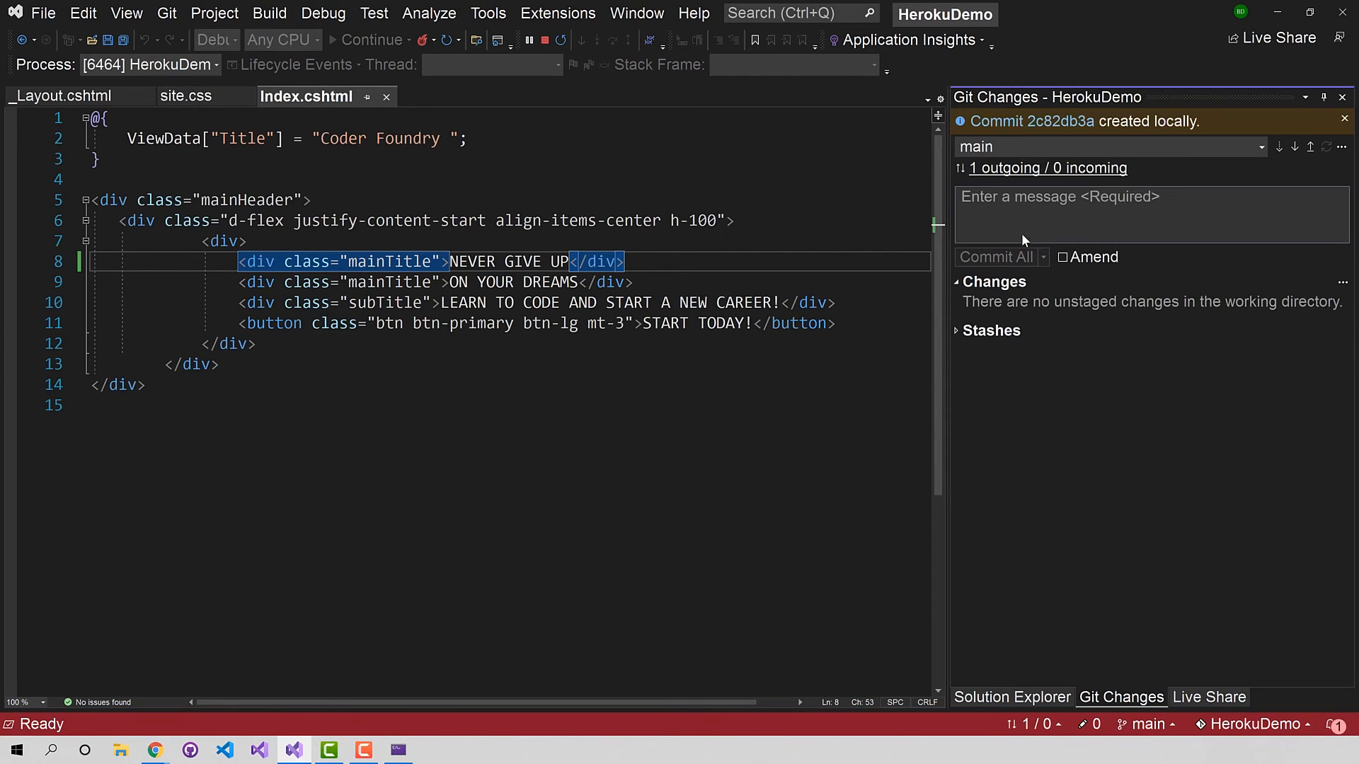
{"action": "mouse_move", "coordinate": [1309, 146]}
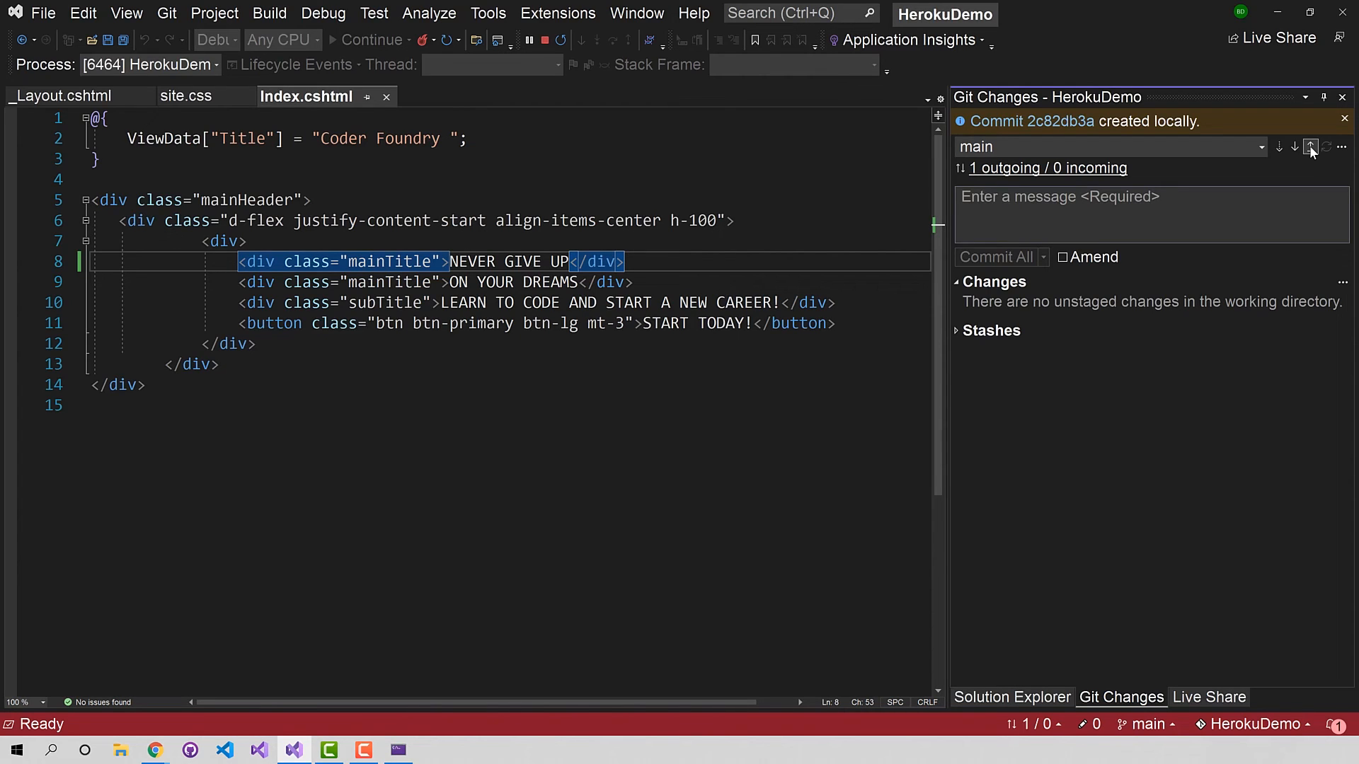
{"action": "left_click", "coordinate": [1309, 146]}
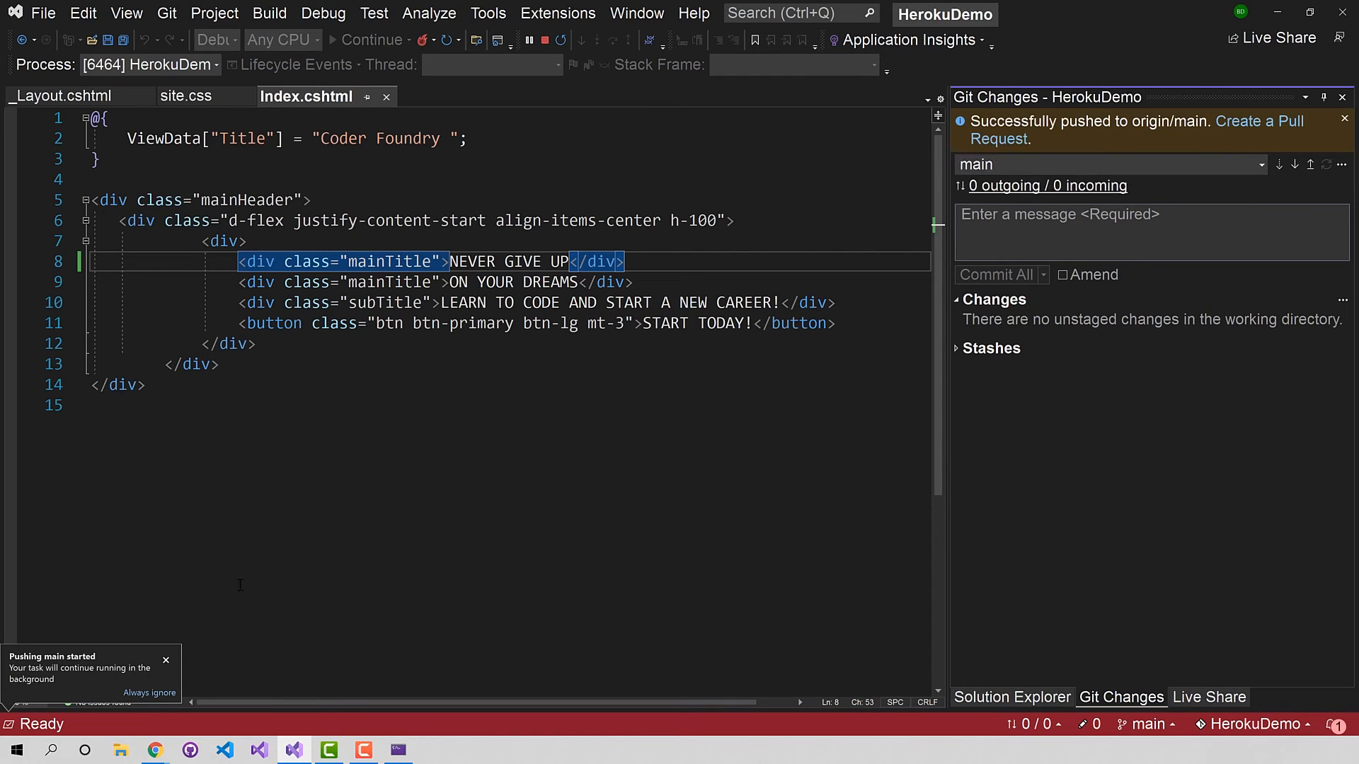
{"action": "mouse_move", "coordinate": [154, 750]}
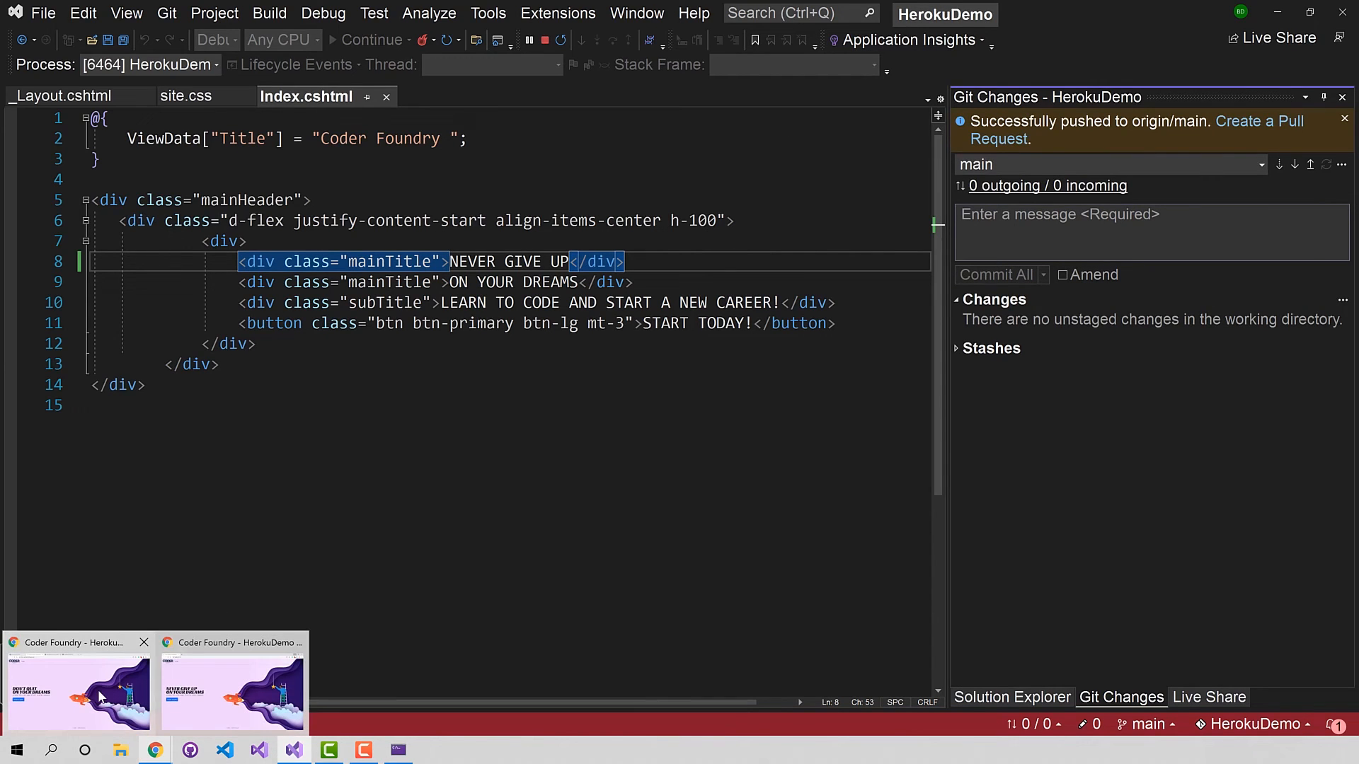
Step: Watch commit 2c82db3a build and deploy as v4, then view the live site
{"action": "left_click", "coordinate": [78, 685]}
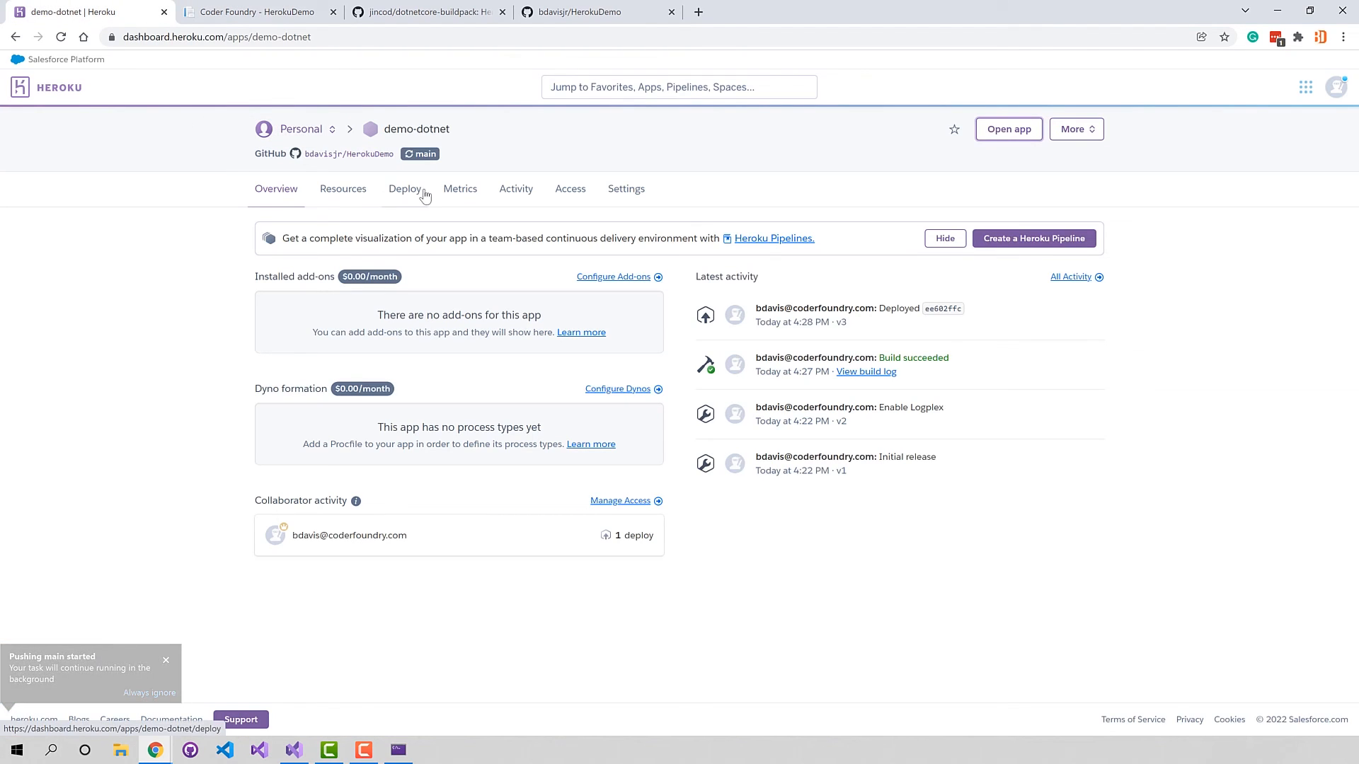
{"action": "left_click", "coordinate": [515, 188]}
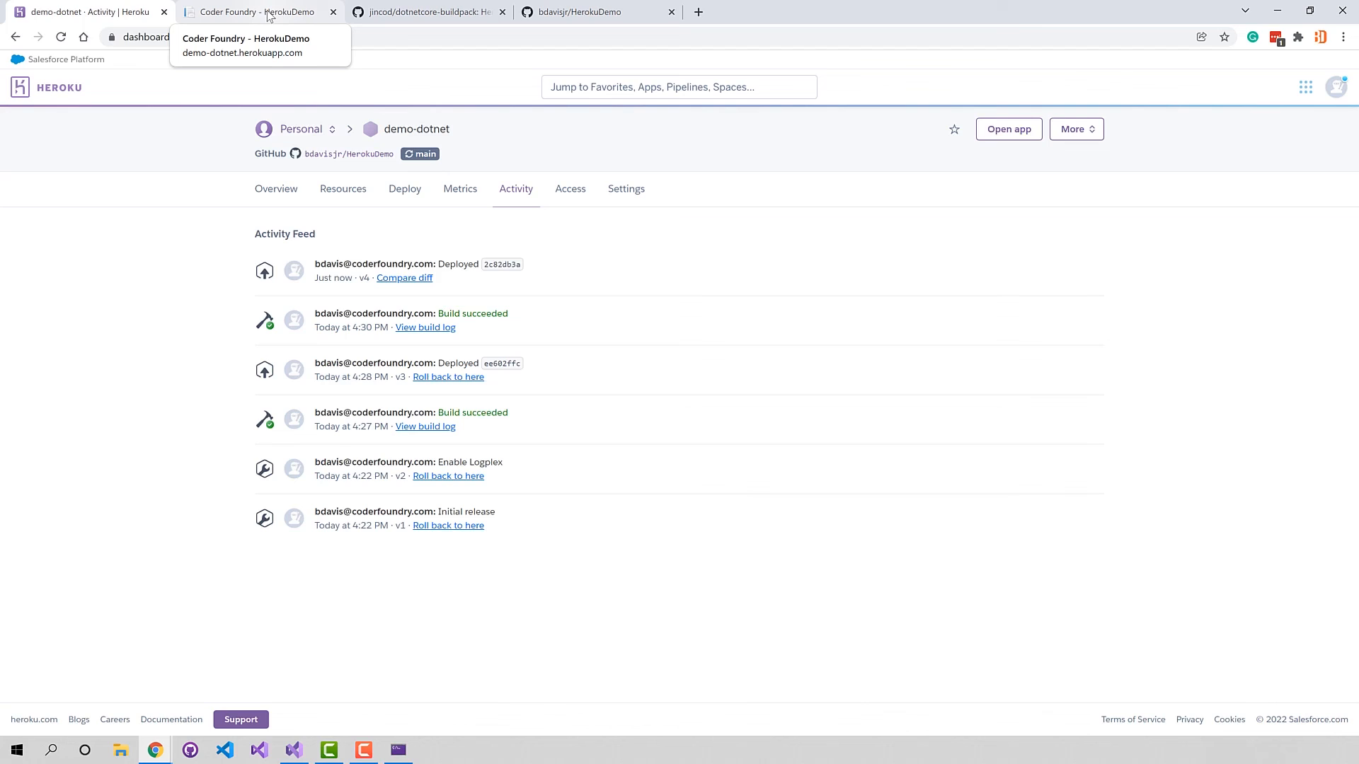
{"action": "left_click", "coordinate": [252, 12]}
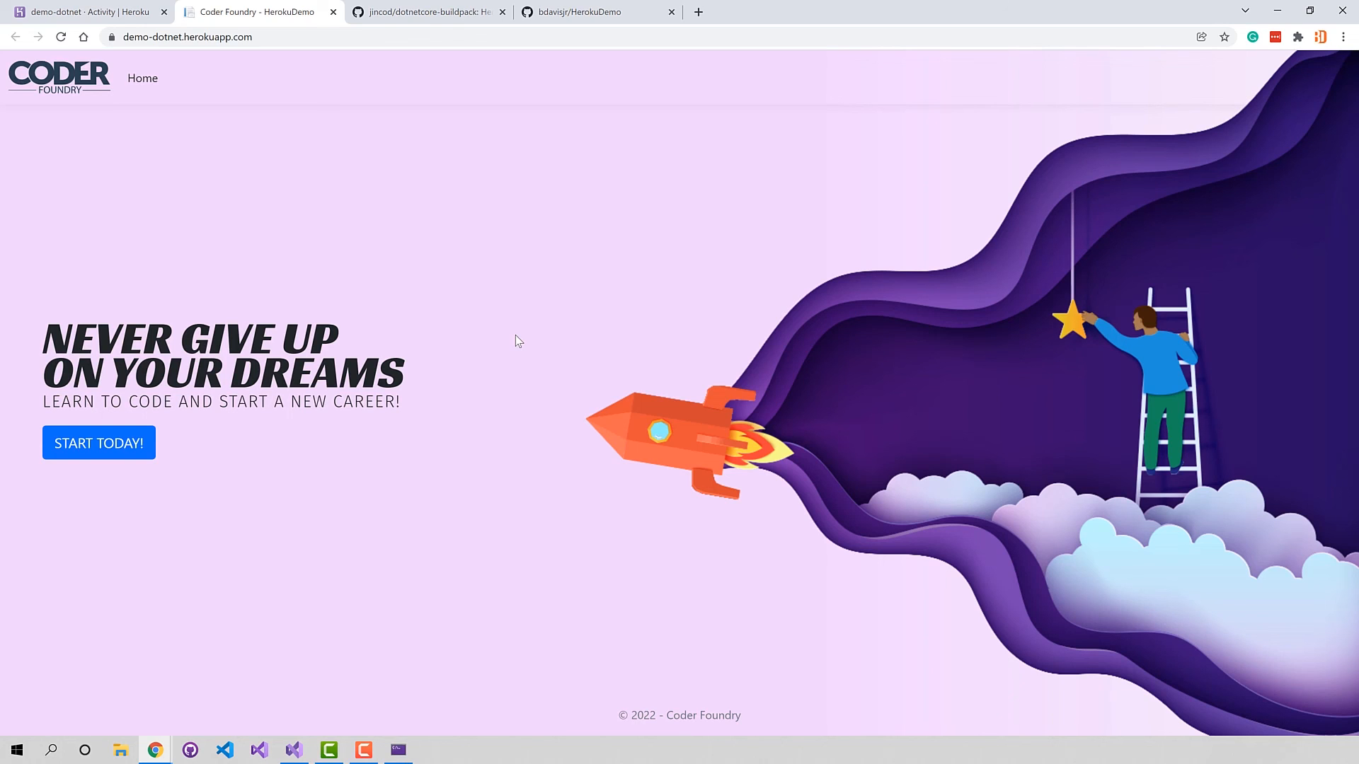
{"action": "mouse_move", "coordinate": [884, 384]}
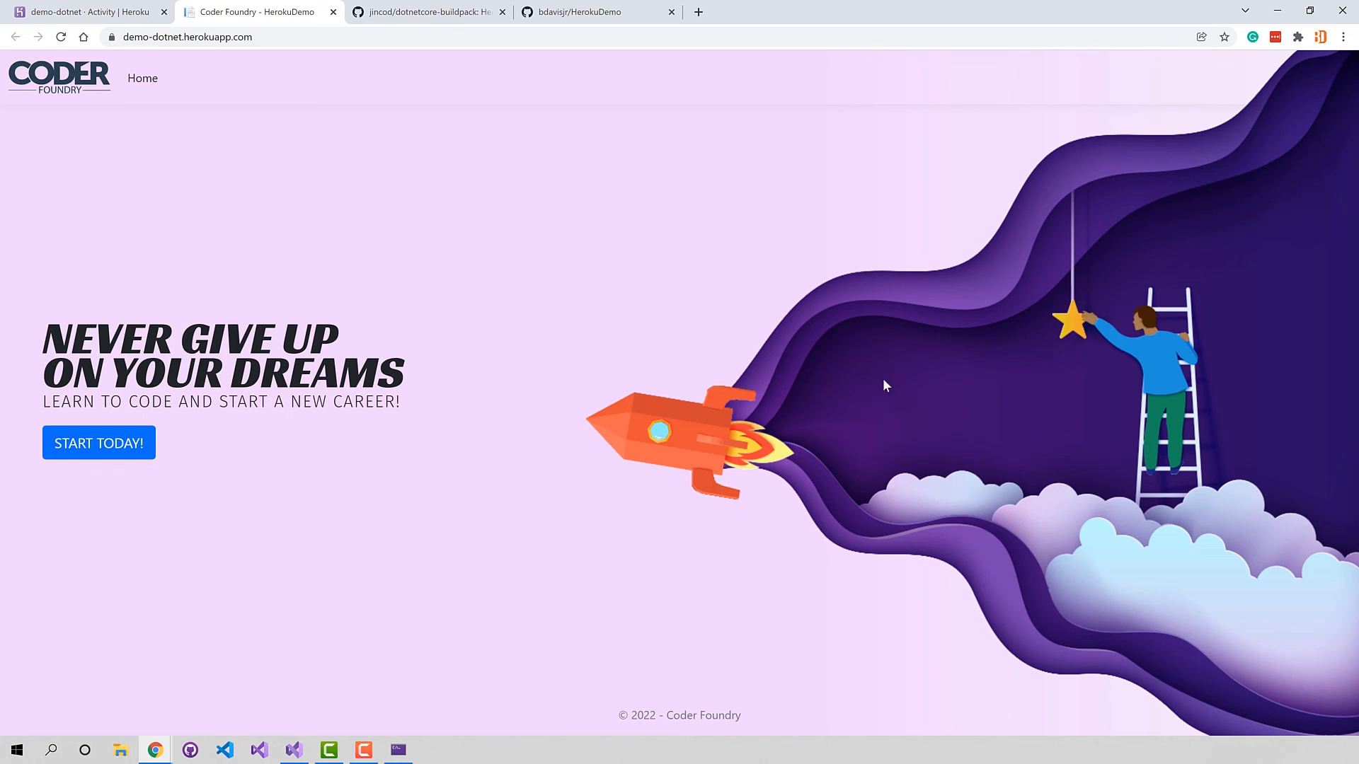